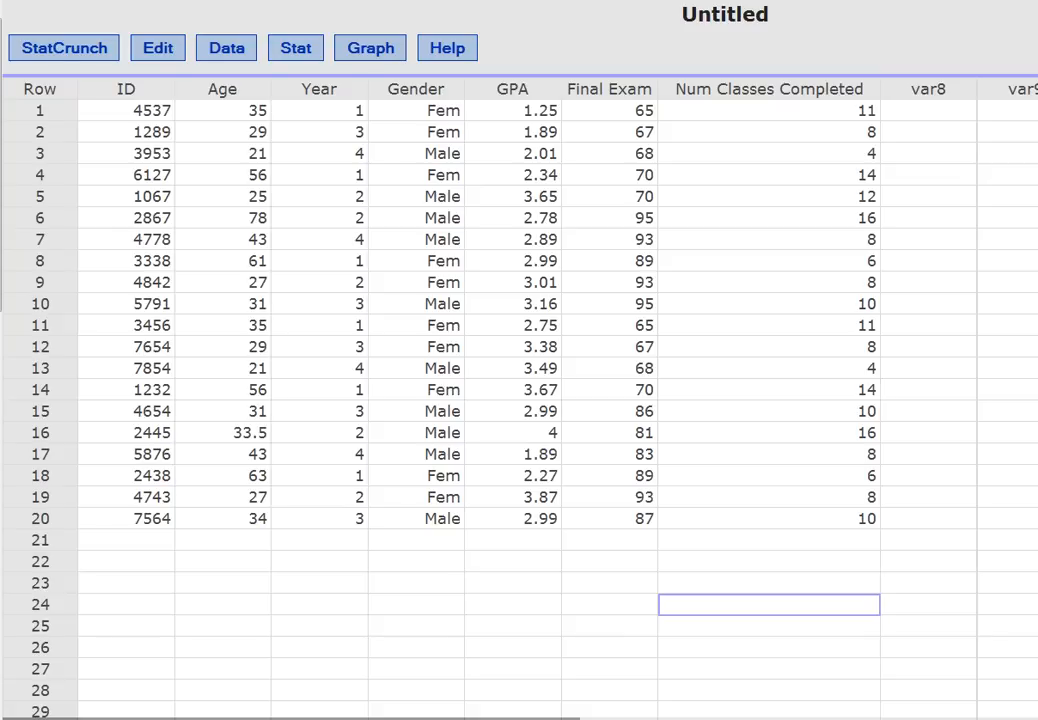
mouse_move(437, 180)
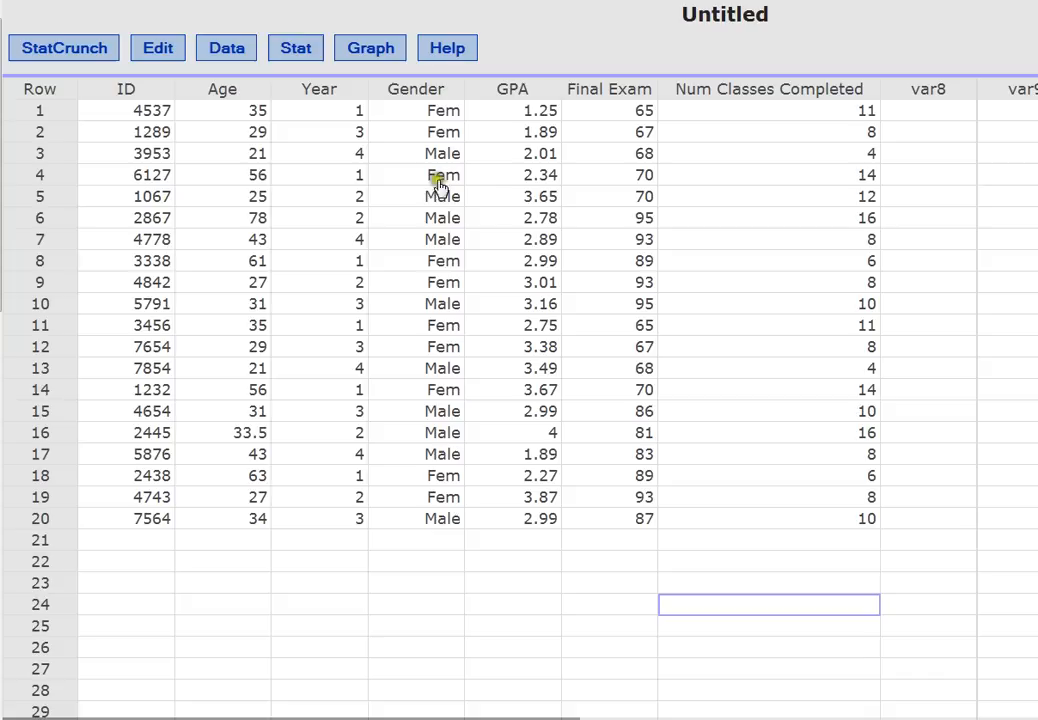
mouse_move(442, 352)
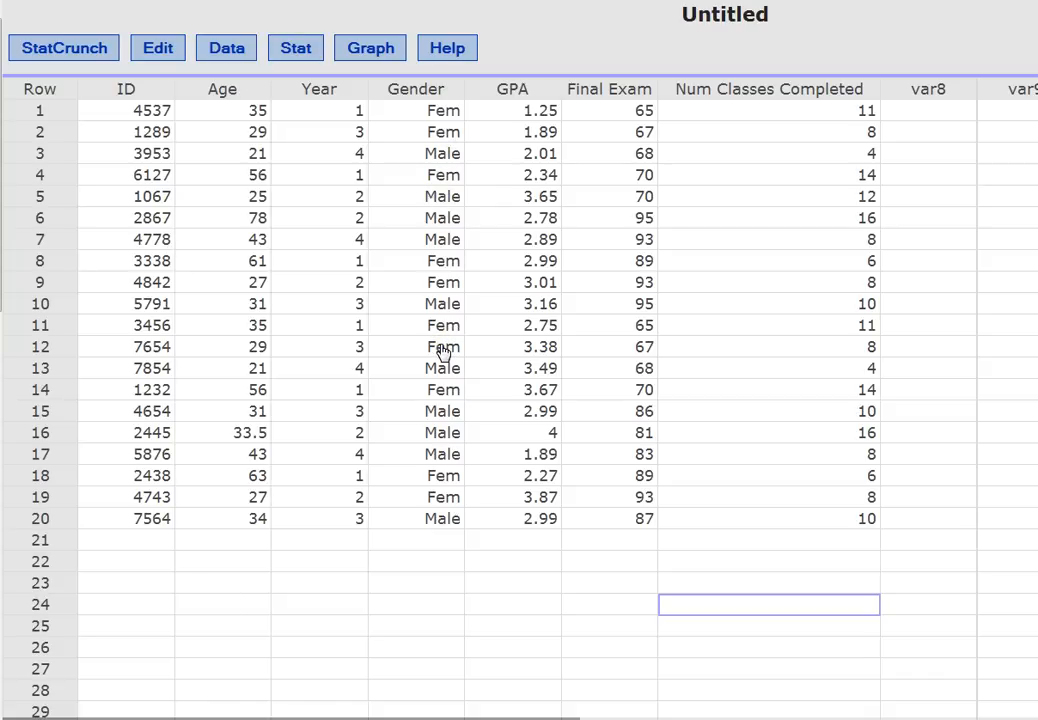
mouse_move(590, 92)
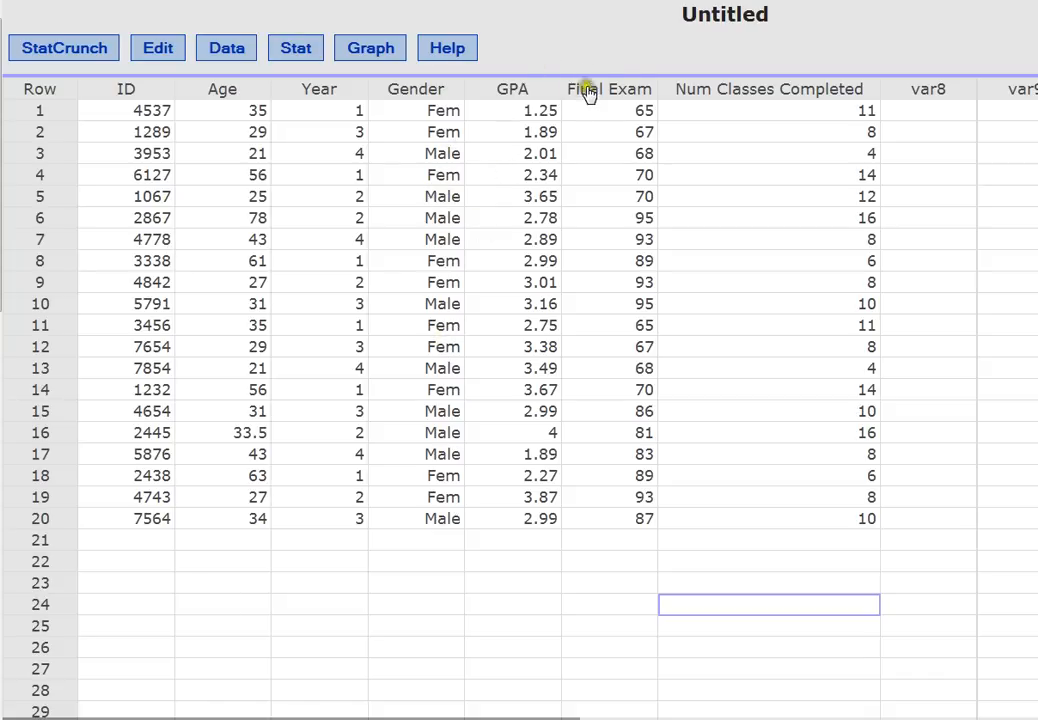
mouse_move(524, 213)
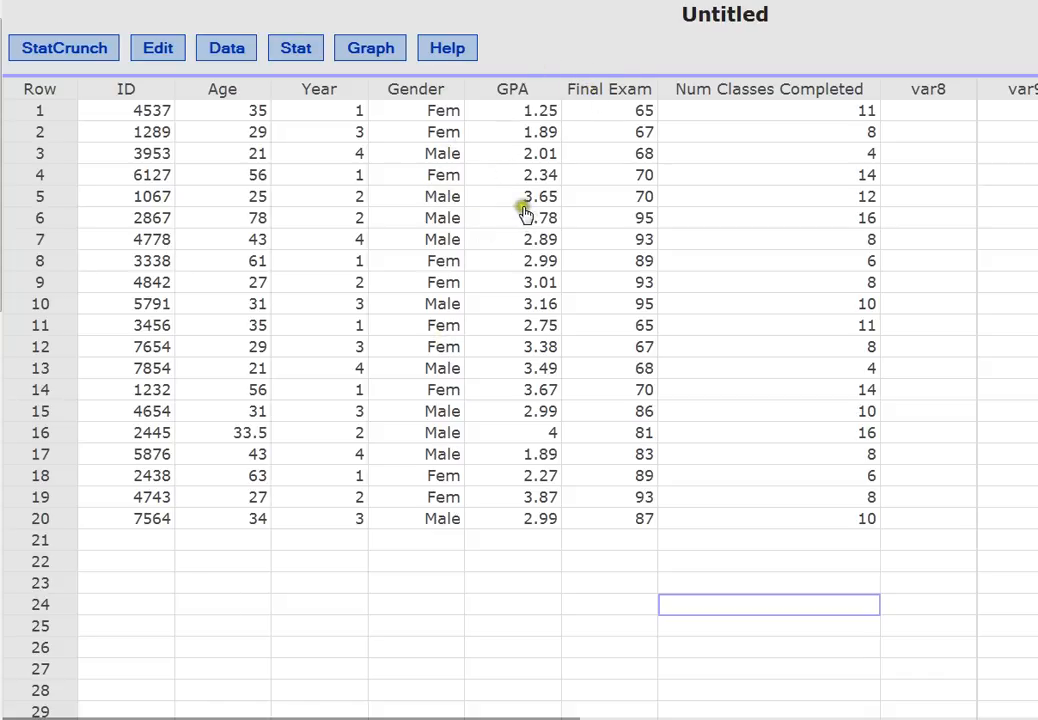
mouse_move(507, 463)
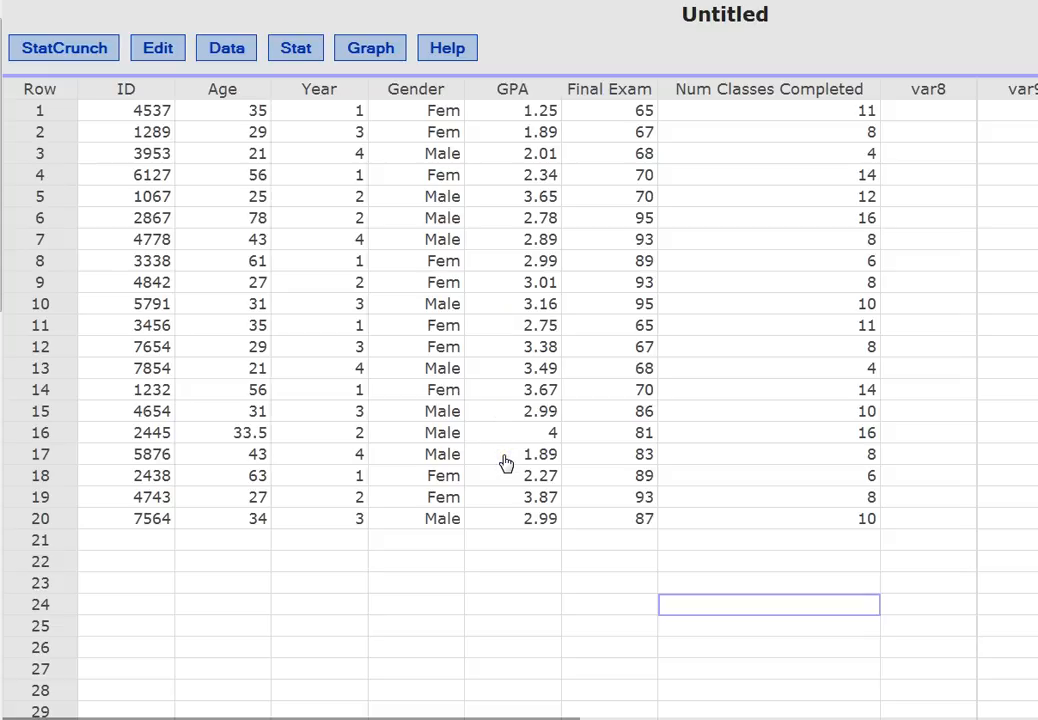
mouse_move(393, 535)
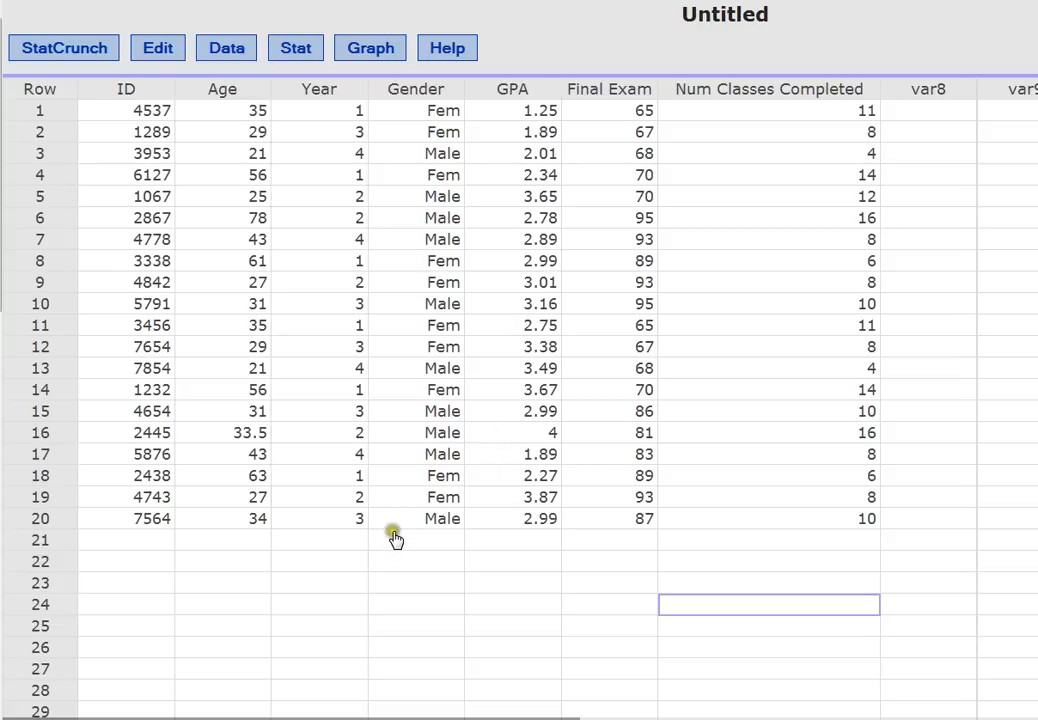
mouse_move(392, 545)
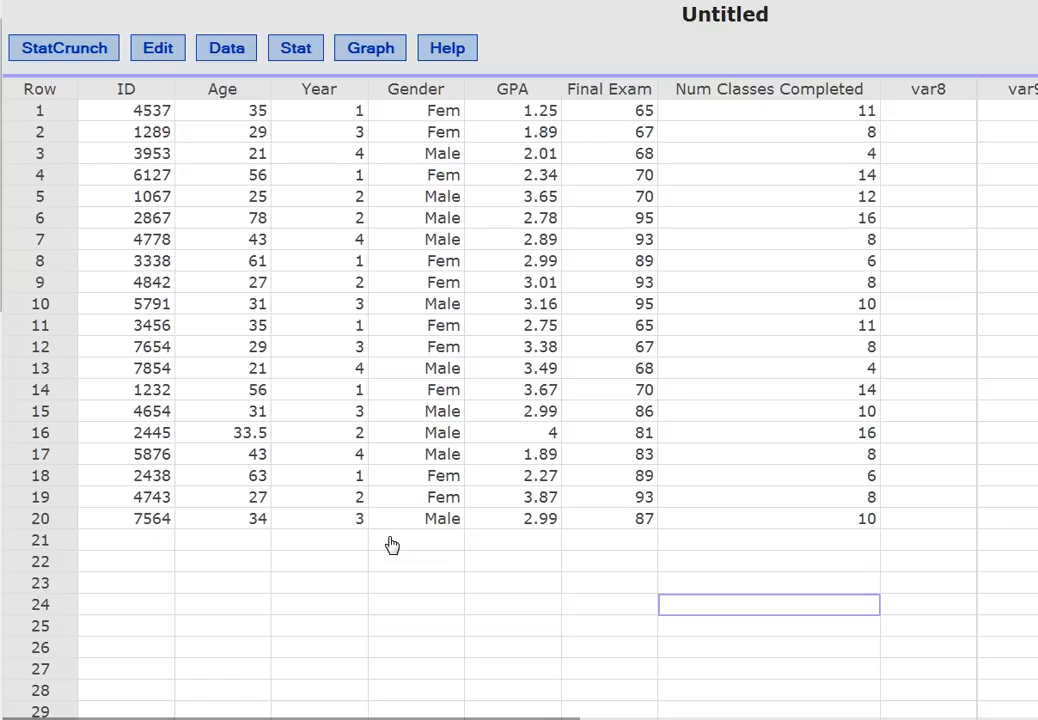
mouse_move(357, 530)
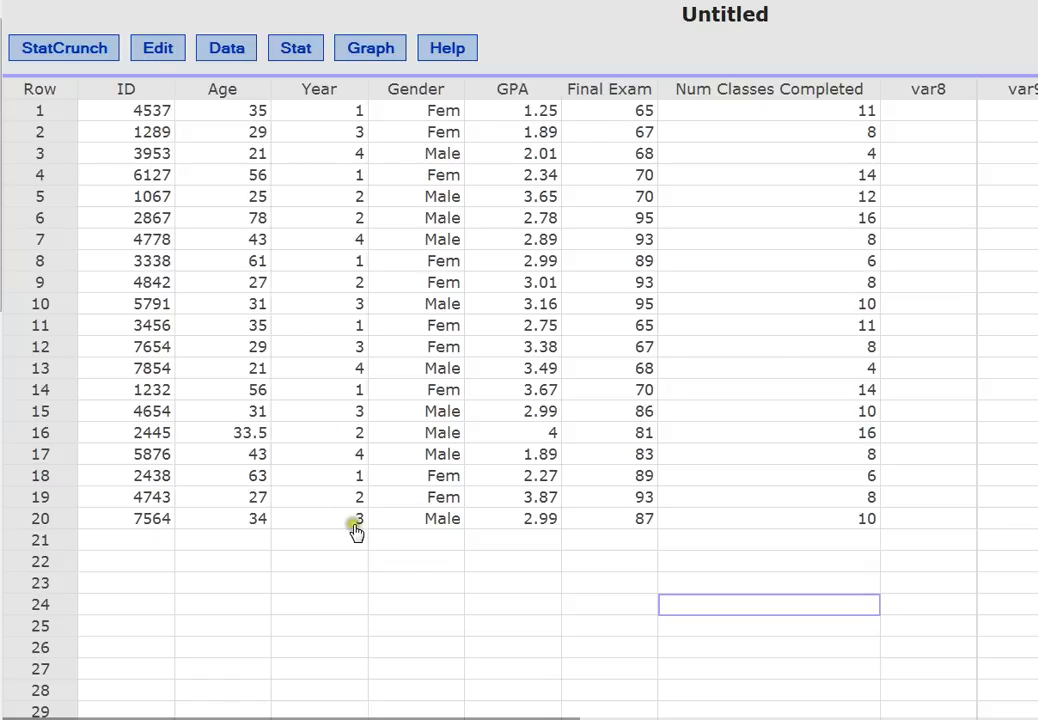
mouse_move(613, 252)
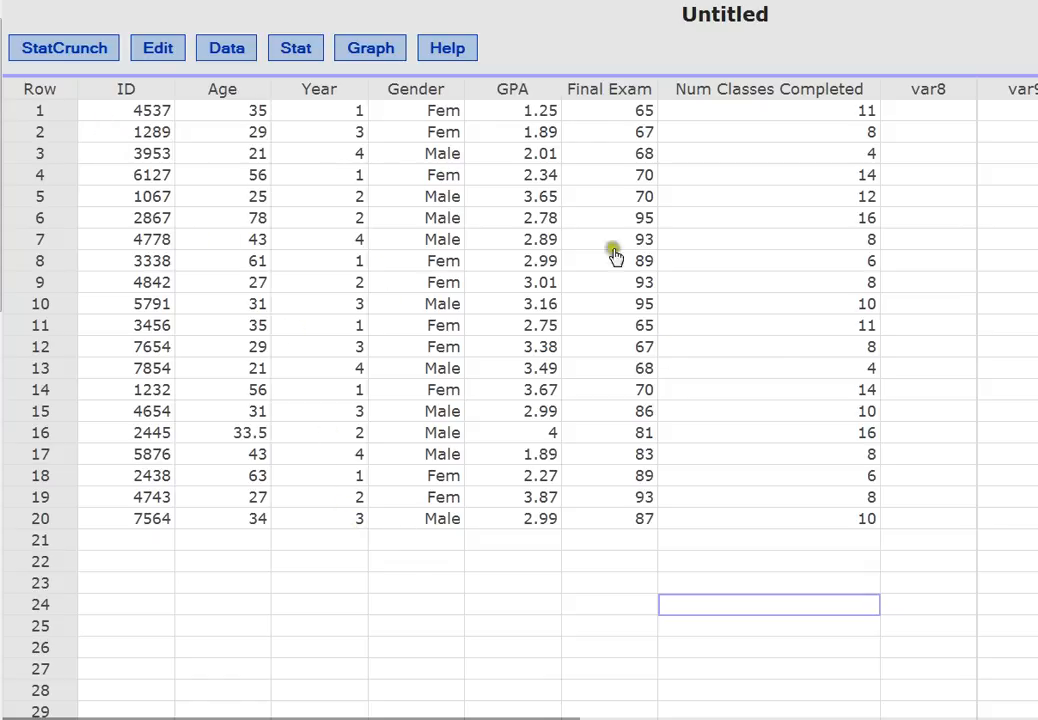
mouse_move(118, 113)
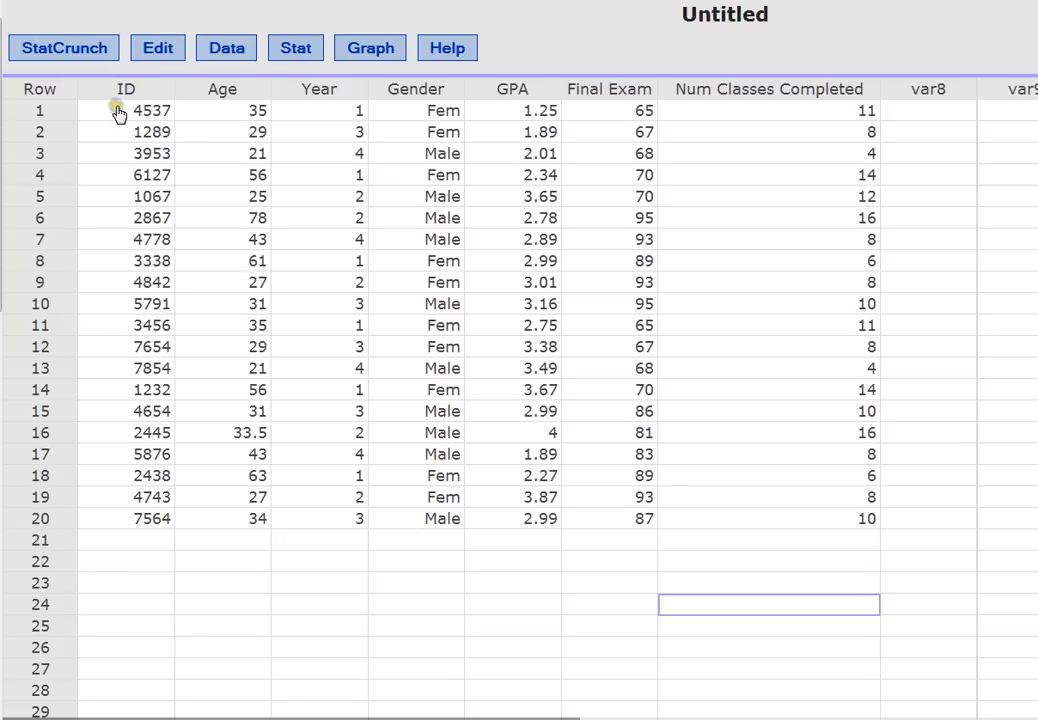
mouse_move(95, 100)
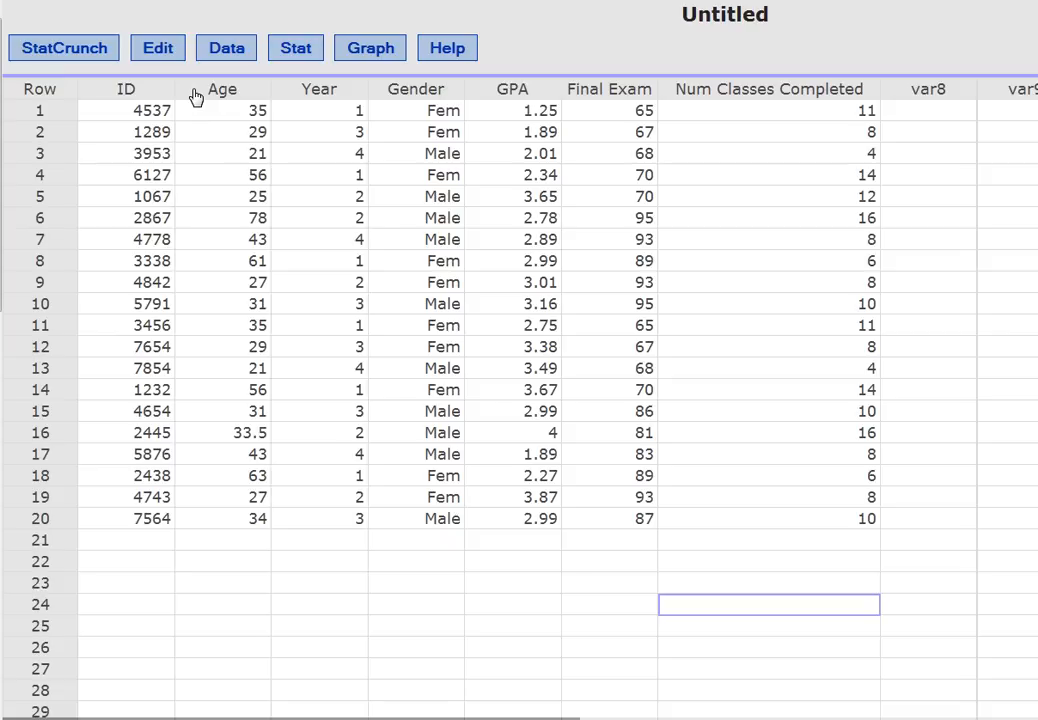
mouse_move(285, 99)
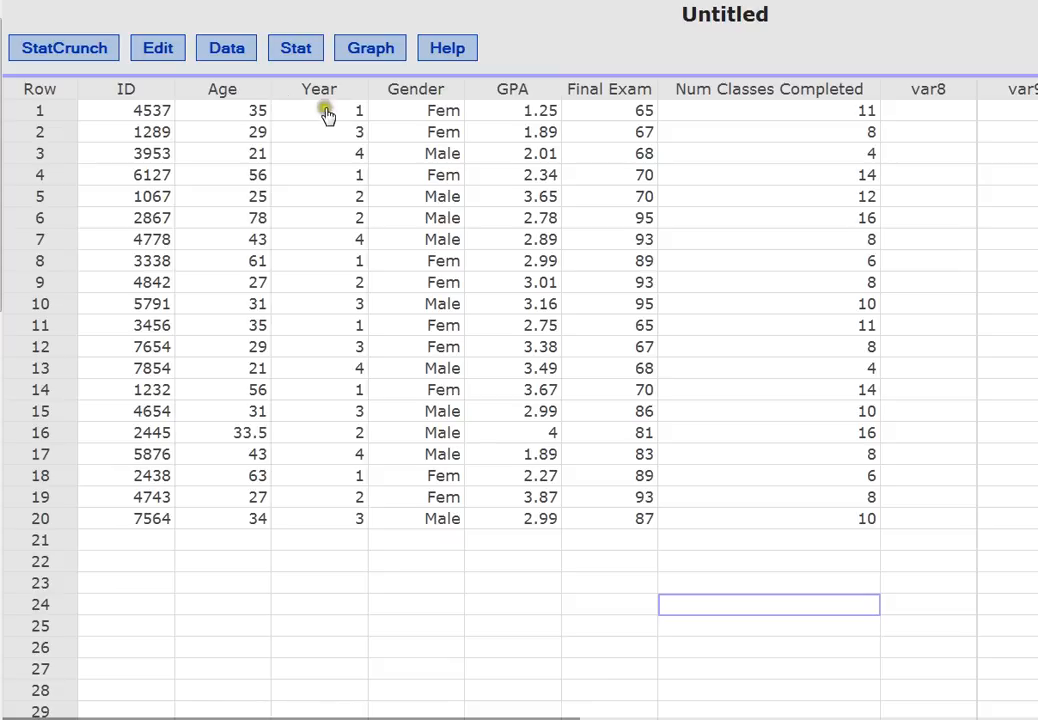
mouse_move(343, 214)
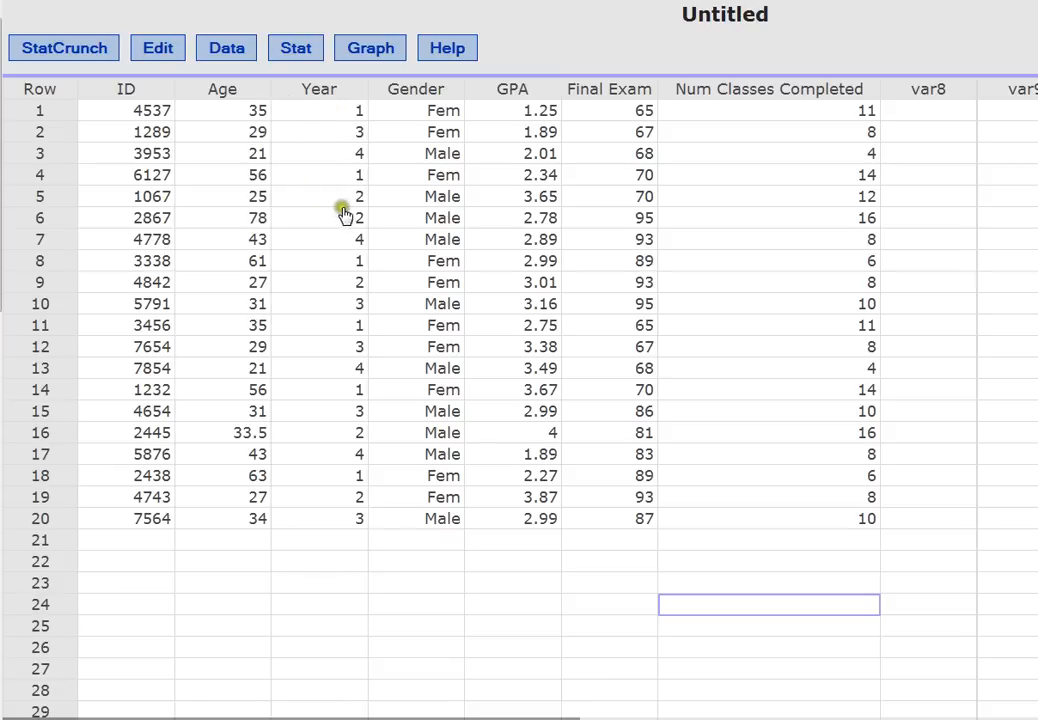
mouse_move(362, 148)
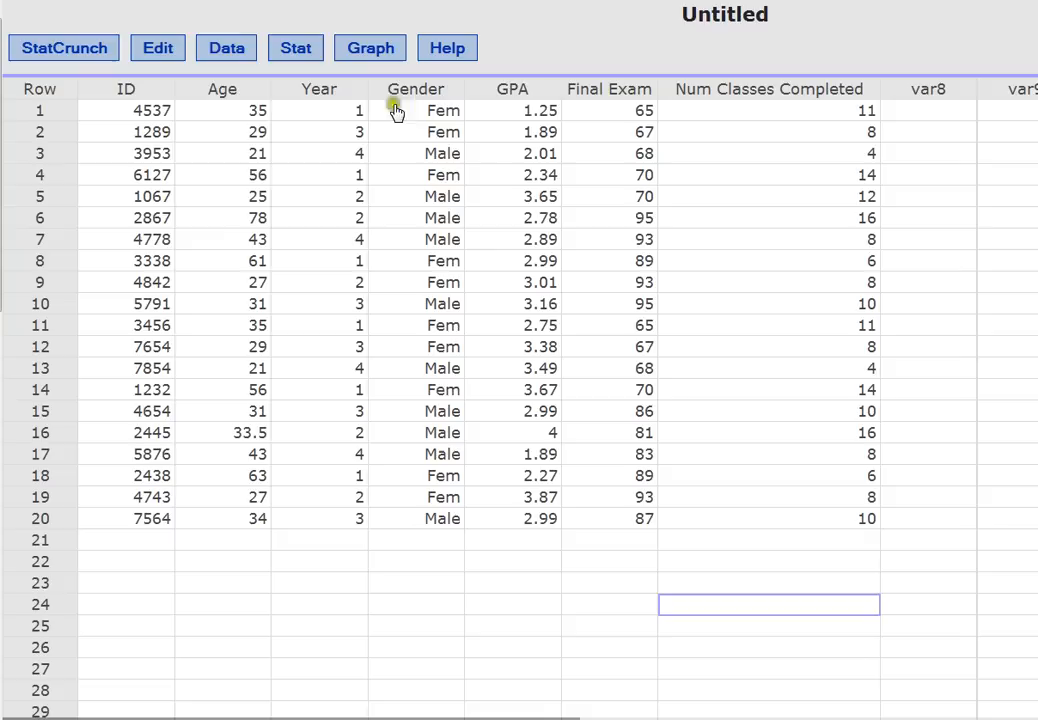
mouse_move(405, 142)
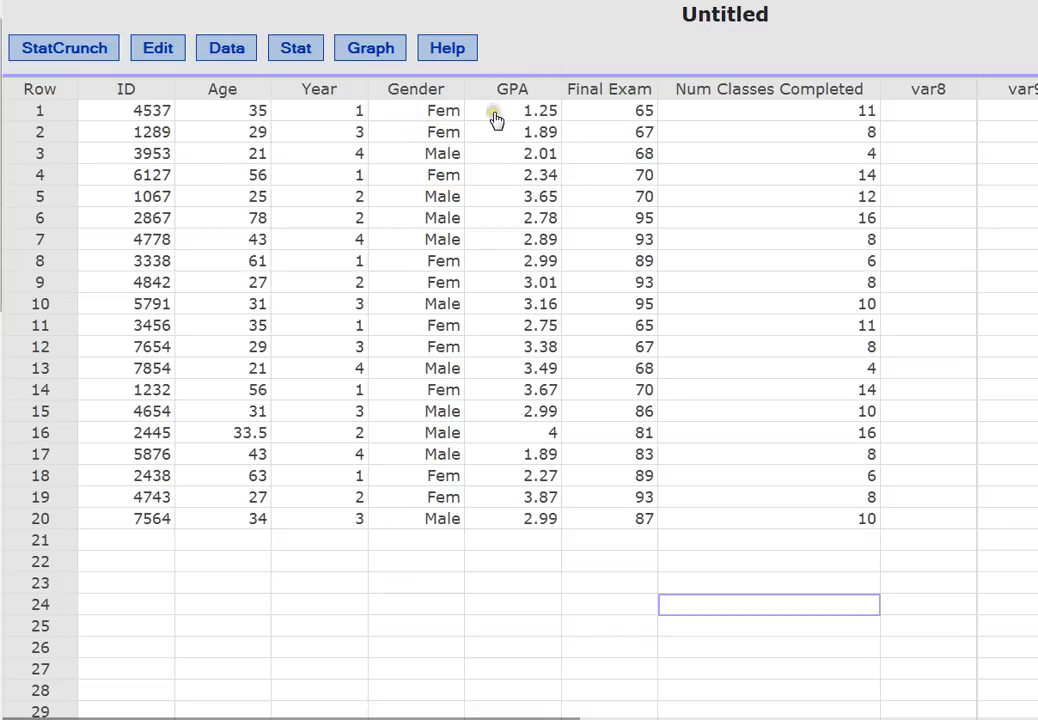
mouse_move(505, 120)
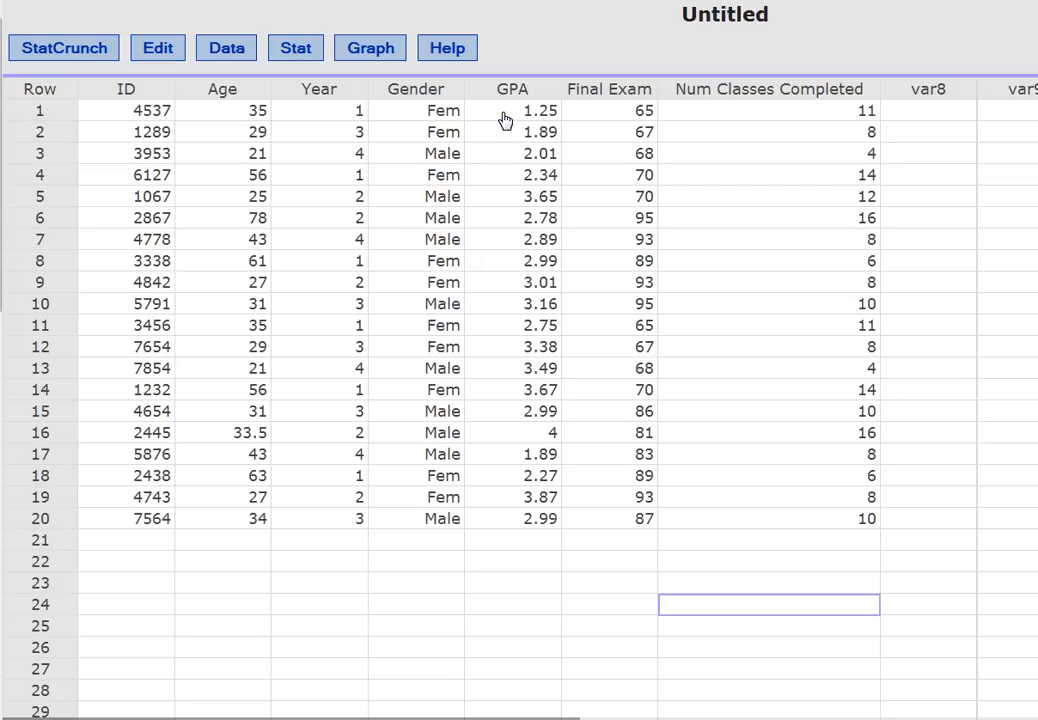
mouse_move(610, 105)
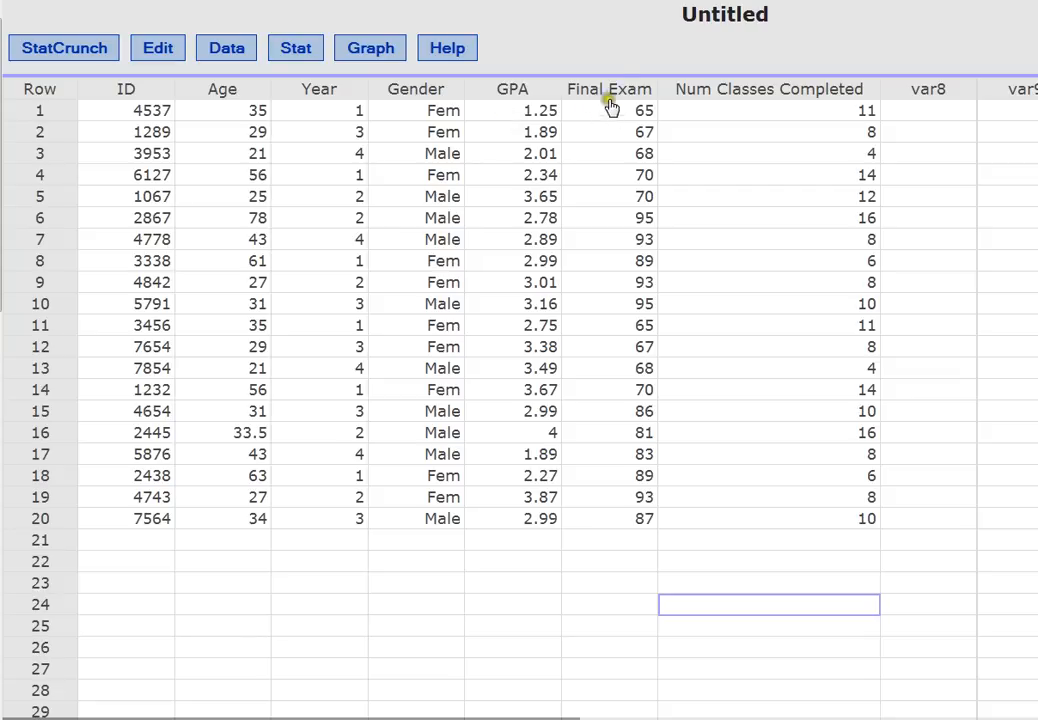
mouse_move(584, 118)
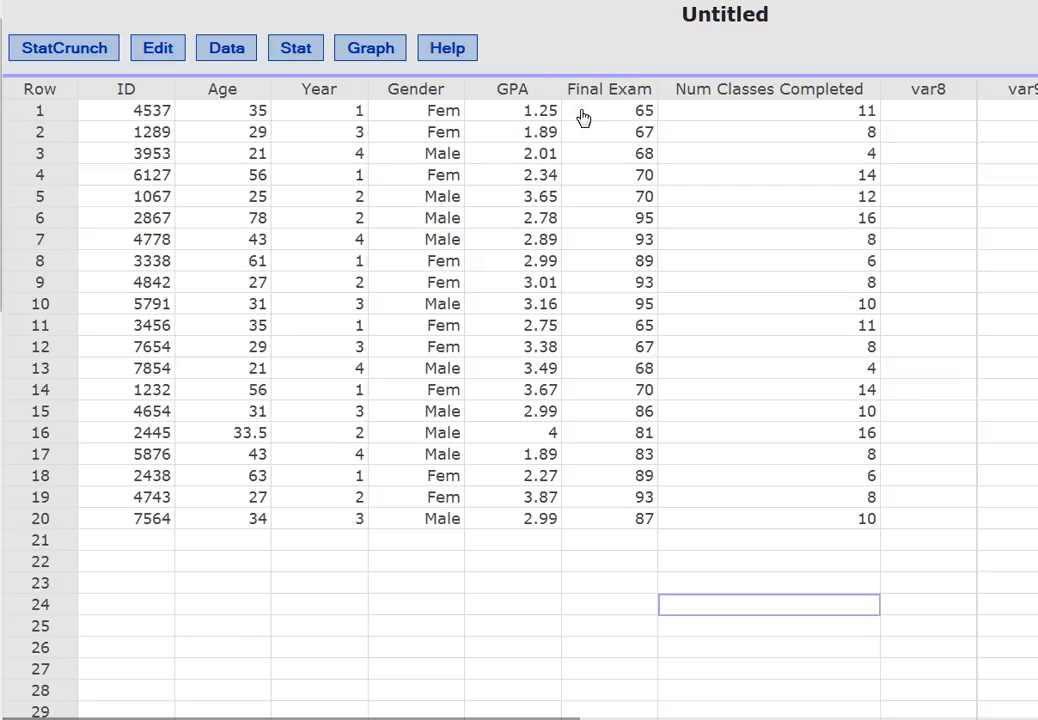
mouse_move(600, 110)
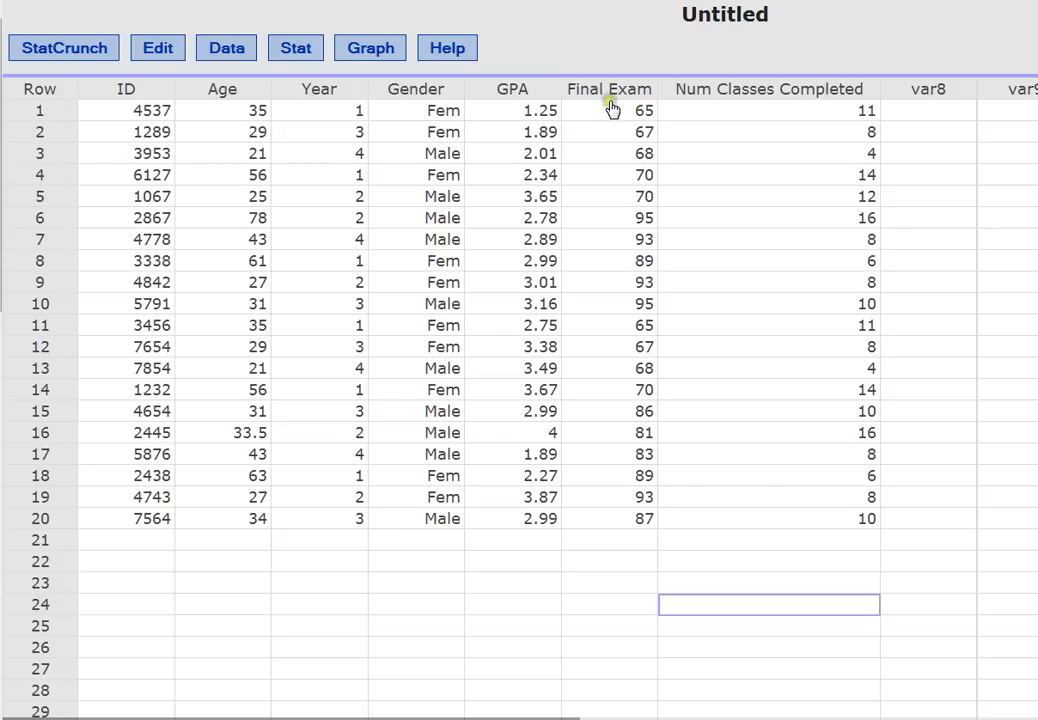
mouse_move(623, 133)
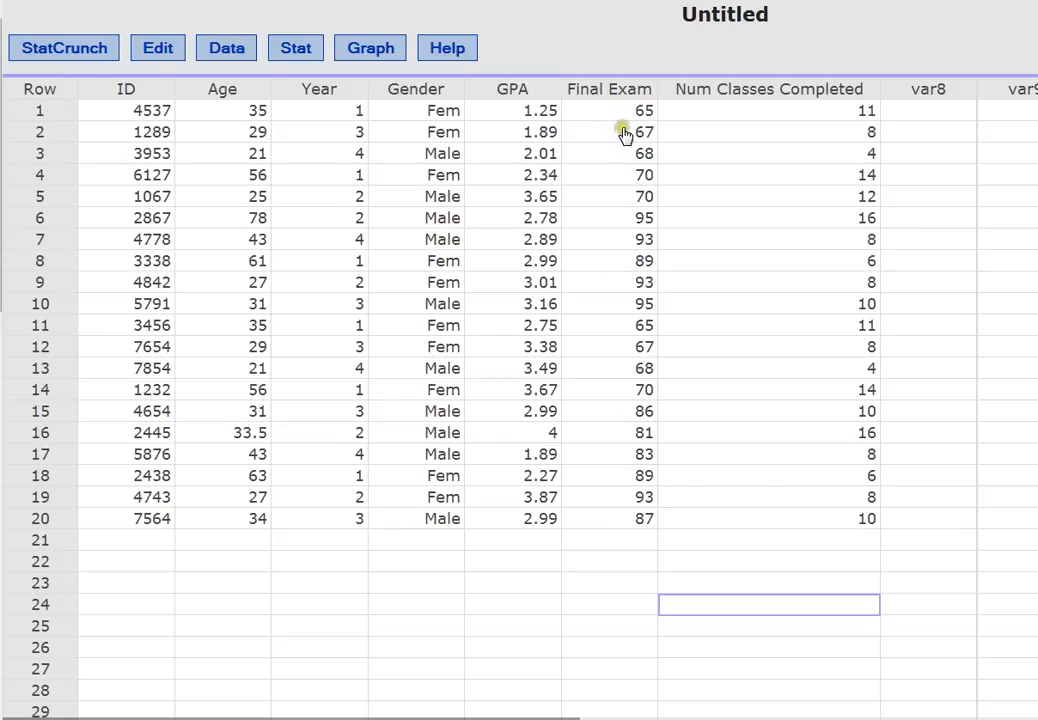
mouse_move(693, 112)
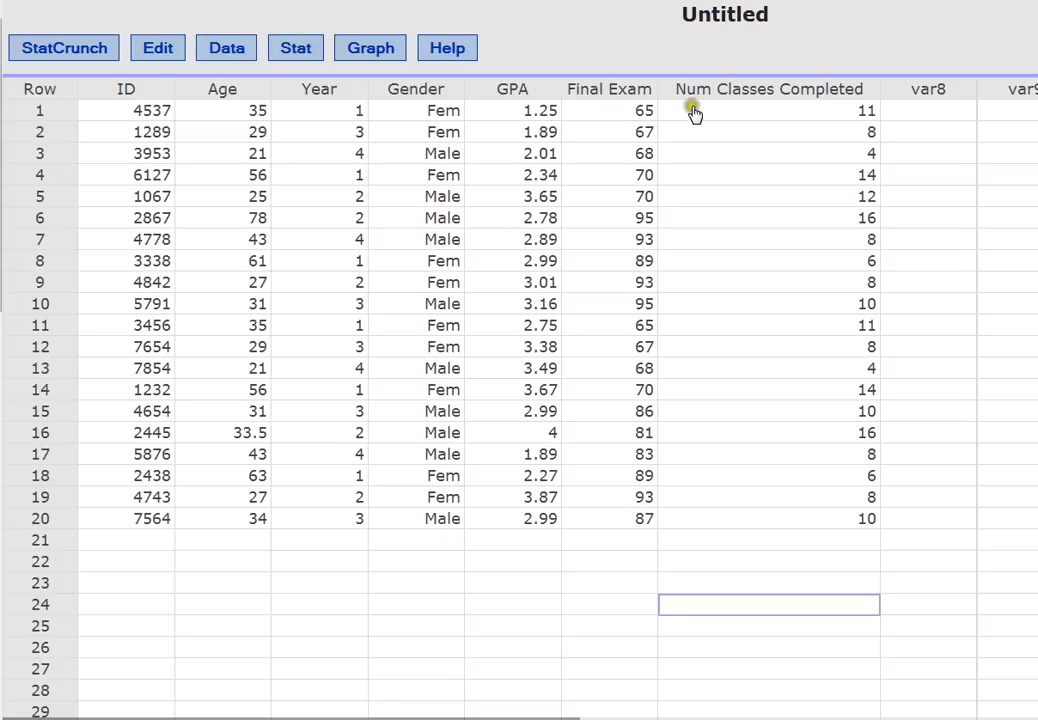
mouse_move(772, 125)
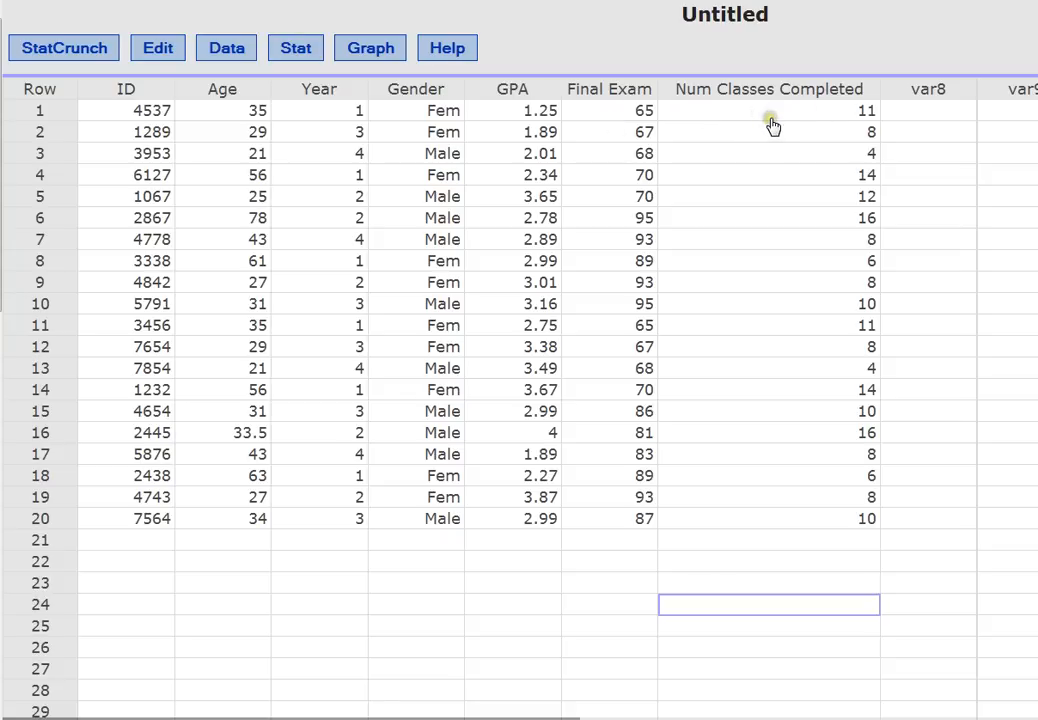
mouse_move(779, 122)
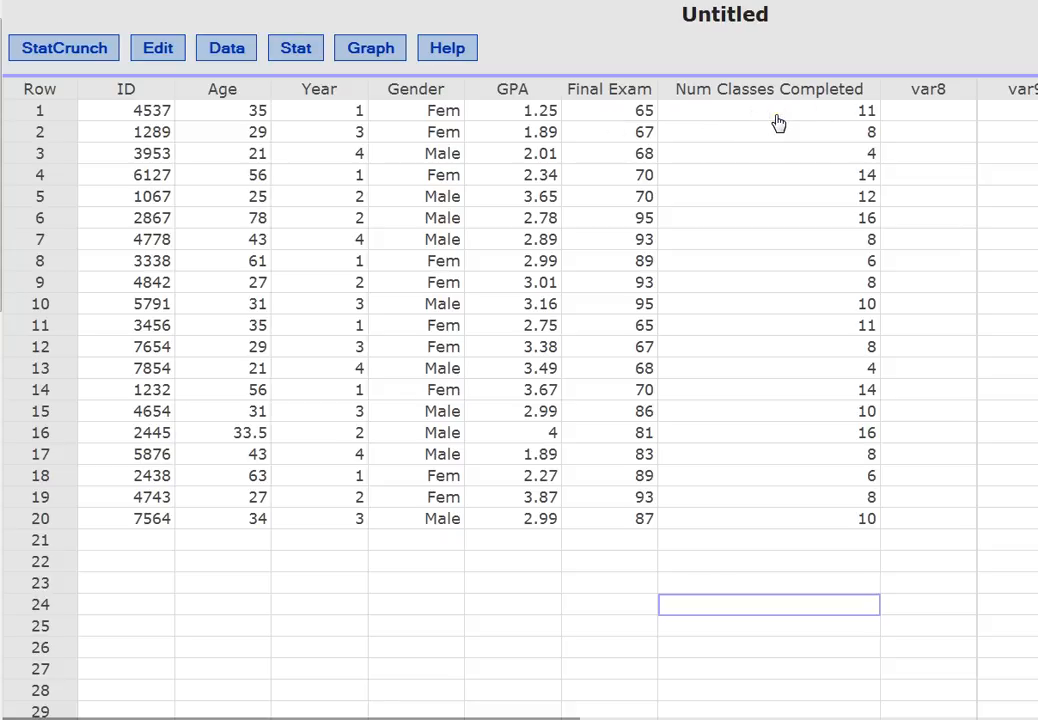
mouse_move(898, 432)
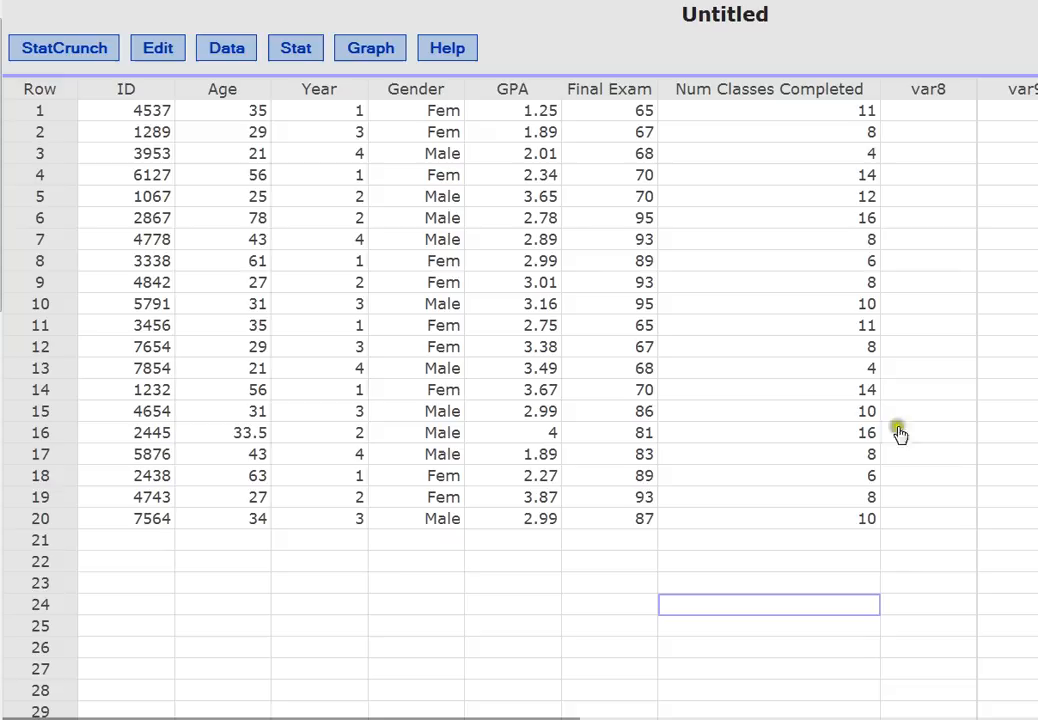
mouse_move(761, 444)
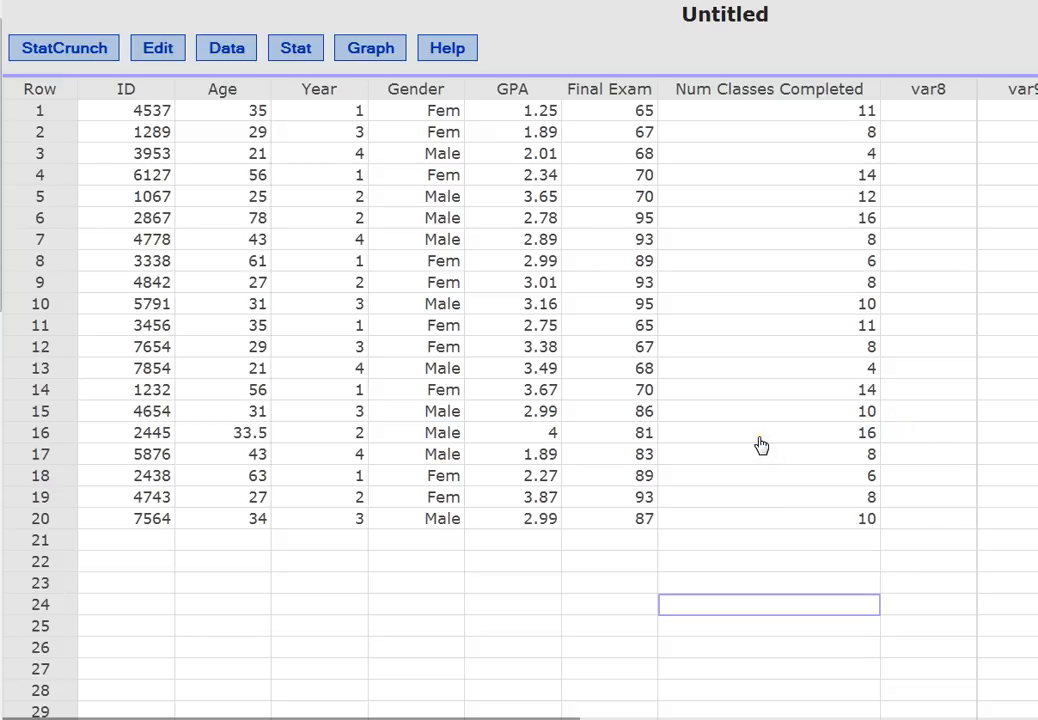
mouse_move(643, 435)
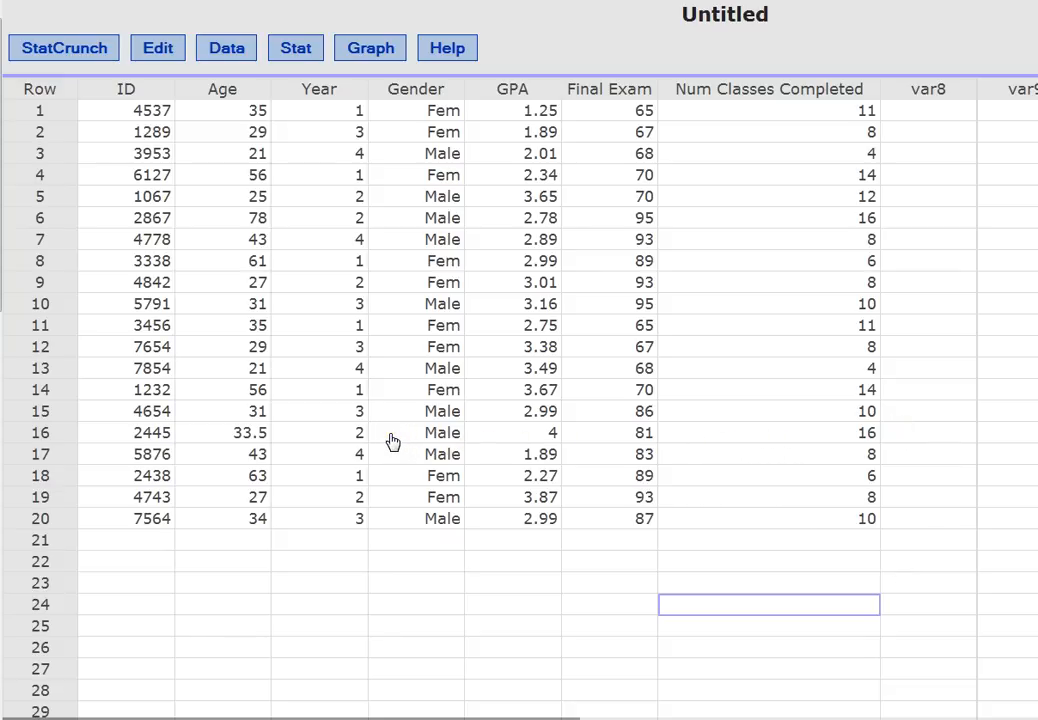
mouse_move(635, 148)
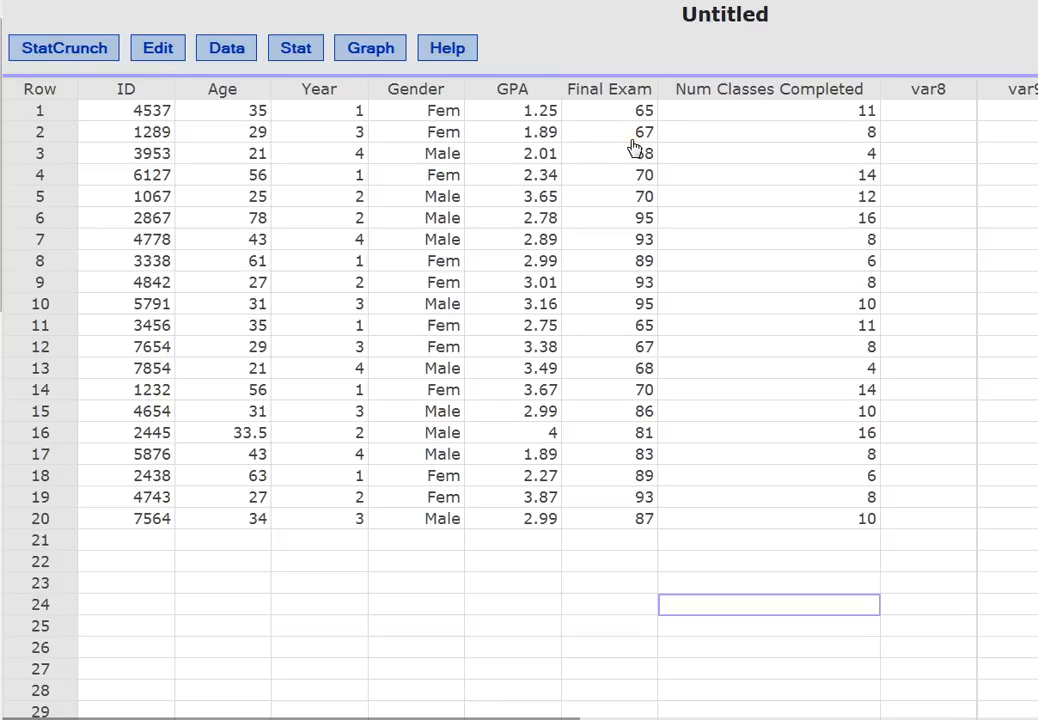
mouse_move(573, 146)
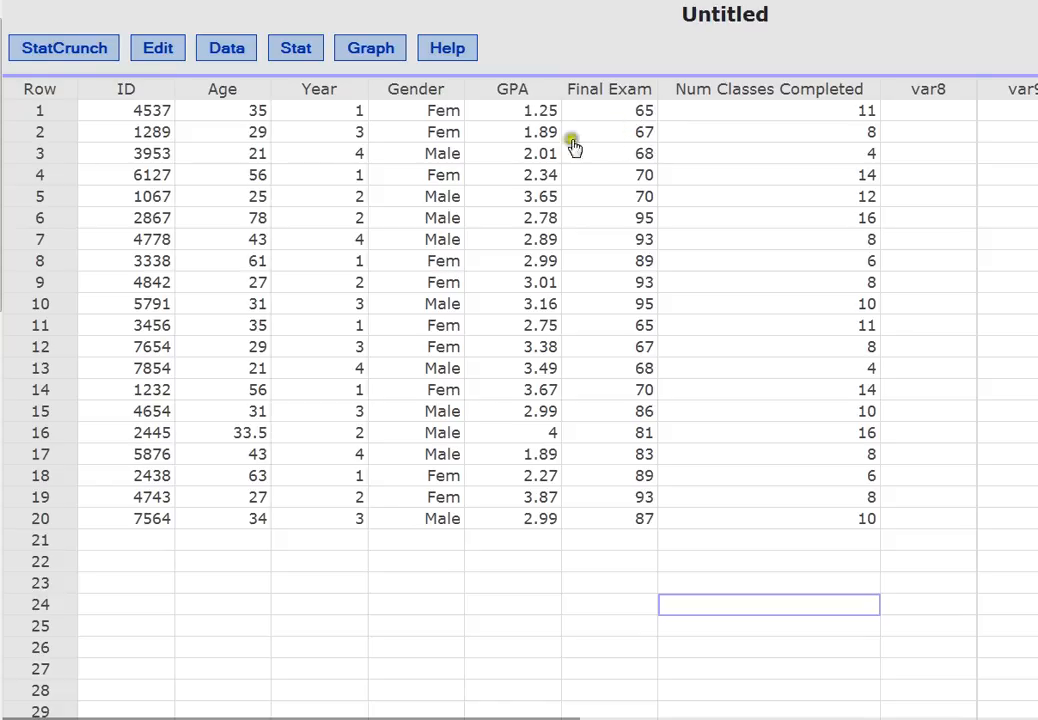
mouse_move(423, 178)
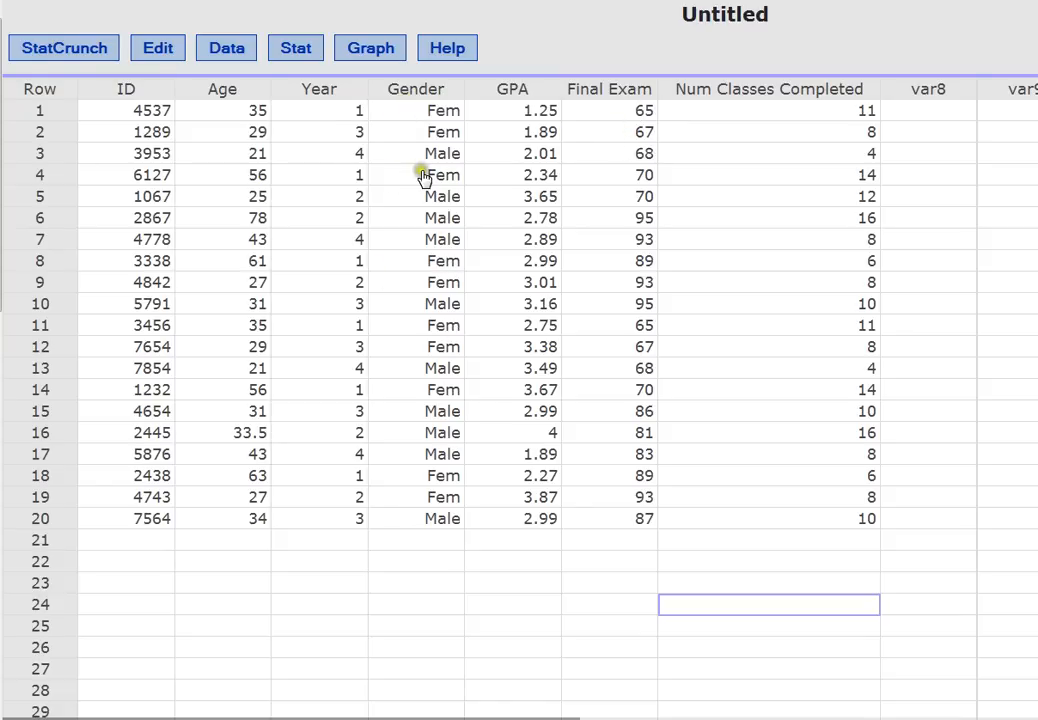
mouse_move(410, 225)
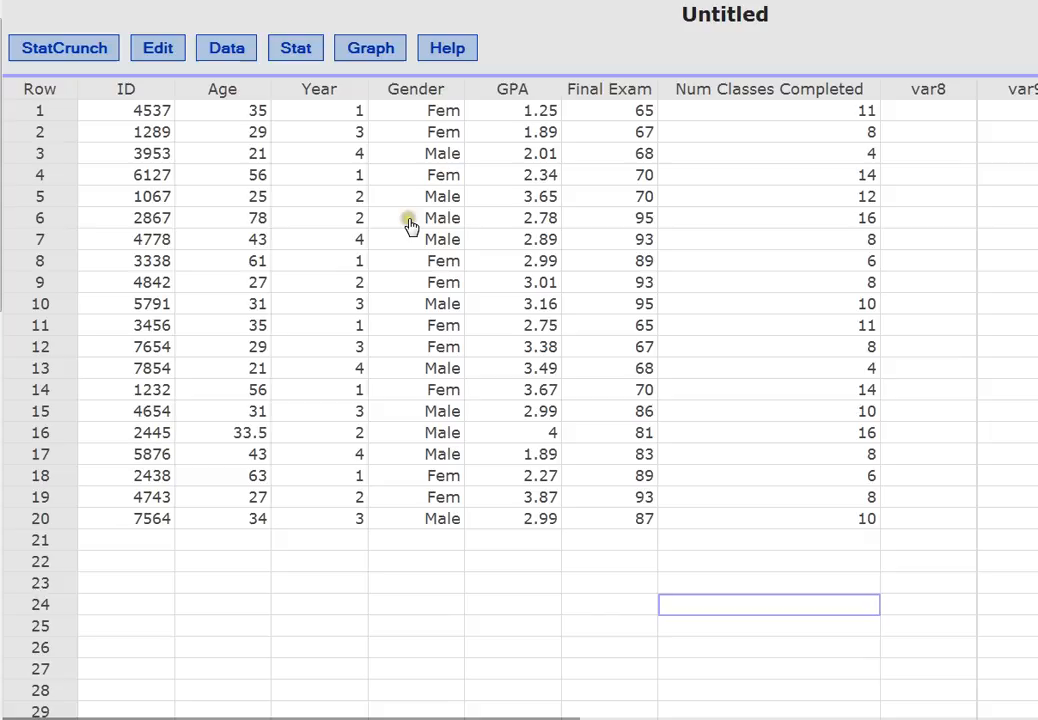
mouse_move(590, 115)
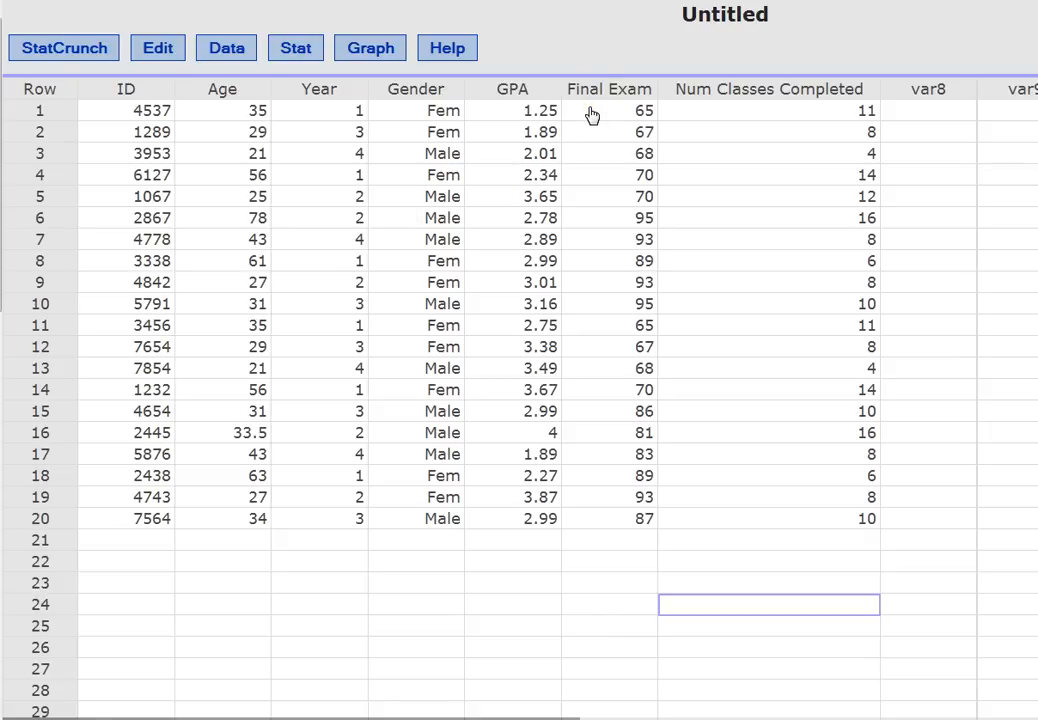
mouse_move(477, 105)
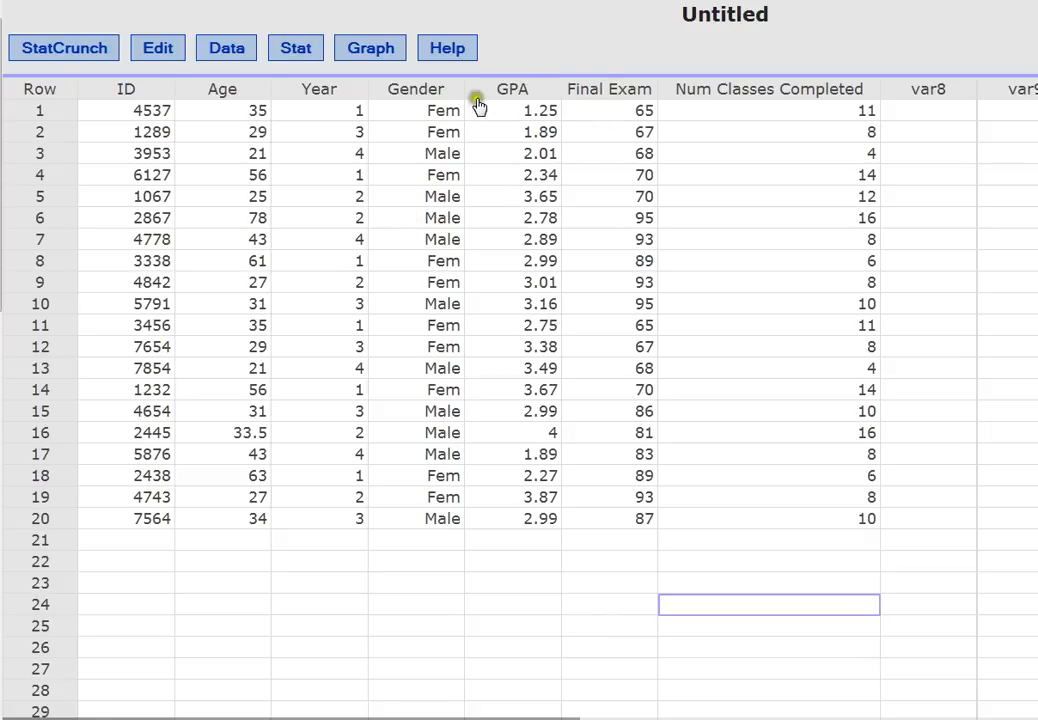
mouse_move(490, 131)
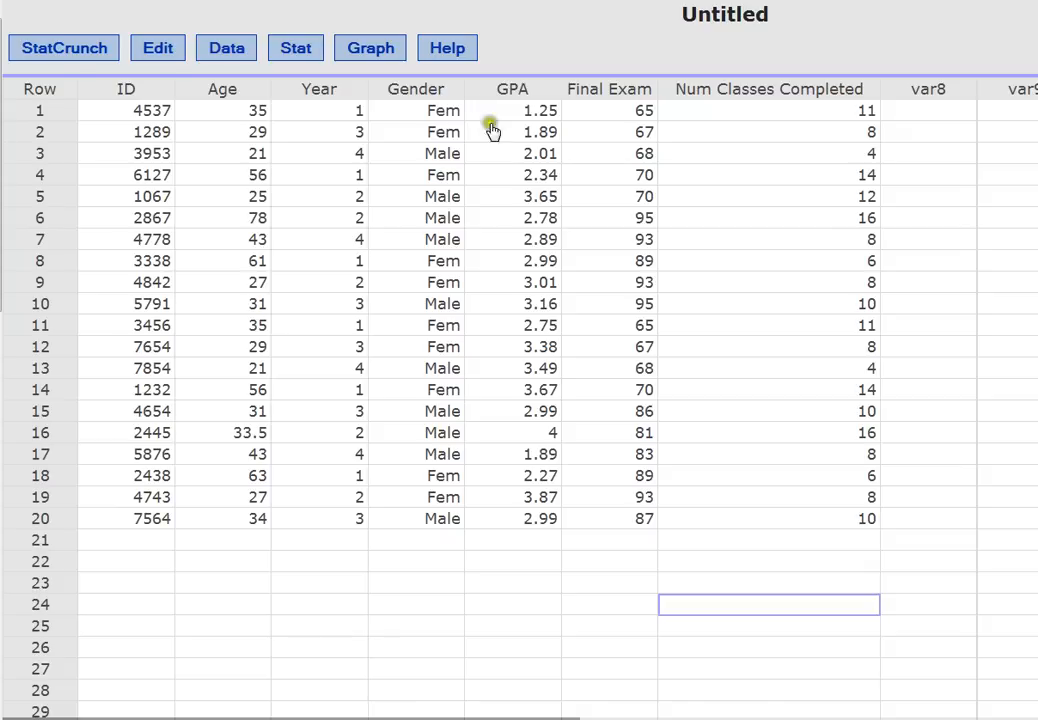
mouse_move(440, 280)
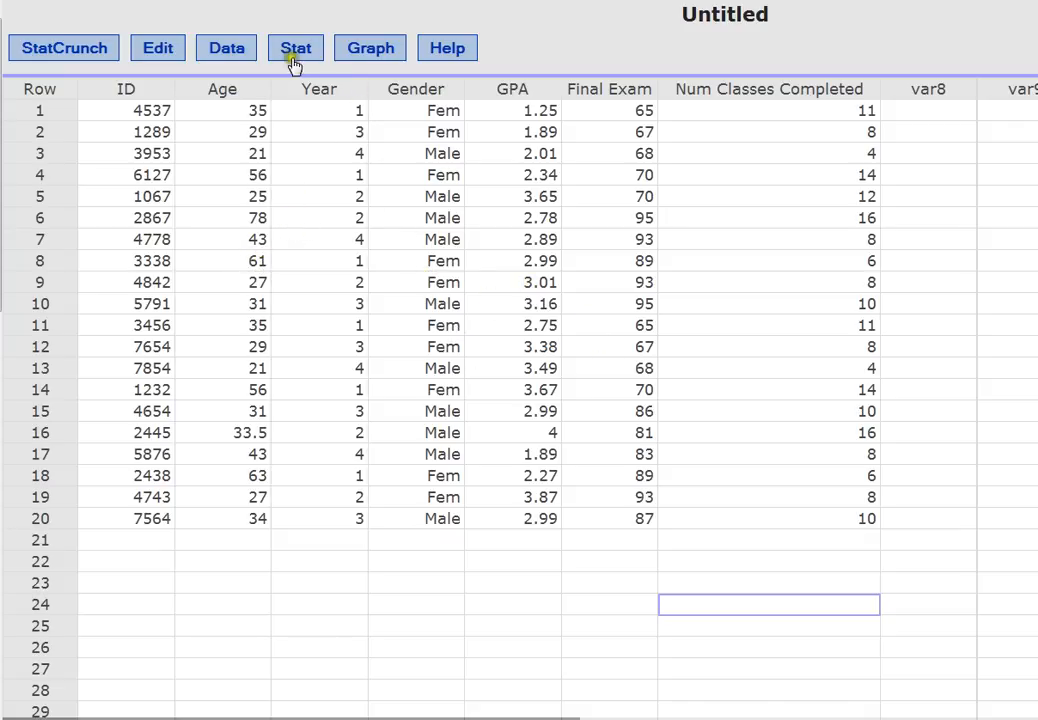
Start a Summary Stats > Columns analysis with Age as the selected column.
click(295, 47)
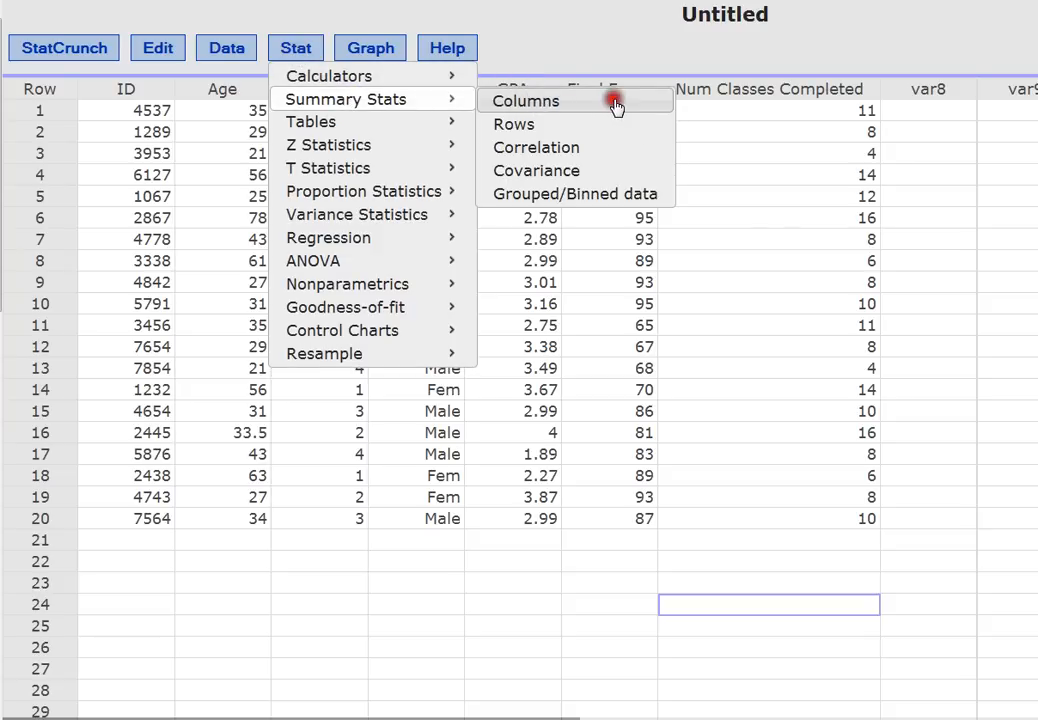
click(524, 100)
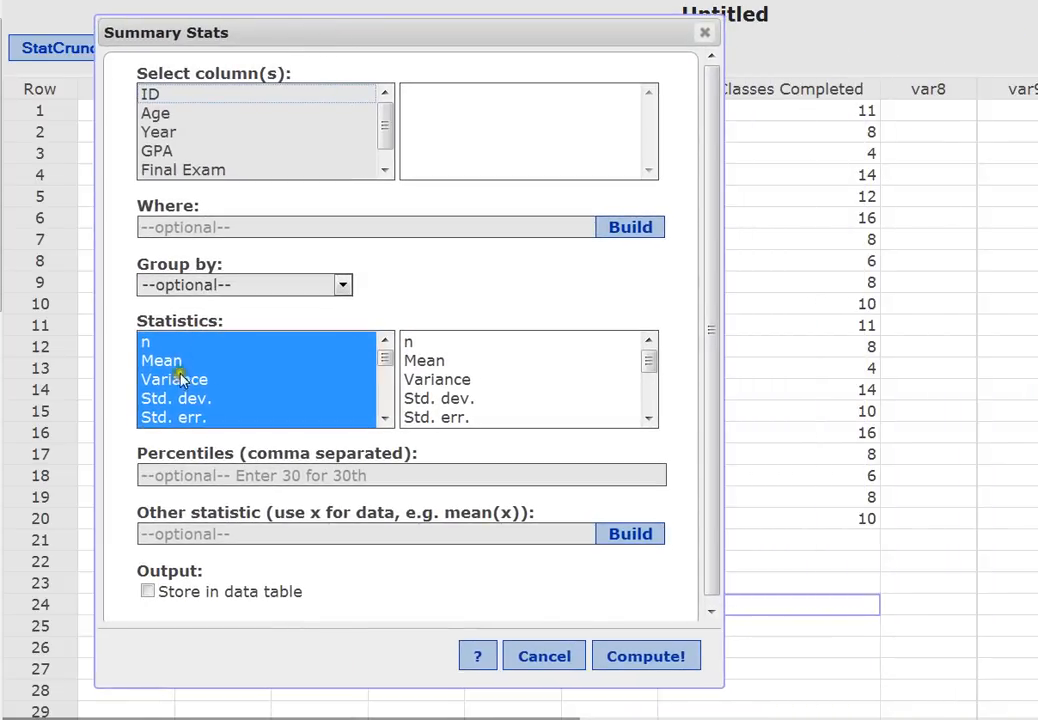
mouse_move(135, 343)
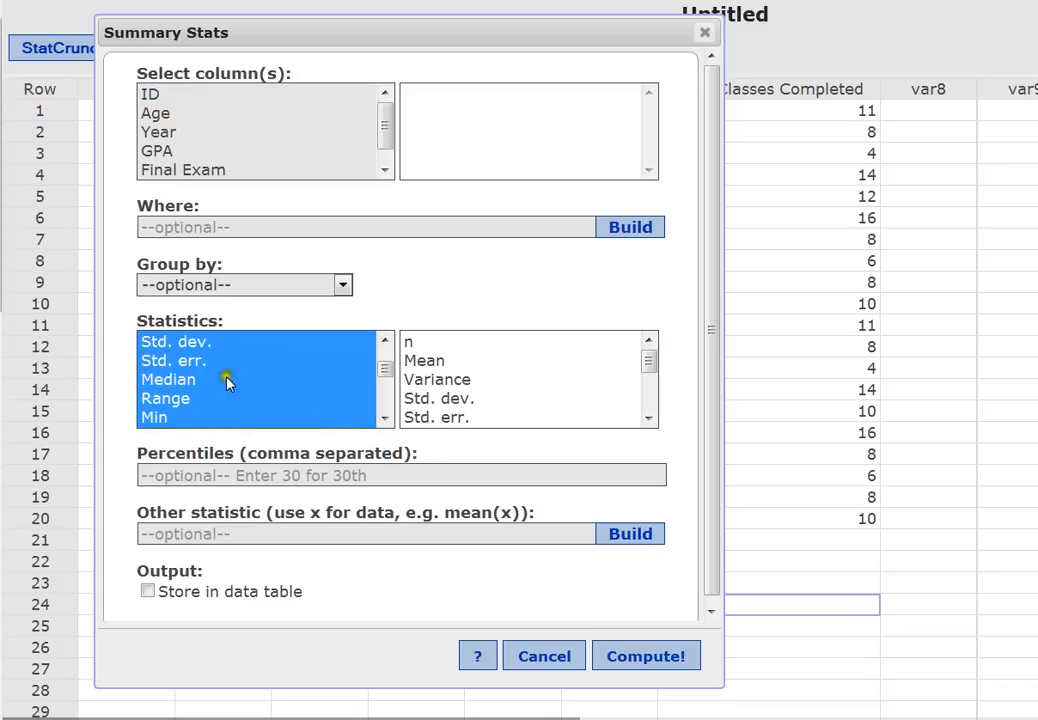
mouse_move(153, 418)
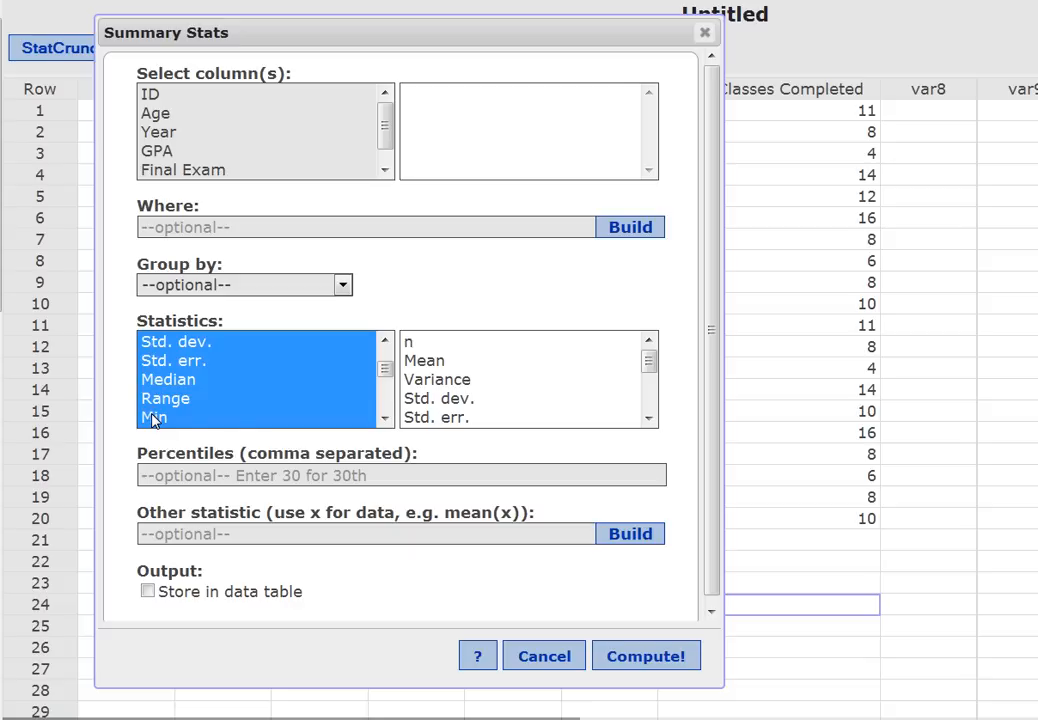
mouse_move(288, 258)
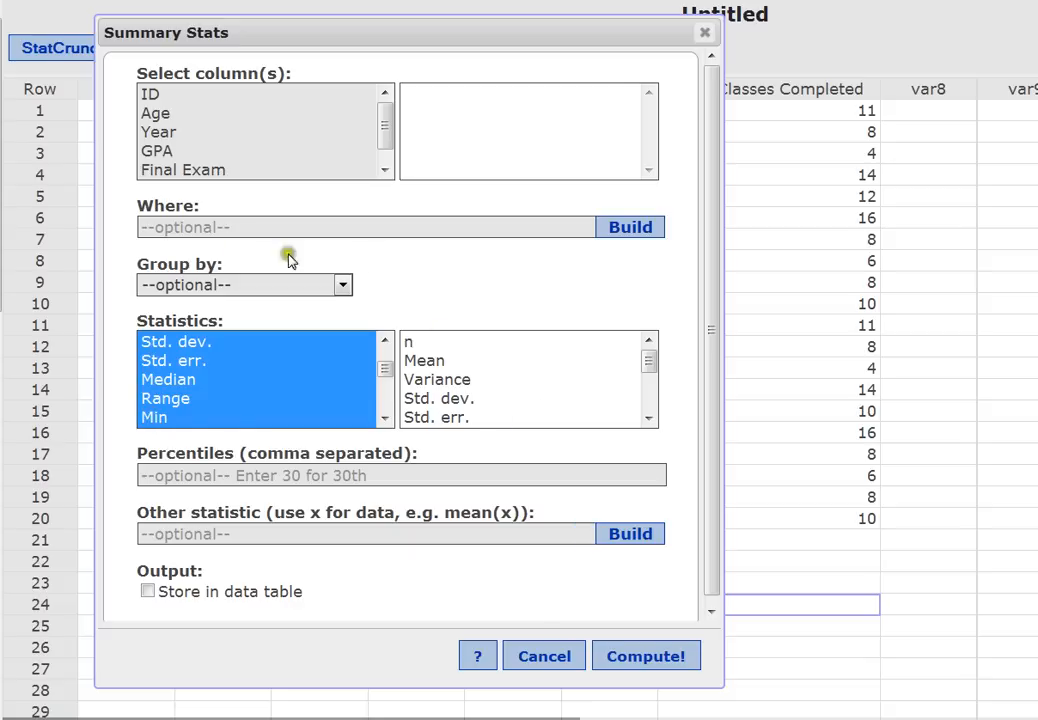
mouse_move(178, 128)
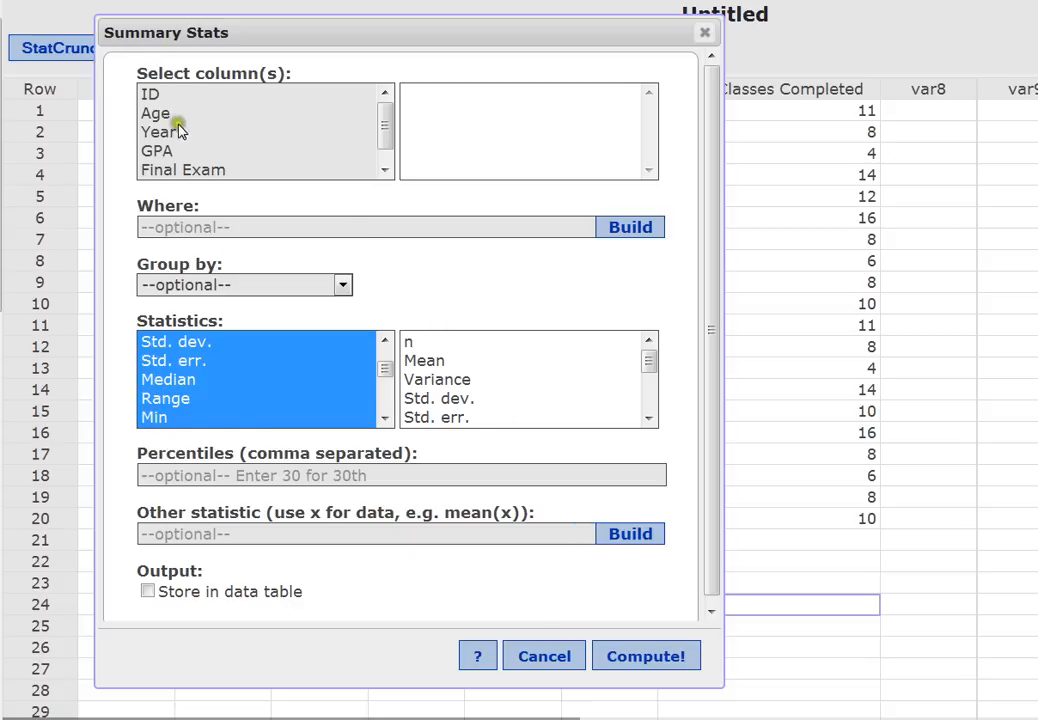
mouse_move(202, 127)
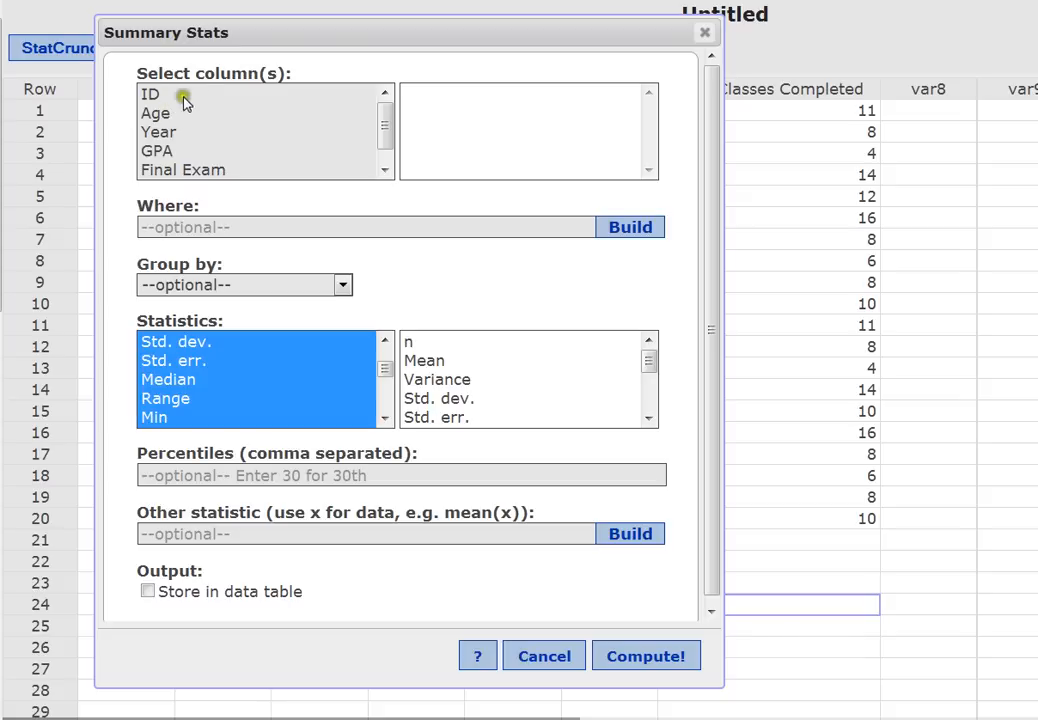
click(155, 112)
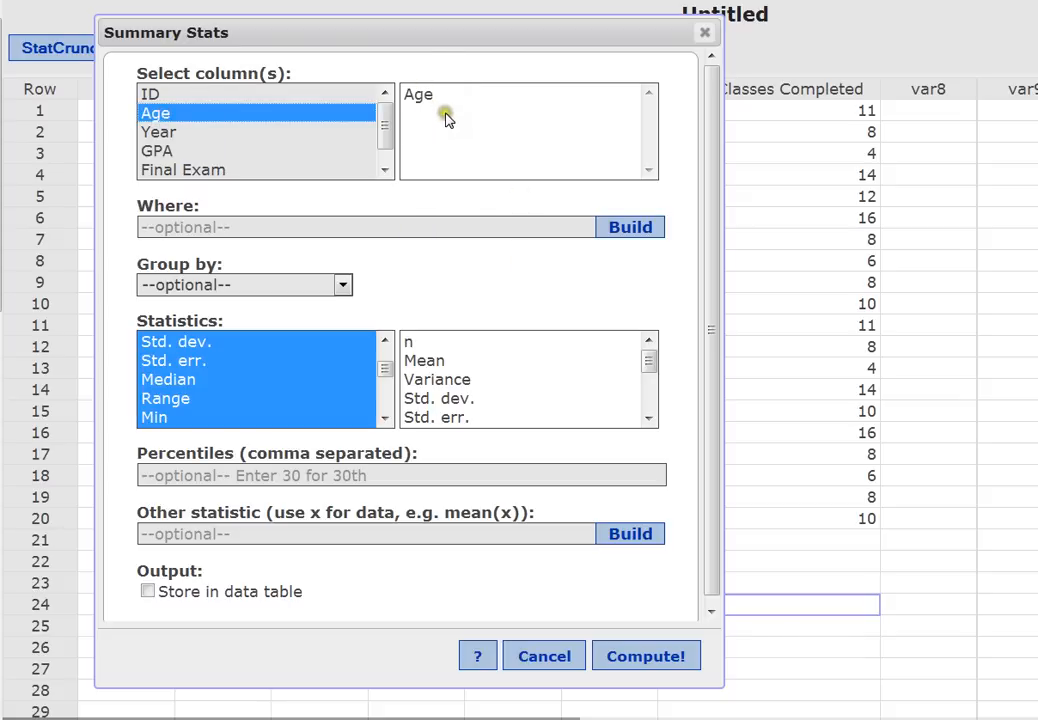
mouse_move(442, 417)
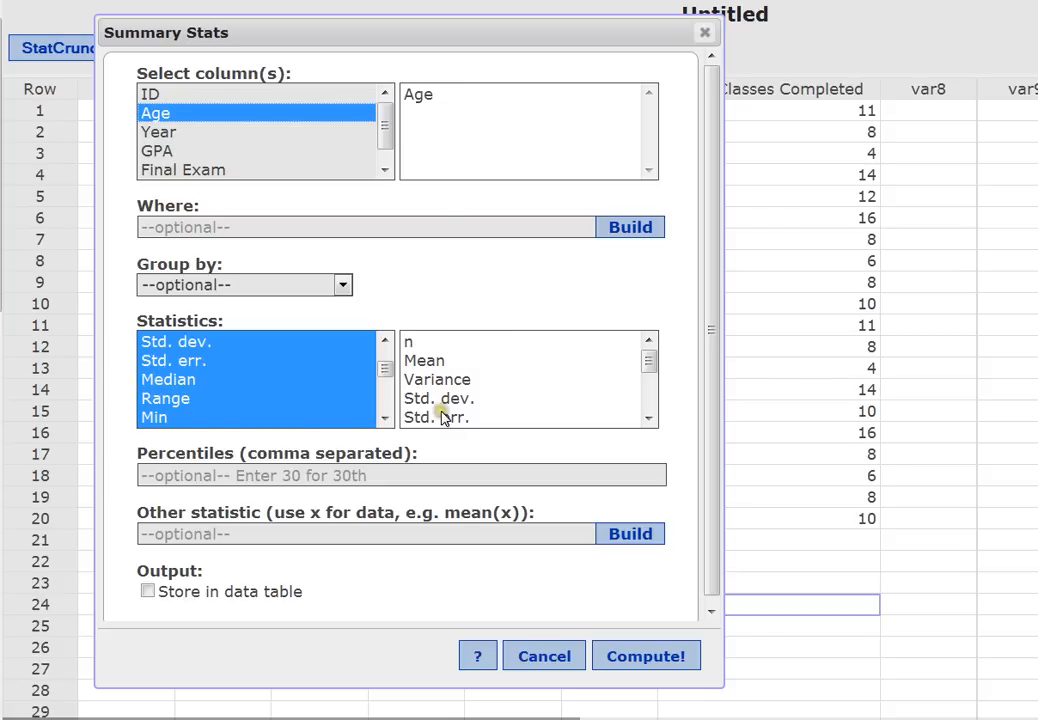
mouse_move(418, 345)
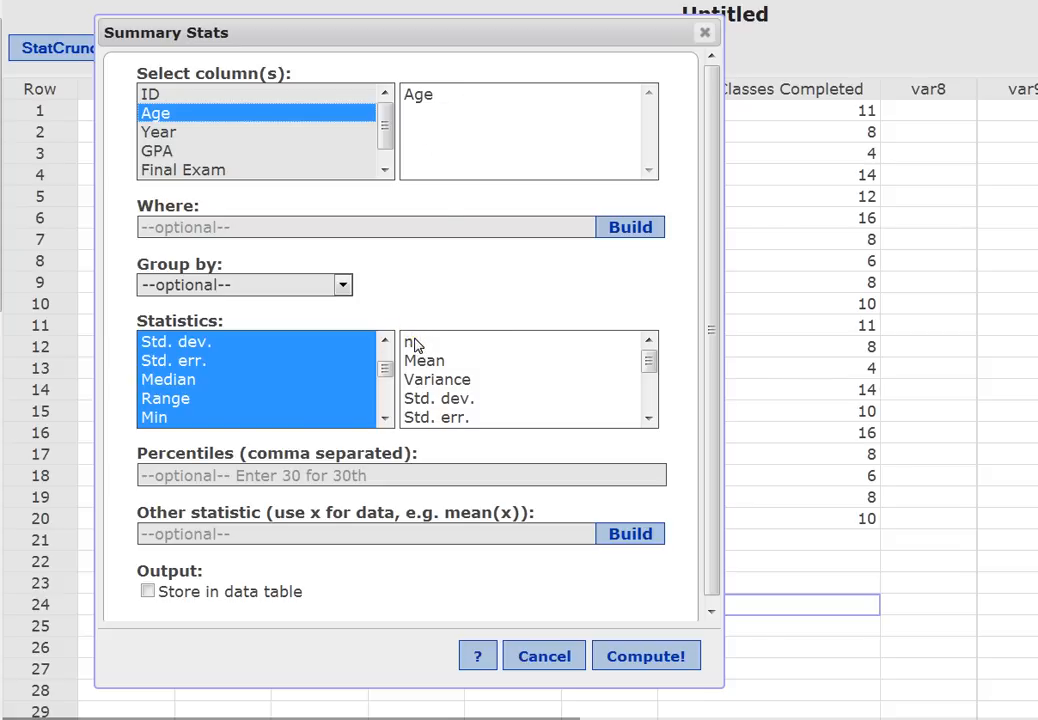
mouse_move(455, 388)
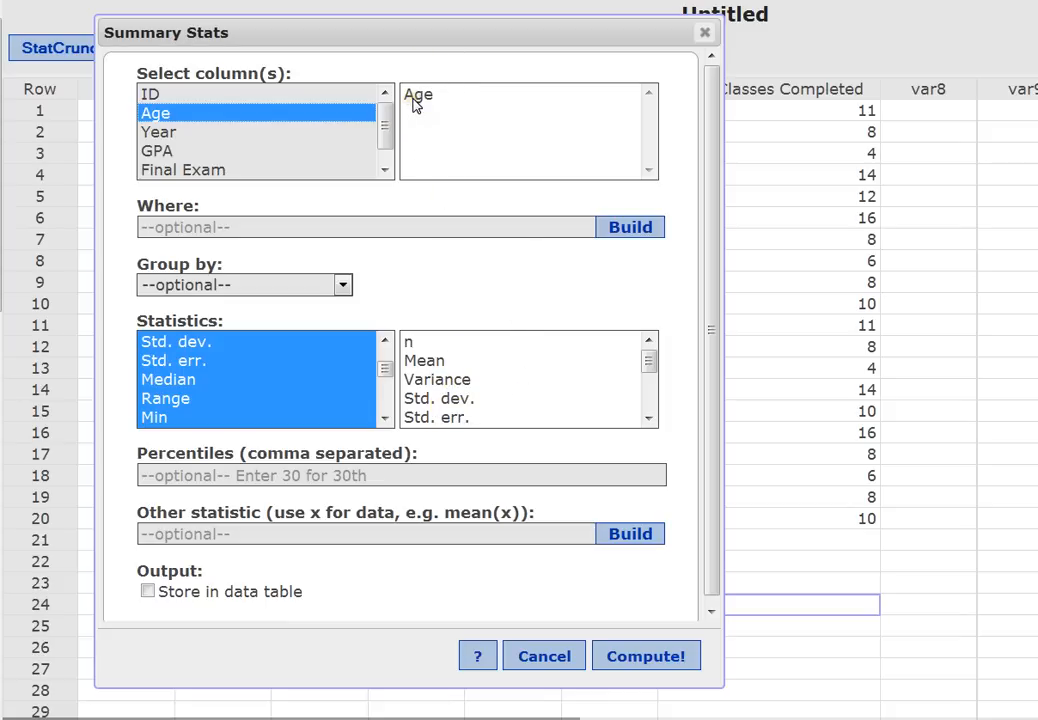
mouse_move(434, 122)
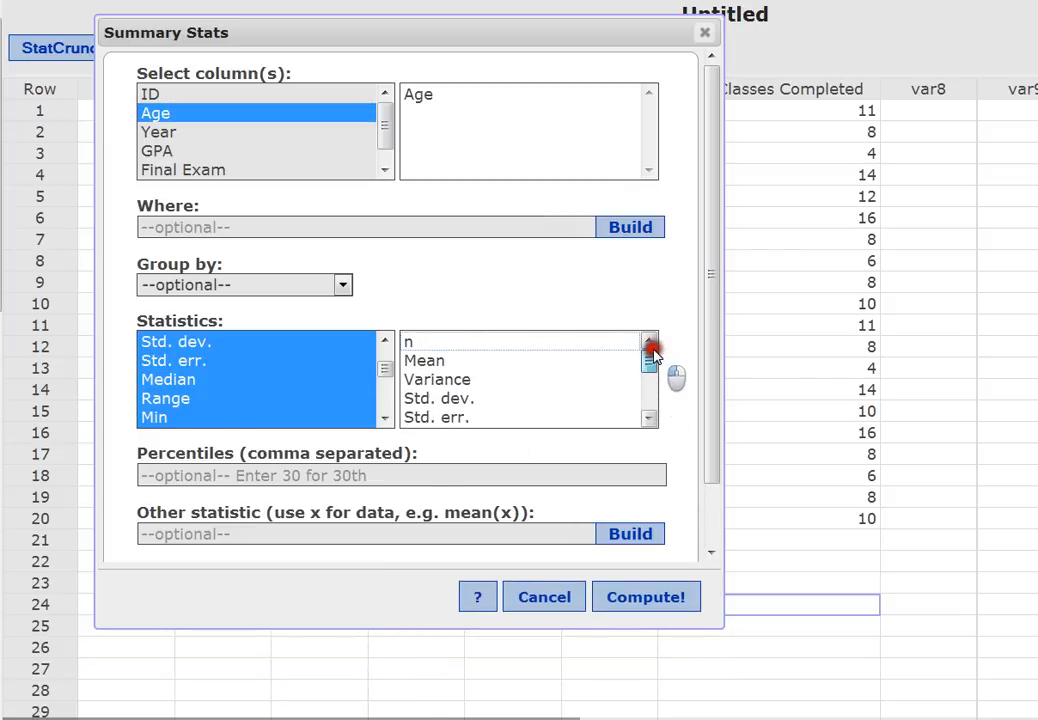
Compute the Age summary (n 20, mean 38.925, median 33.75) and move the results window.
click(645, 596)
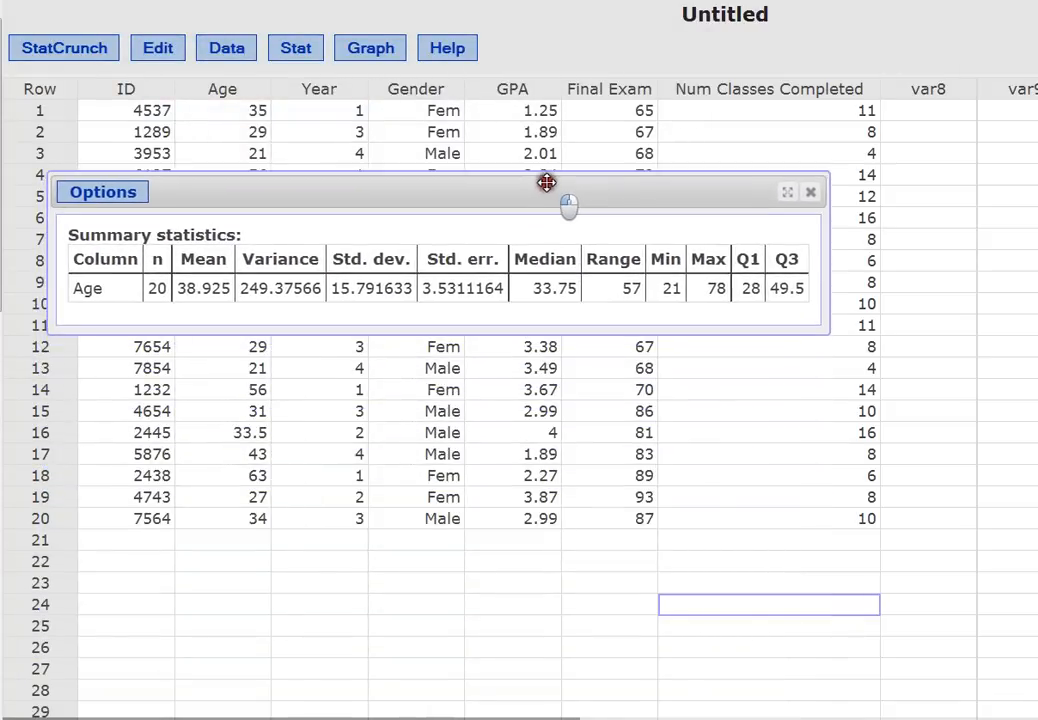
drag(547, 192, 547, 180)
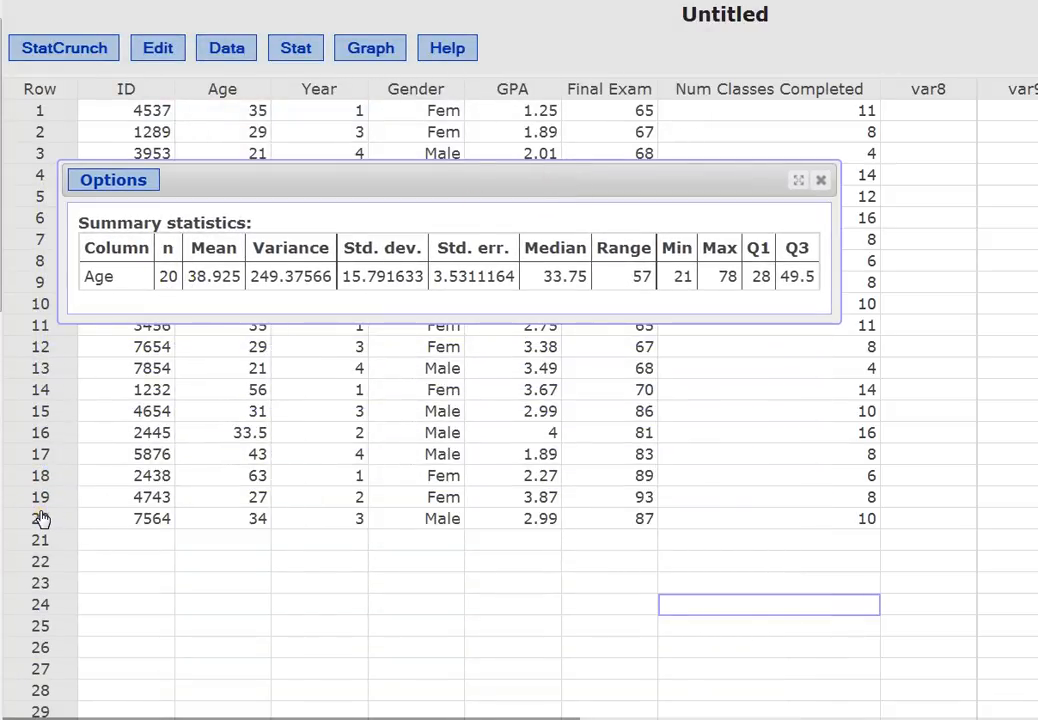
mouse_move(243, 543)
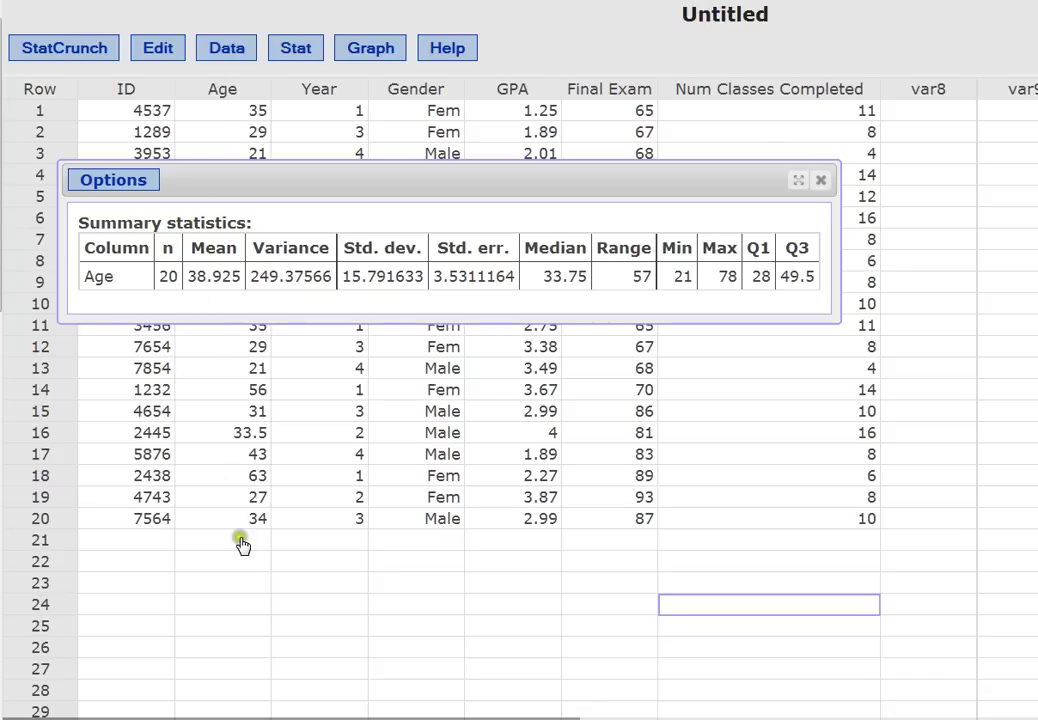
mouse_move(218, 296)
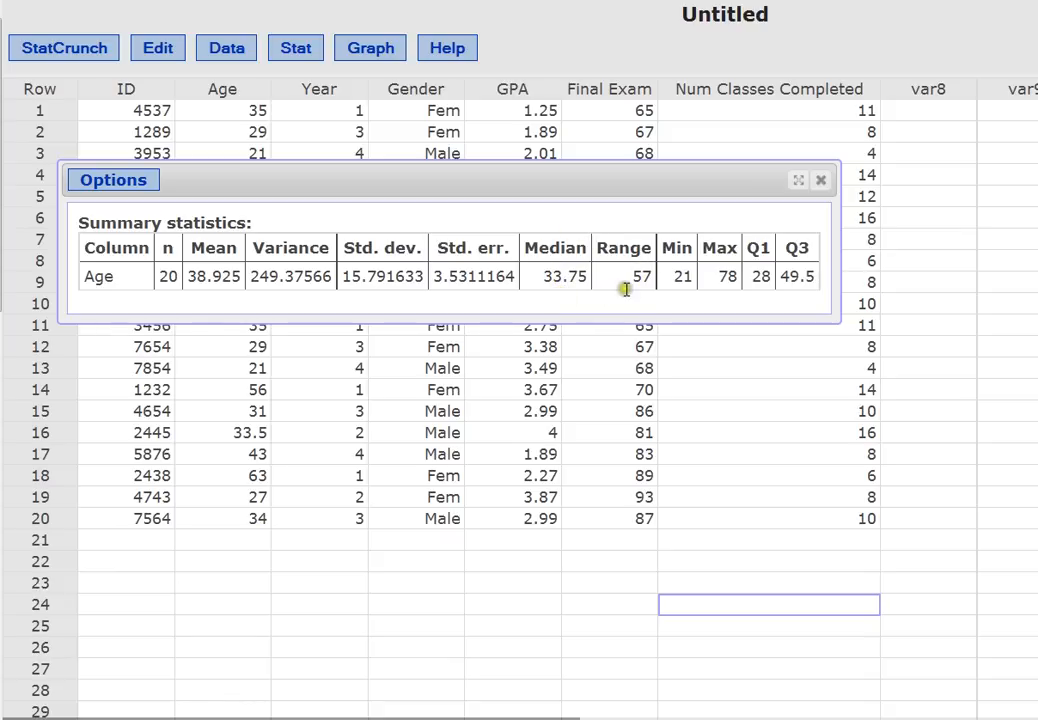
mouse_move(725, 293)
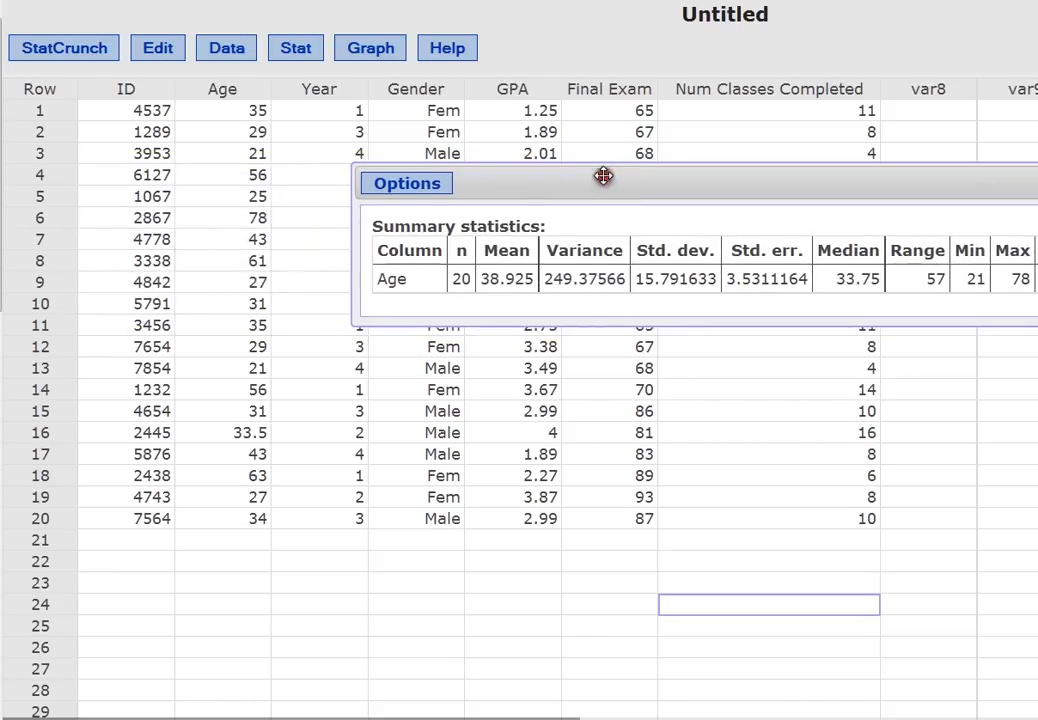
mouse_move(253, 425)
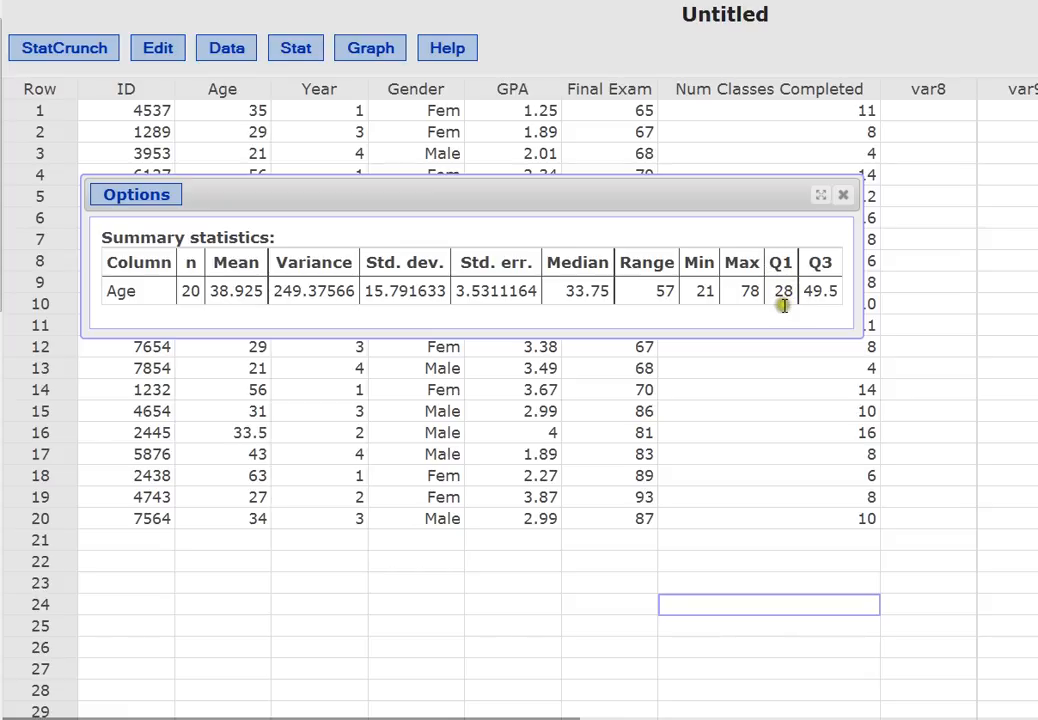
mouse_move(805, 270)
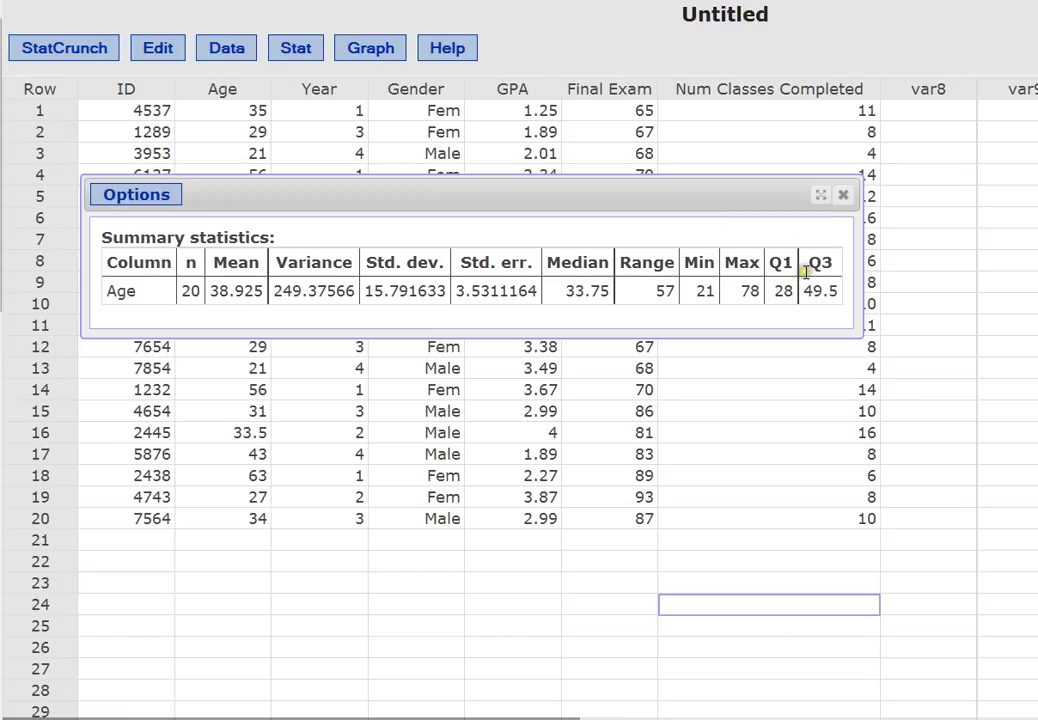
mouse_move(806, 313)
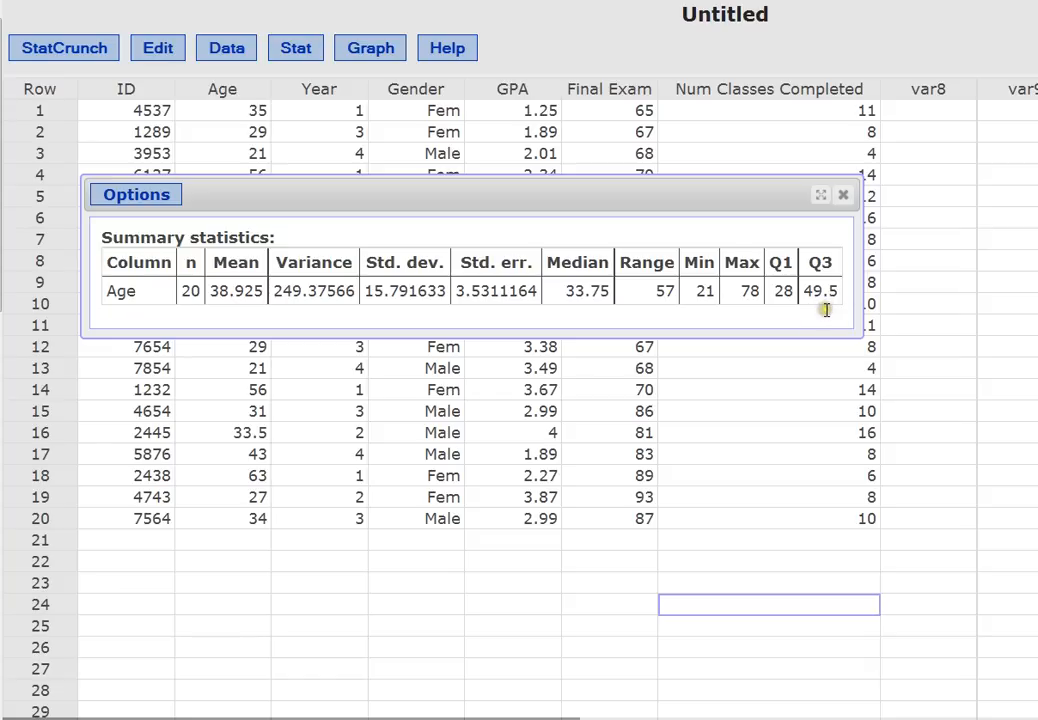
mouse_move(825, 310)
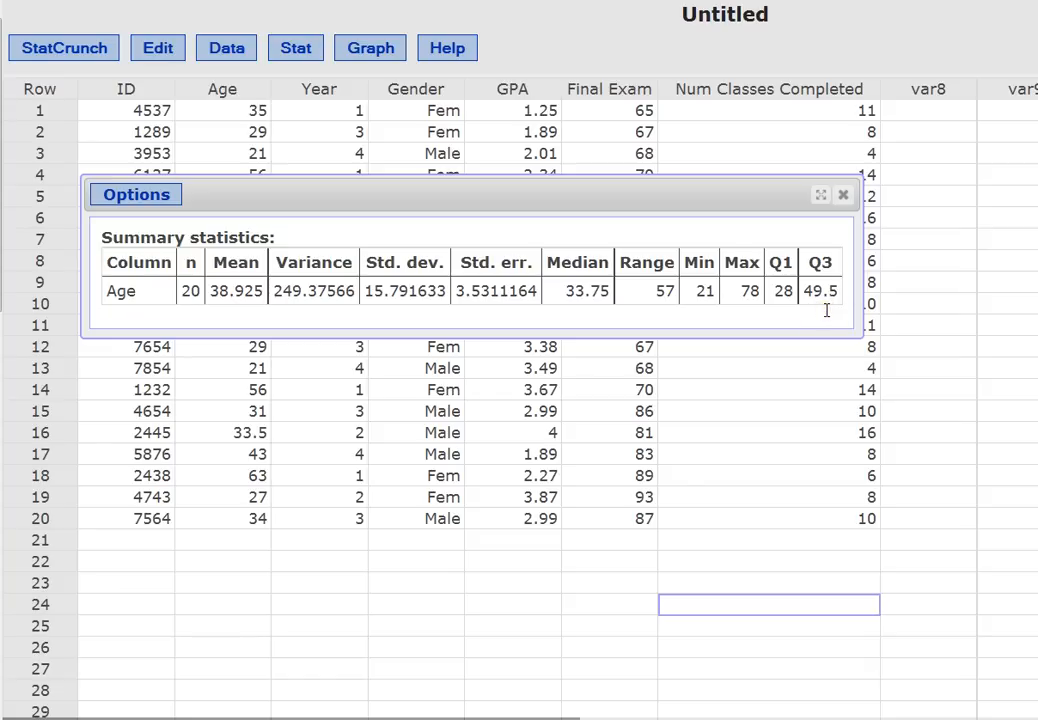
mouse_move(155, 288)
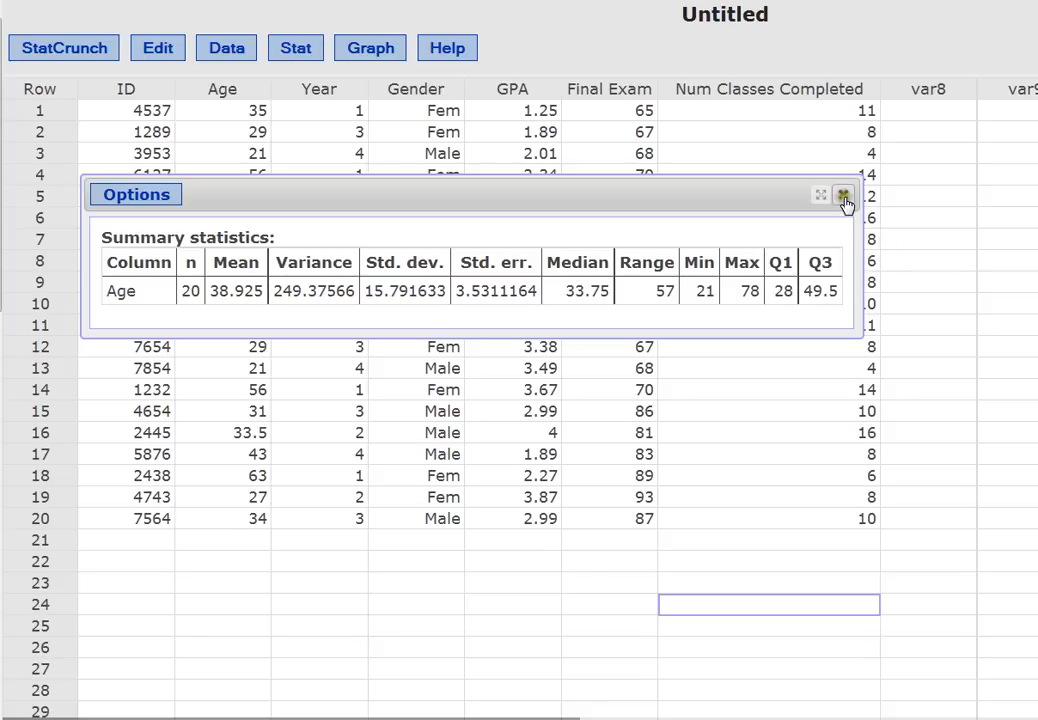
Close the Age results and return to the Stat menu for another summary.
click(843, 195)
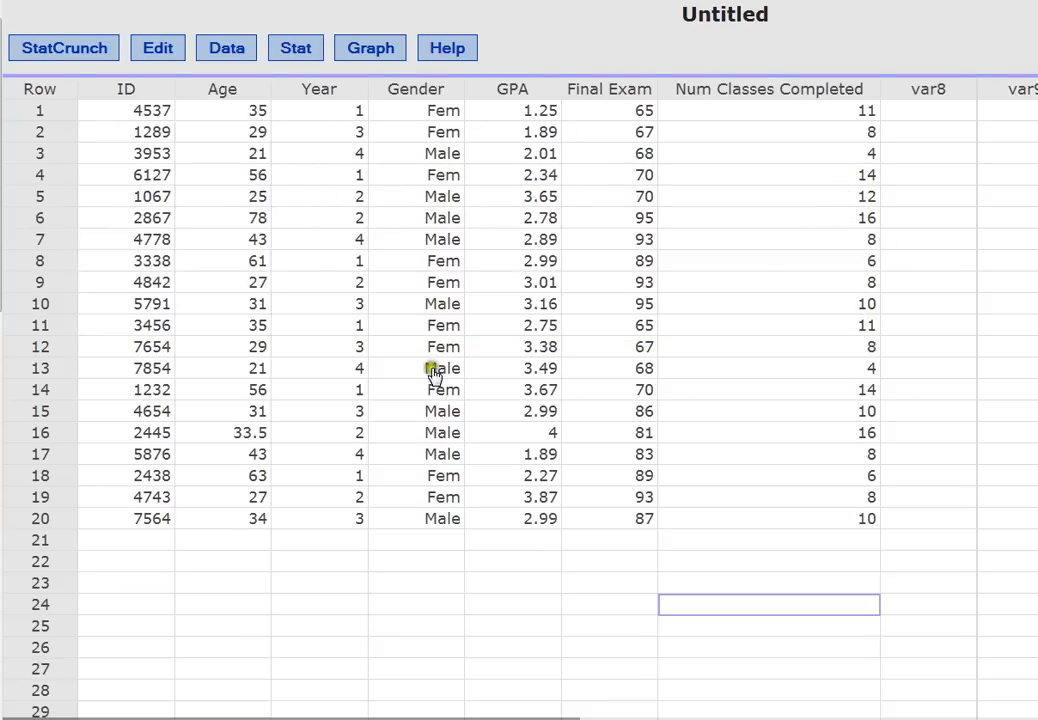
mouse_move(598, 178)
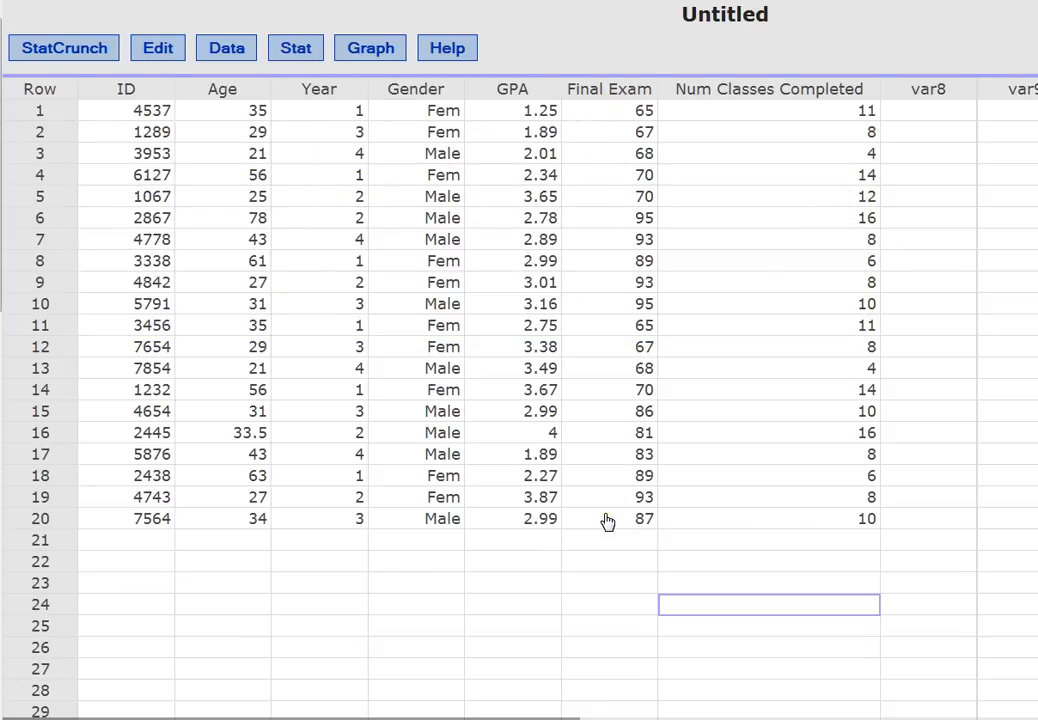
mouse_move(505, 542)
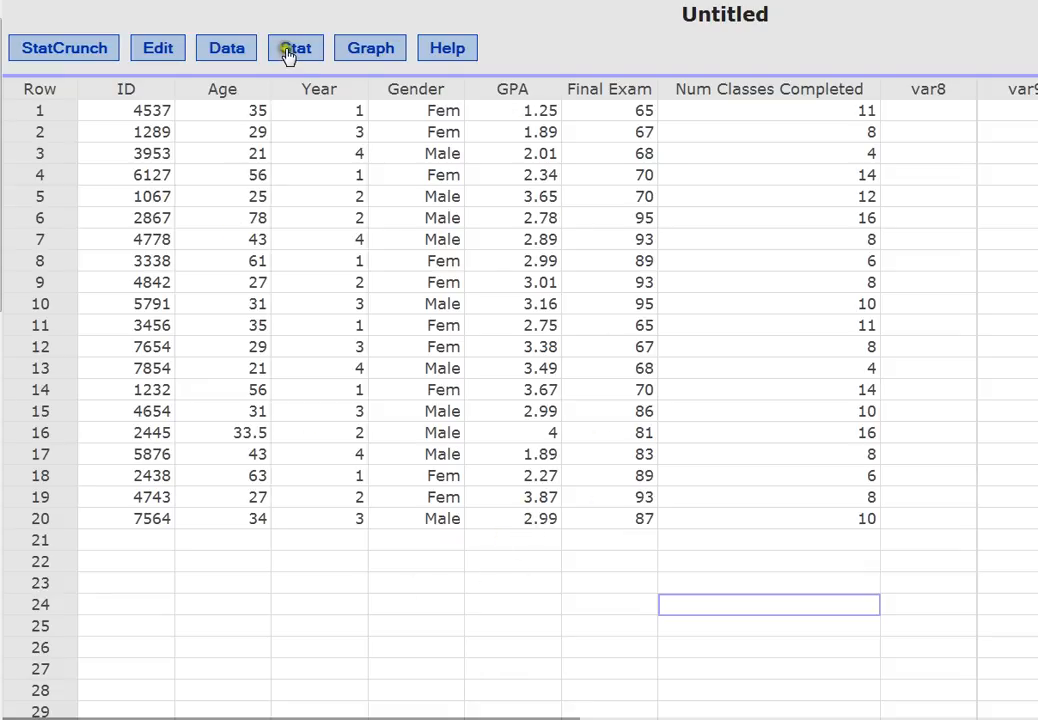
click(295, 48)
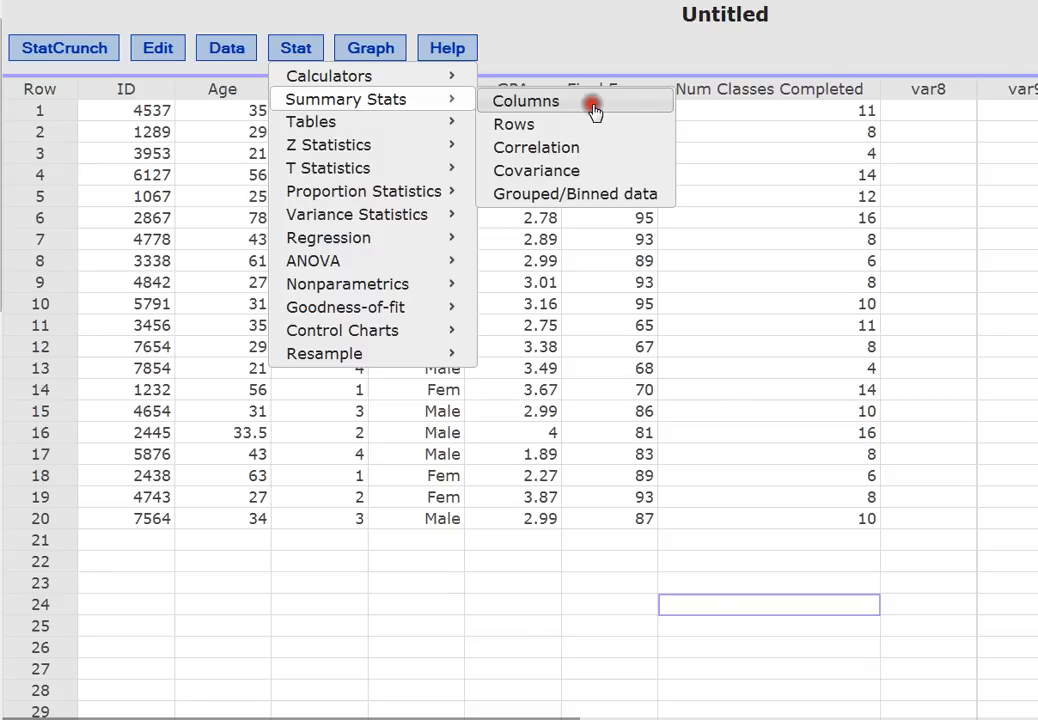
Set up a column summary of Age grouped by Gender.
click(525, 101)
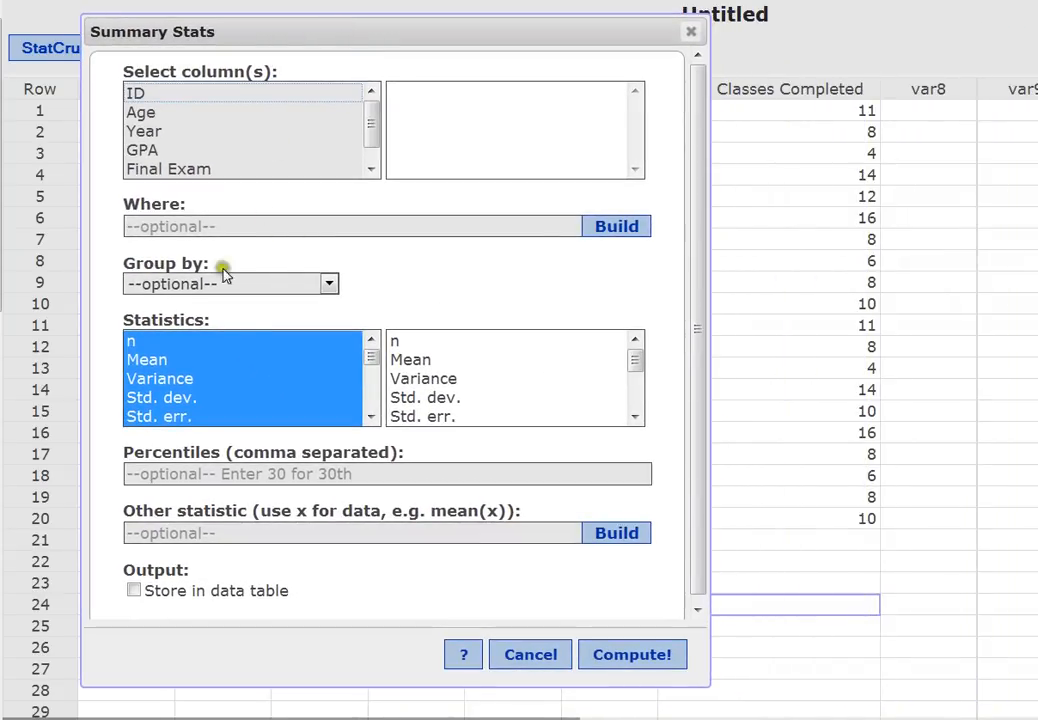
mouse_move(450, 307)
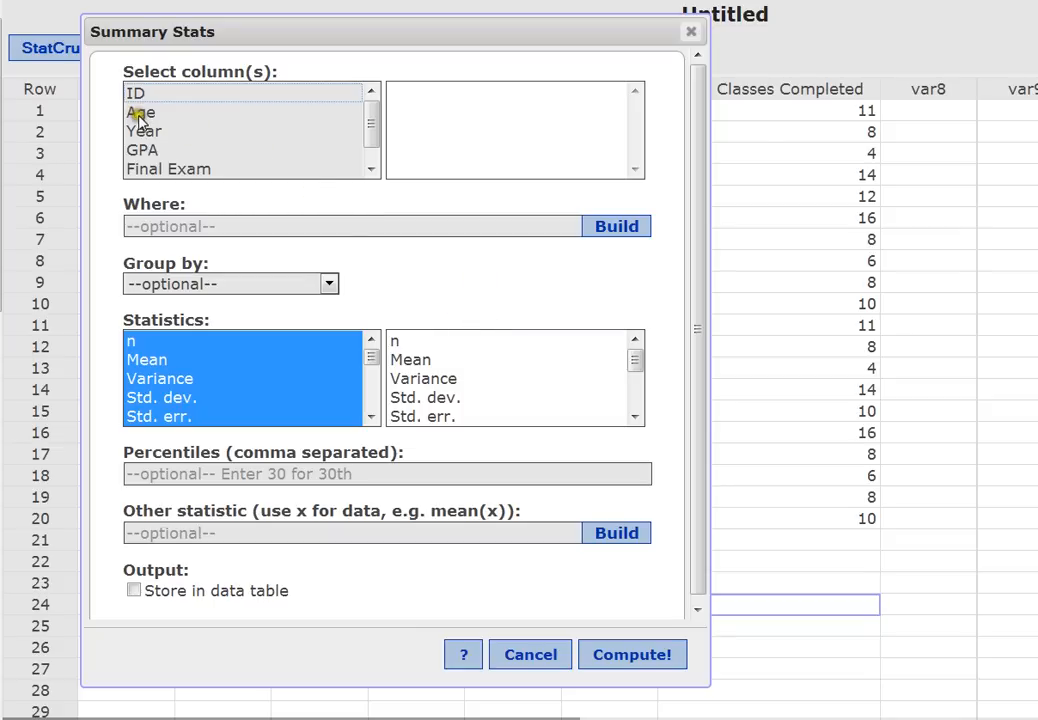
click(140, 112)
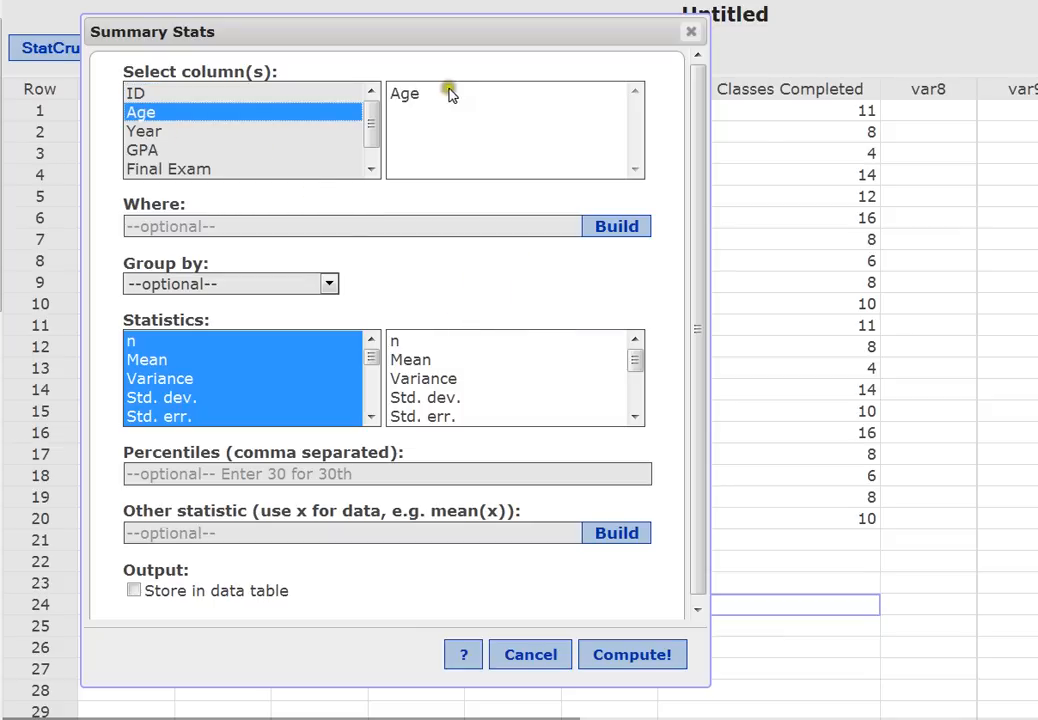
mouse_move(427, 122)
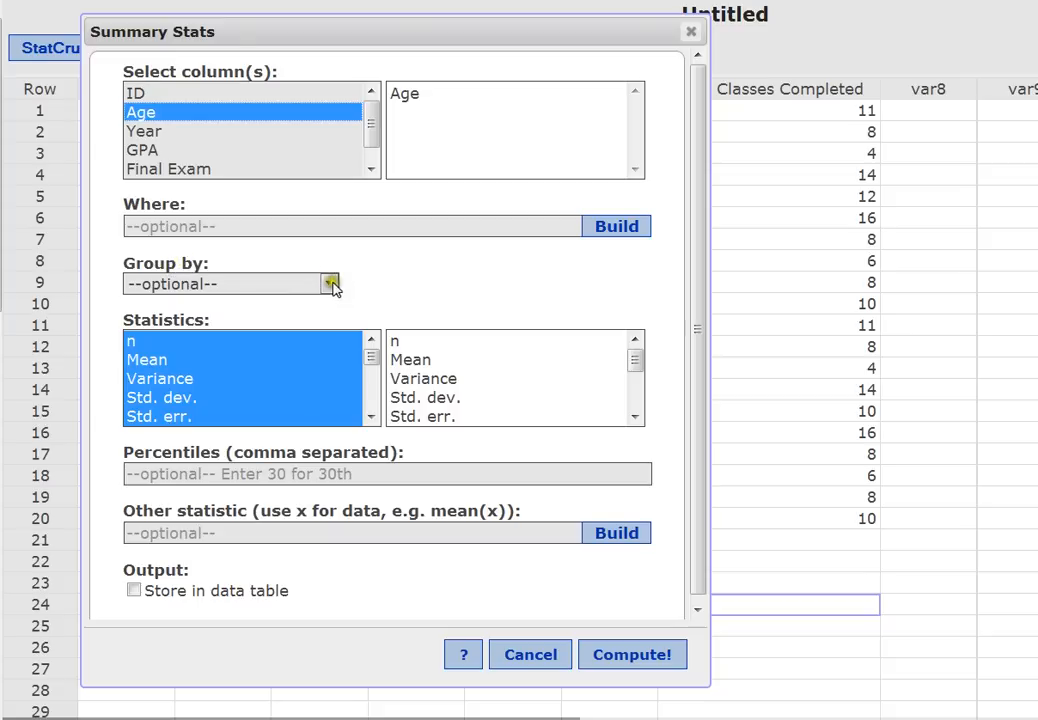
click(329, 284)
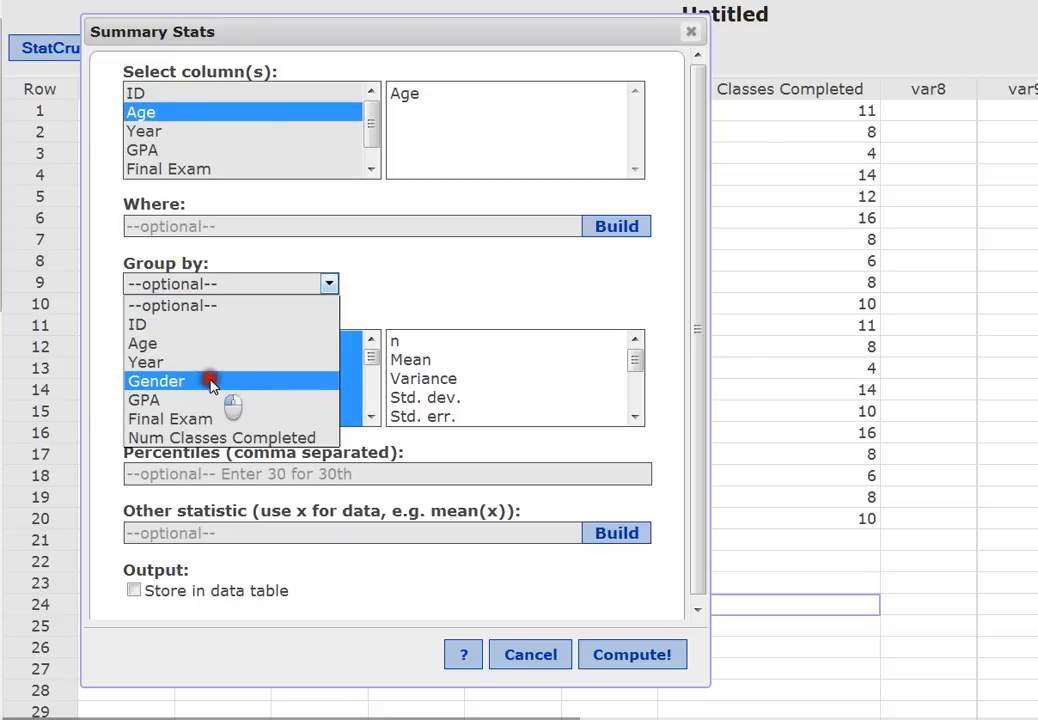
click(156, 381)
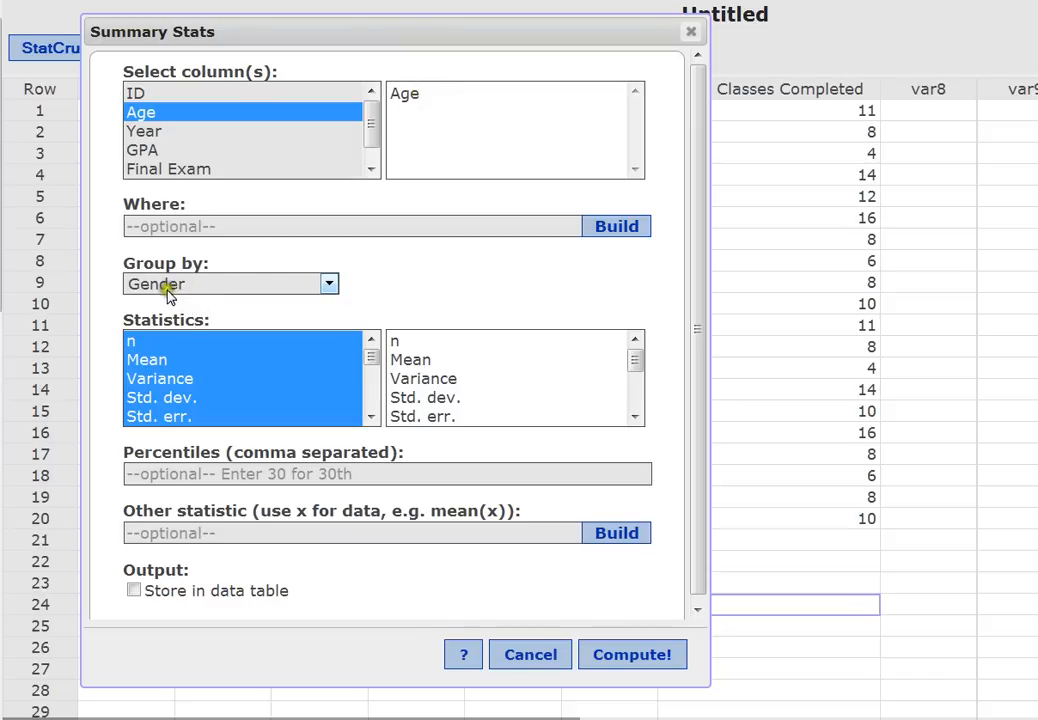
mouse_move(197, 285)
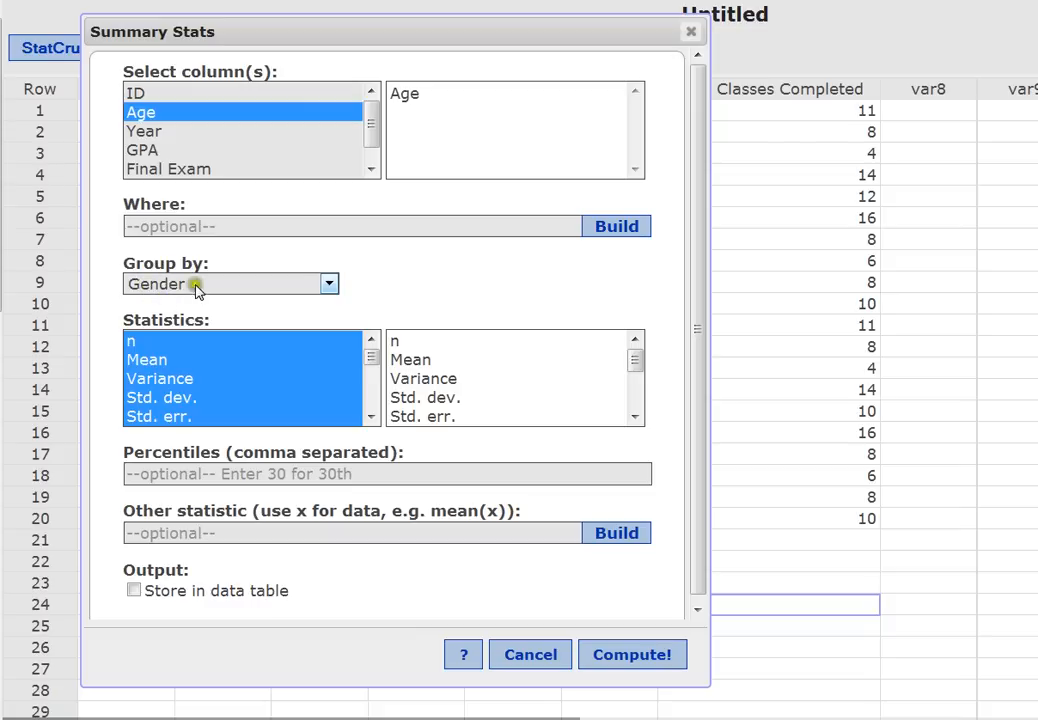
mouse_move(178, 297)
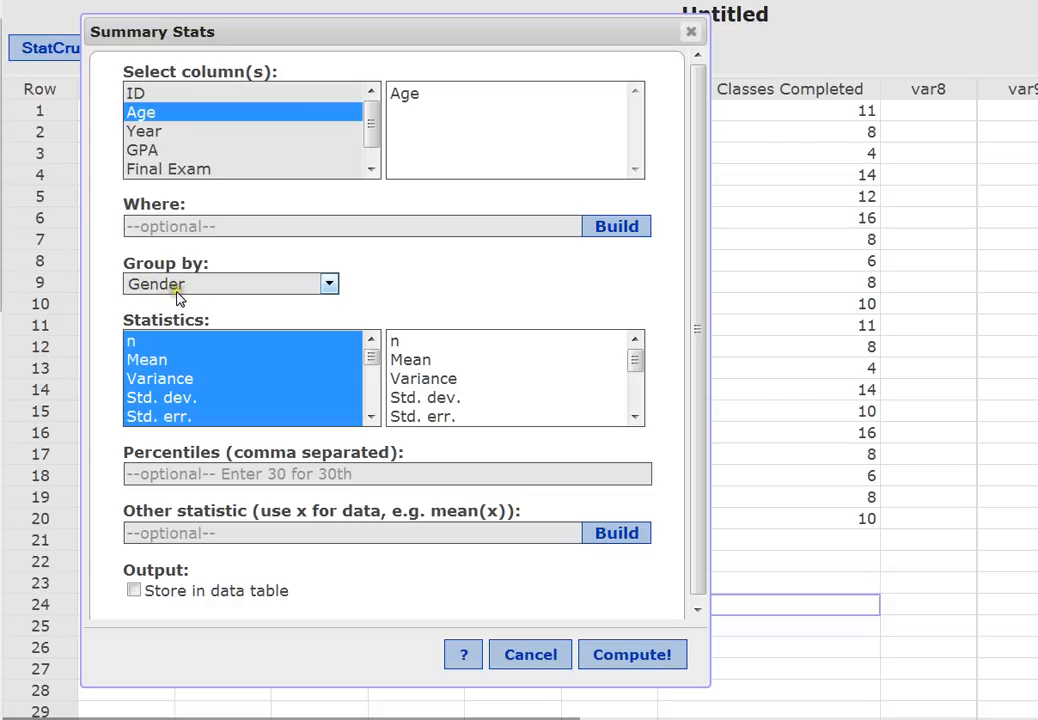
mouse_move(189, 263)
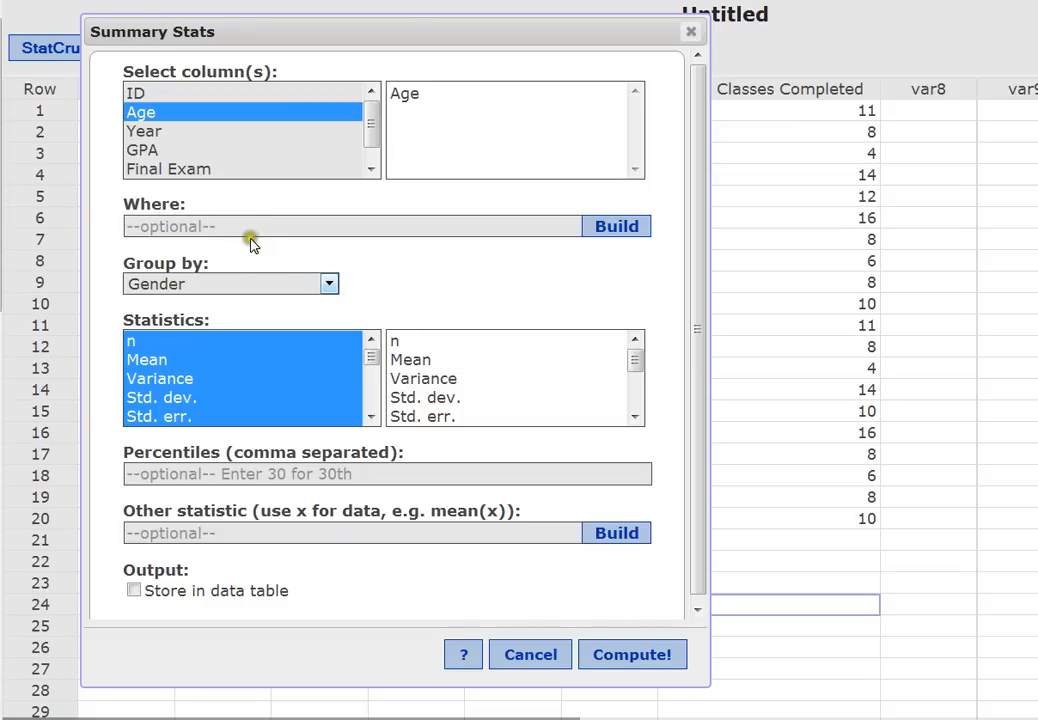
mouse_move(408, 265)
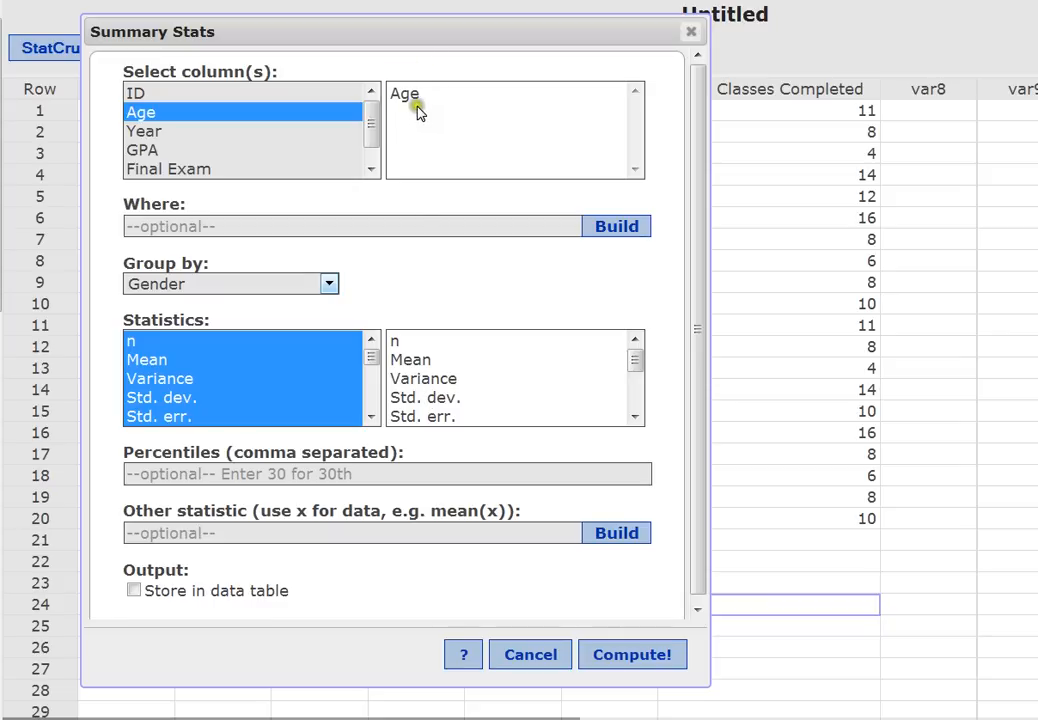
mouse_move(180, 305)
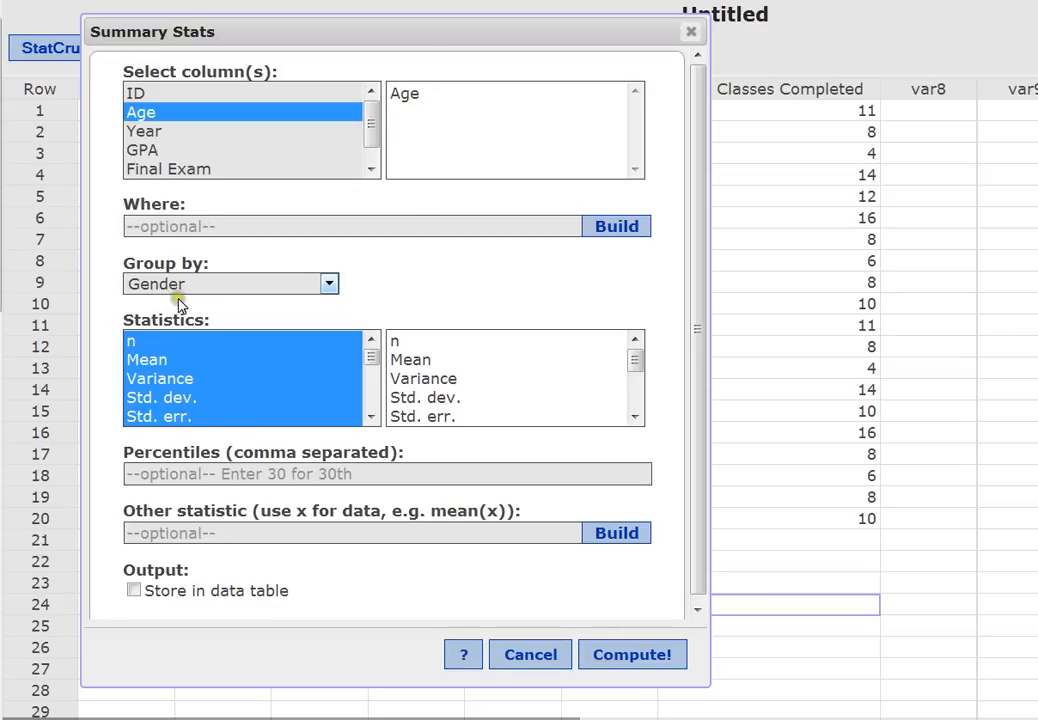
scroll(down, 3)
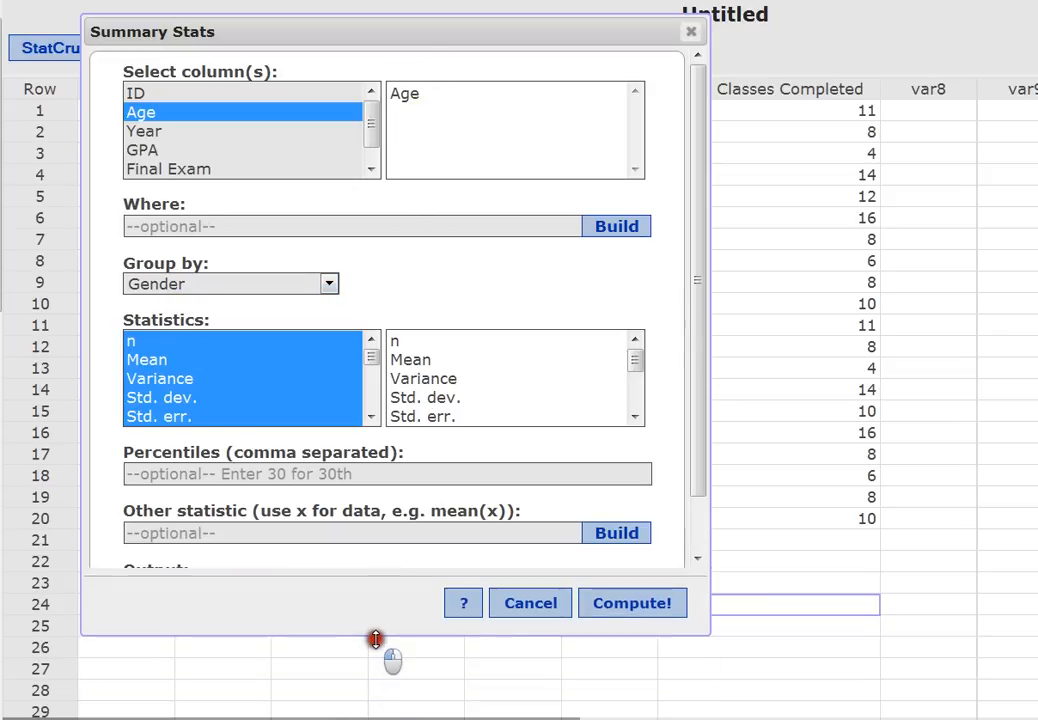
Compute the Age summary by Gender (Fem n 10, Male n 10) and move the table into view.
click(632, 603)
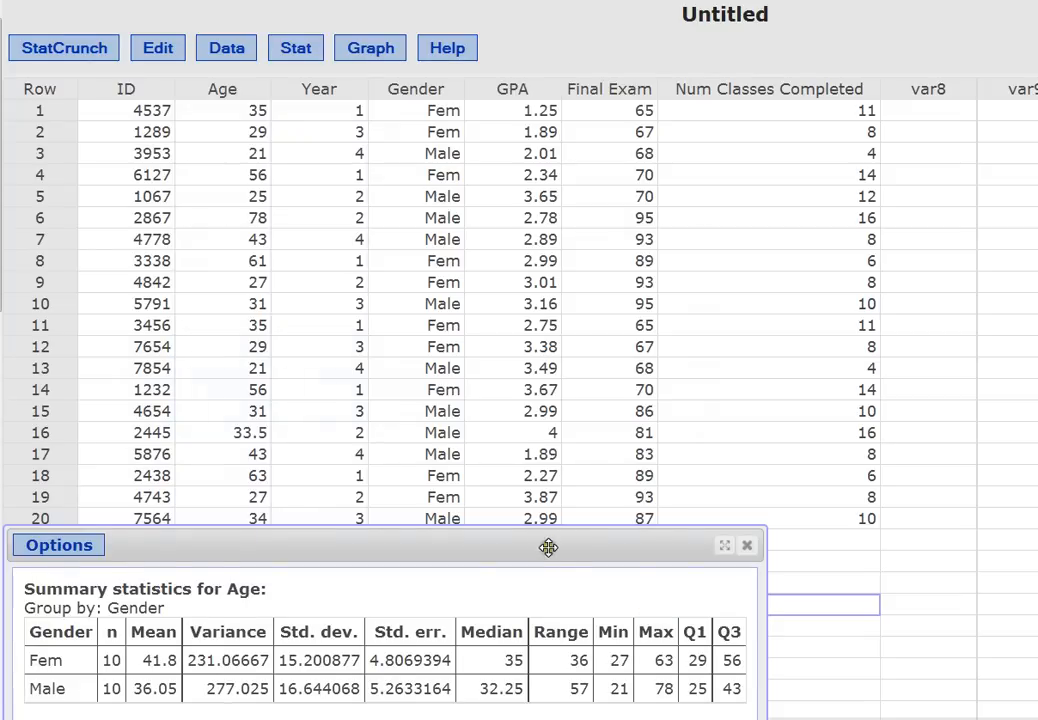
drag(548, 545, 583, 160)
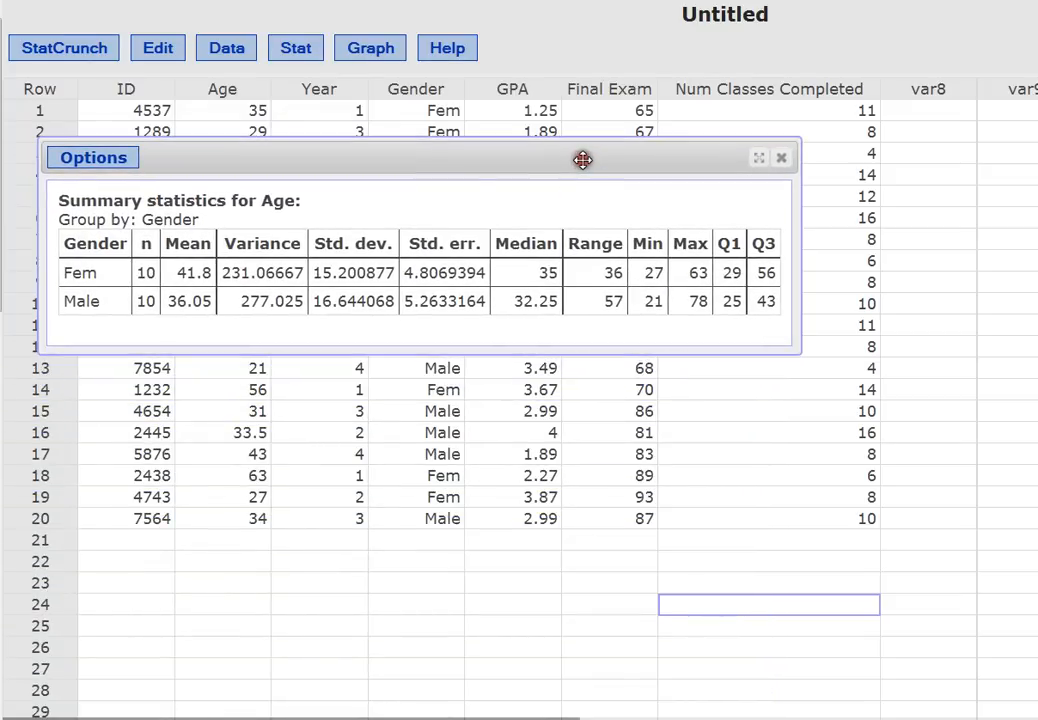
mouse_move(135, 260)
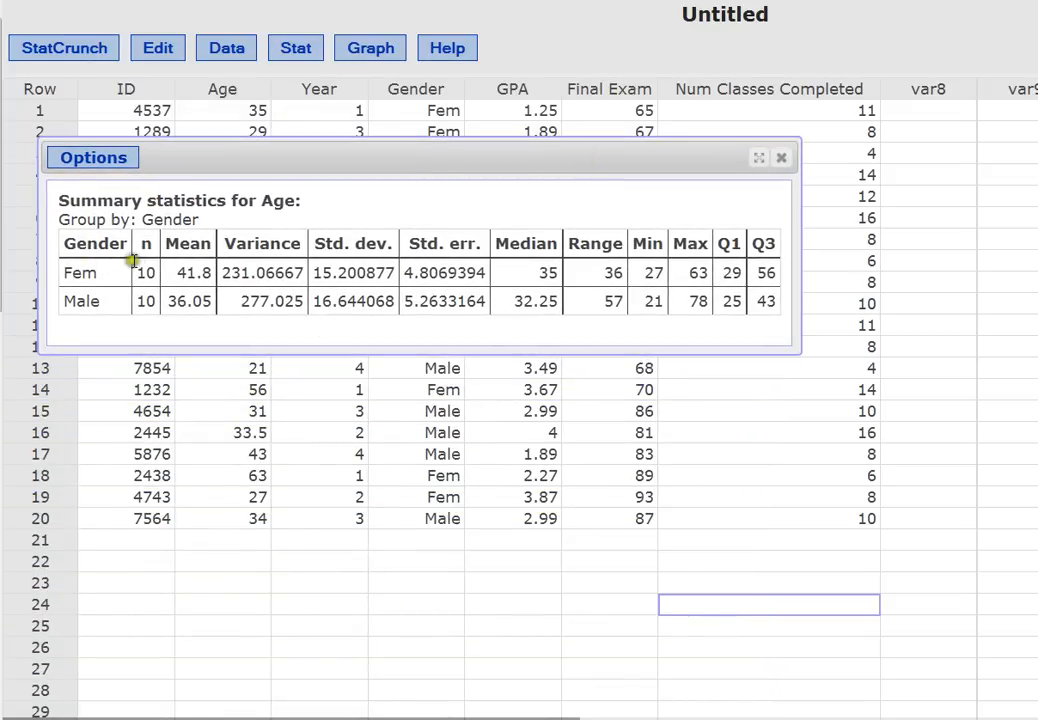
mouse_move(128, 308)
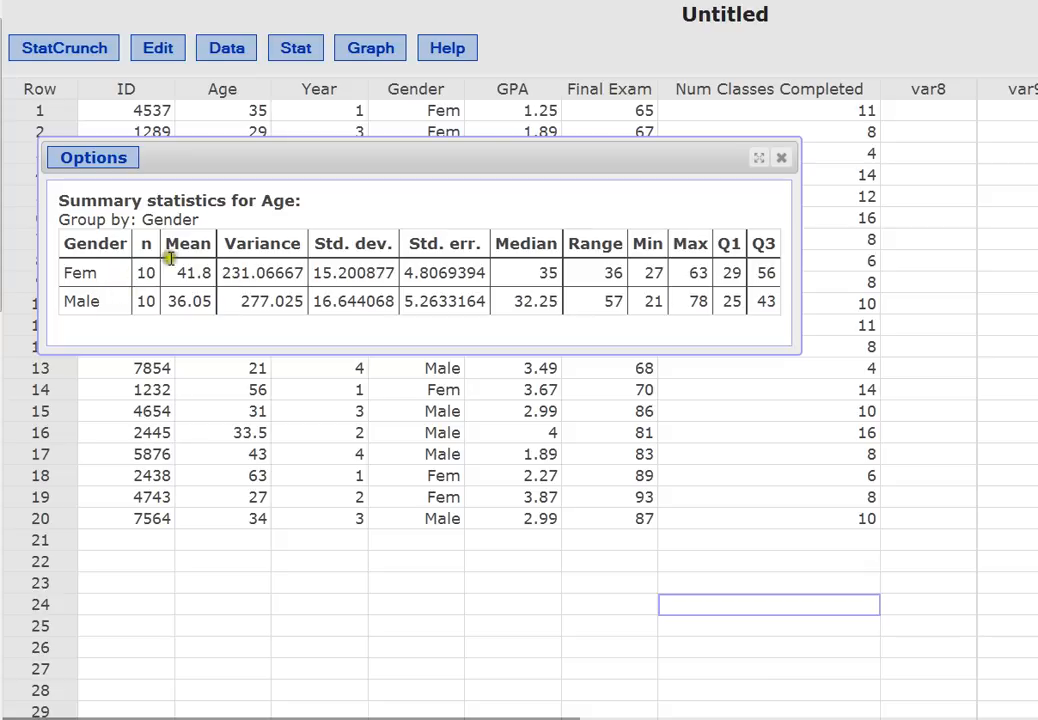
mouse_move(205, 273)
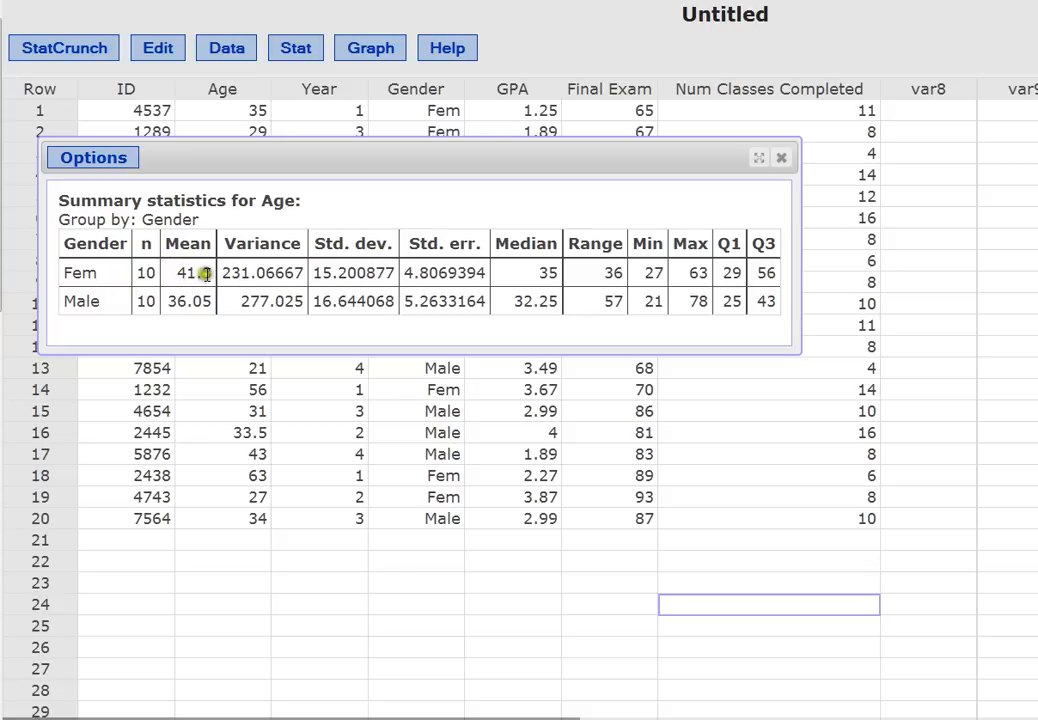
mouse_move(196, 306)
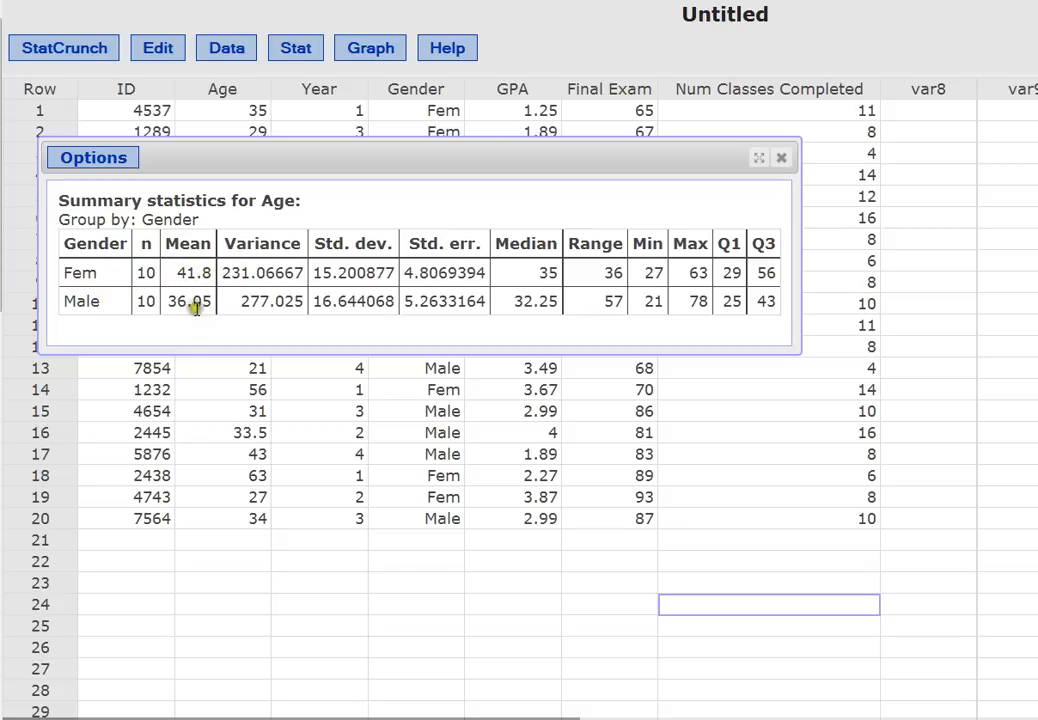
mouse_move(201, 318)
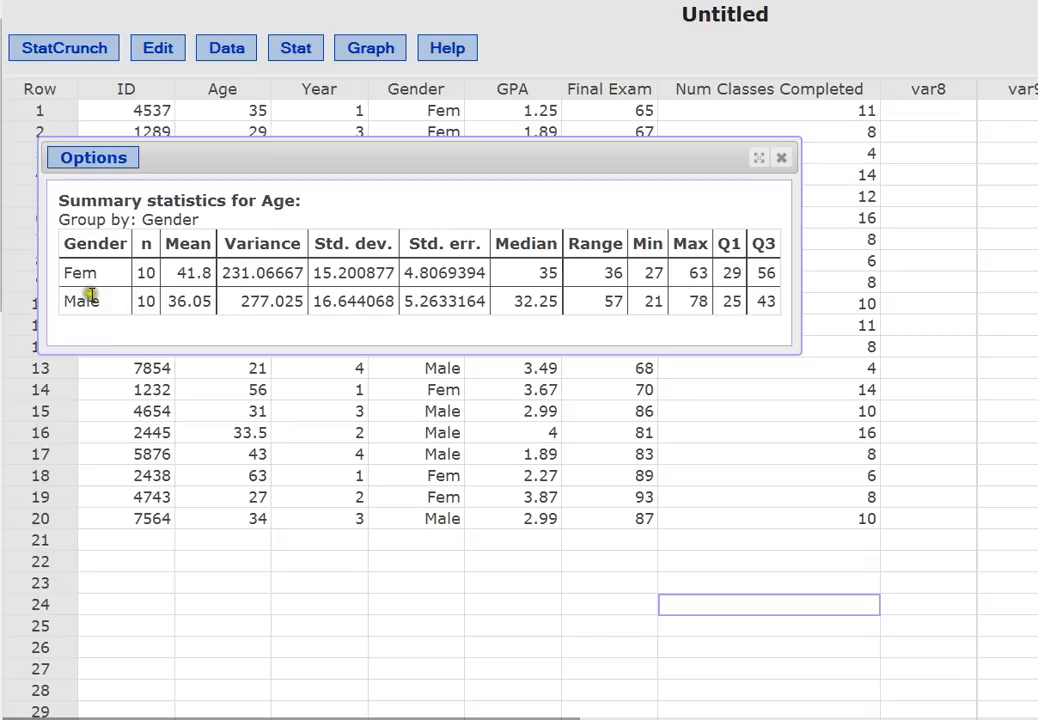
mouse_move(326, 301)
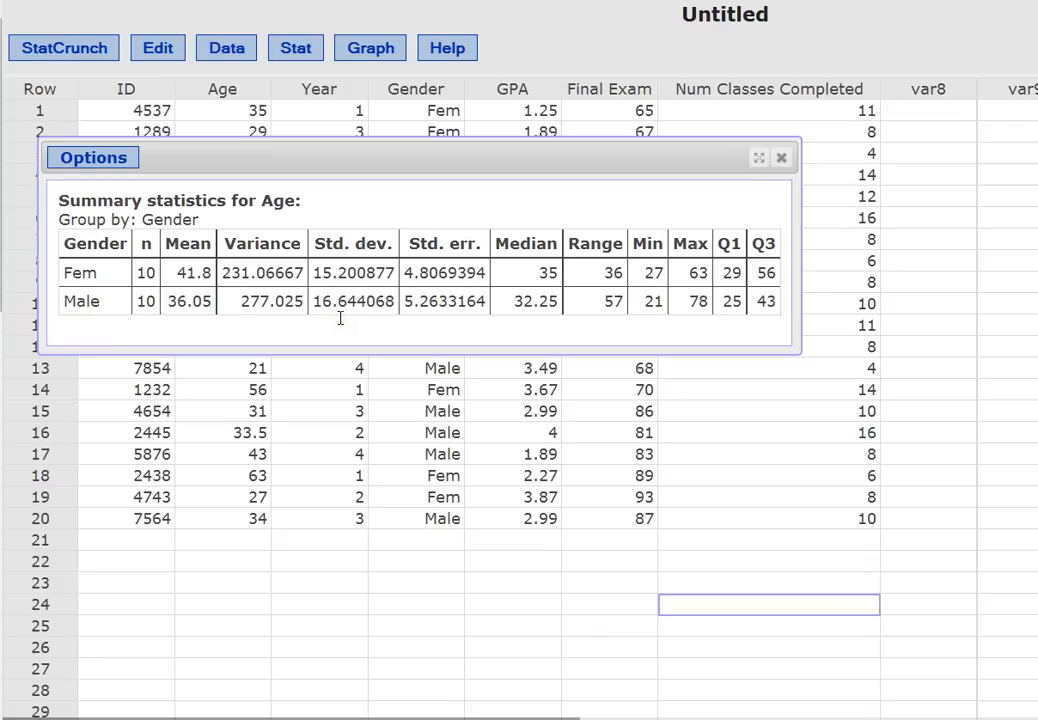
mouse_move(333, 308)
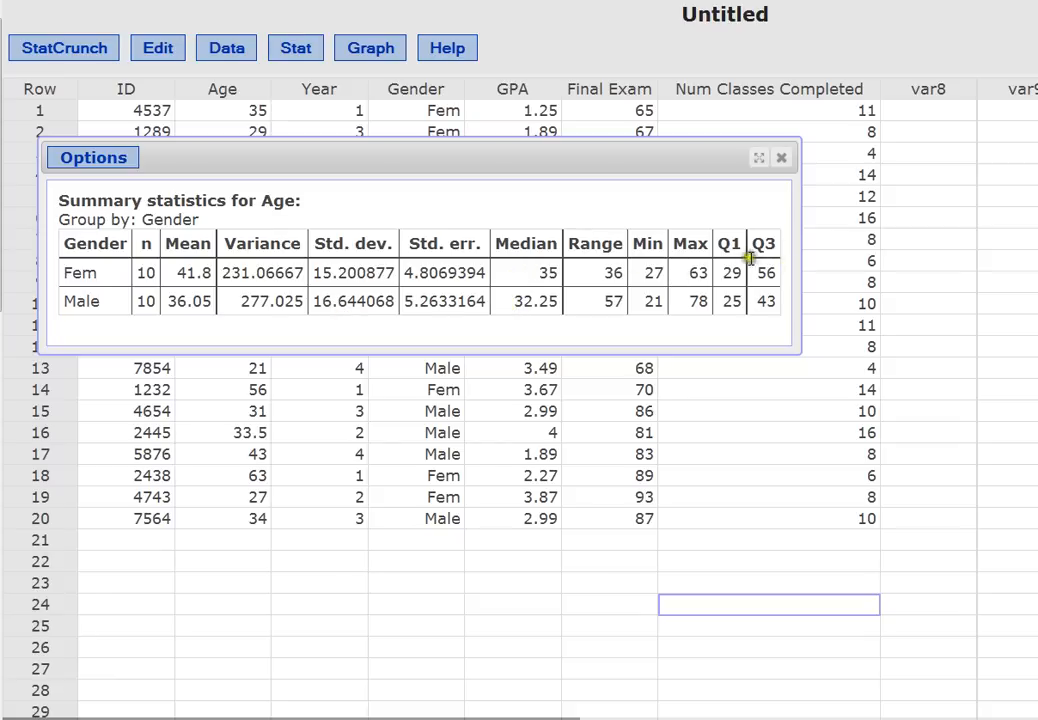
mouse_move(690, 271)
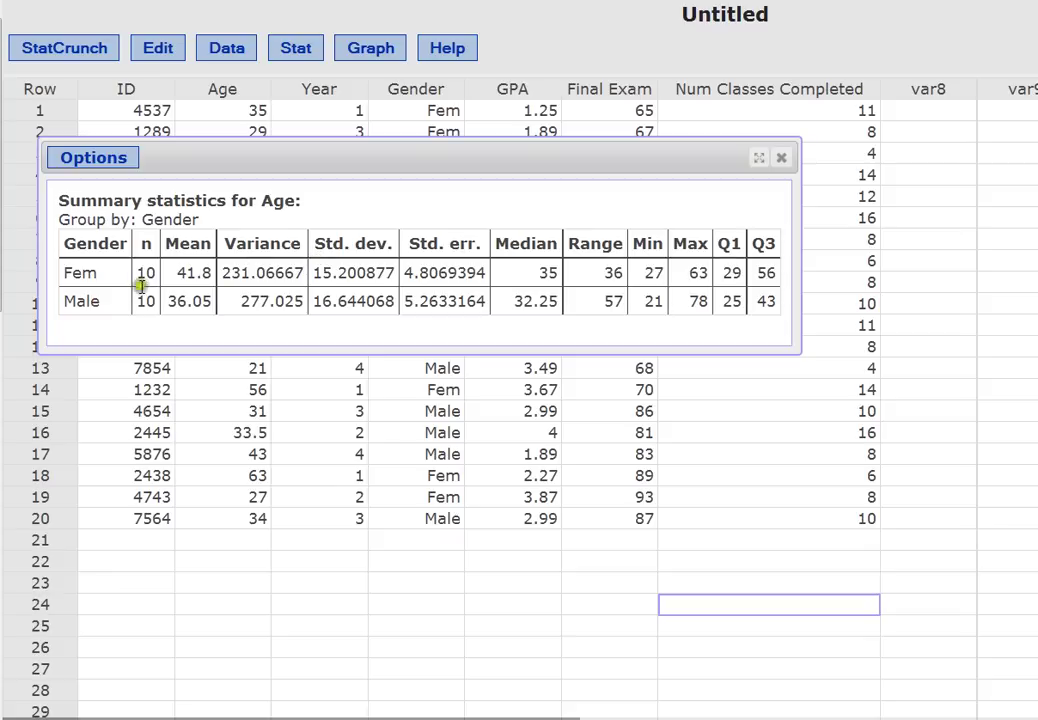
mouse_move(693, 313)
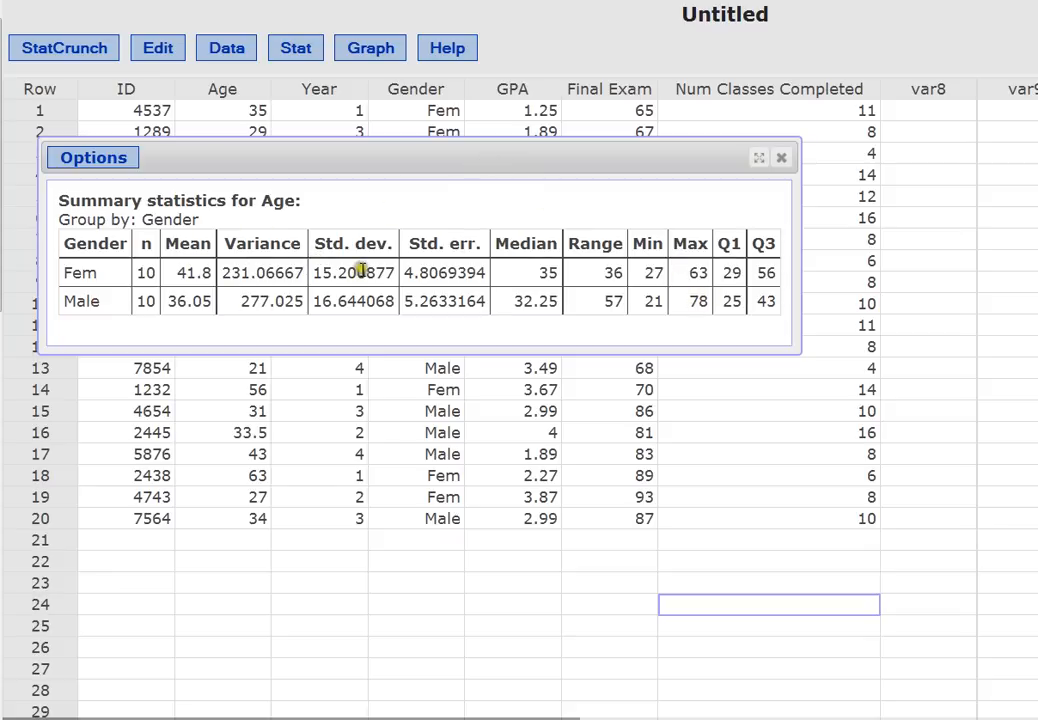
mouse_move(127, 268)
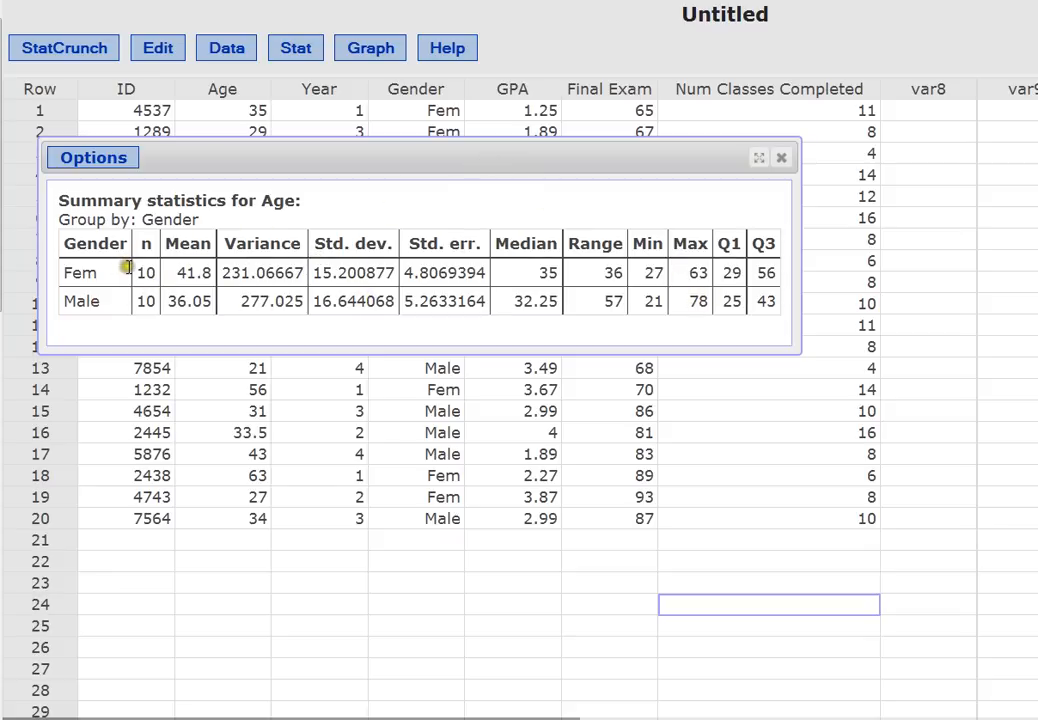
mouse_move(95, 300)
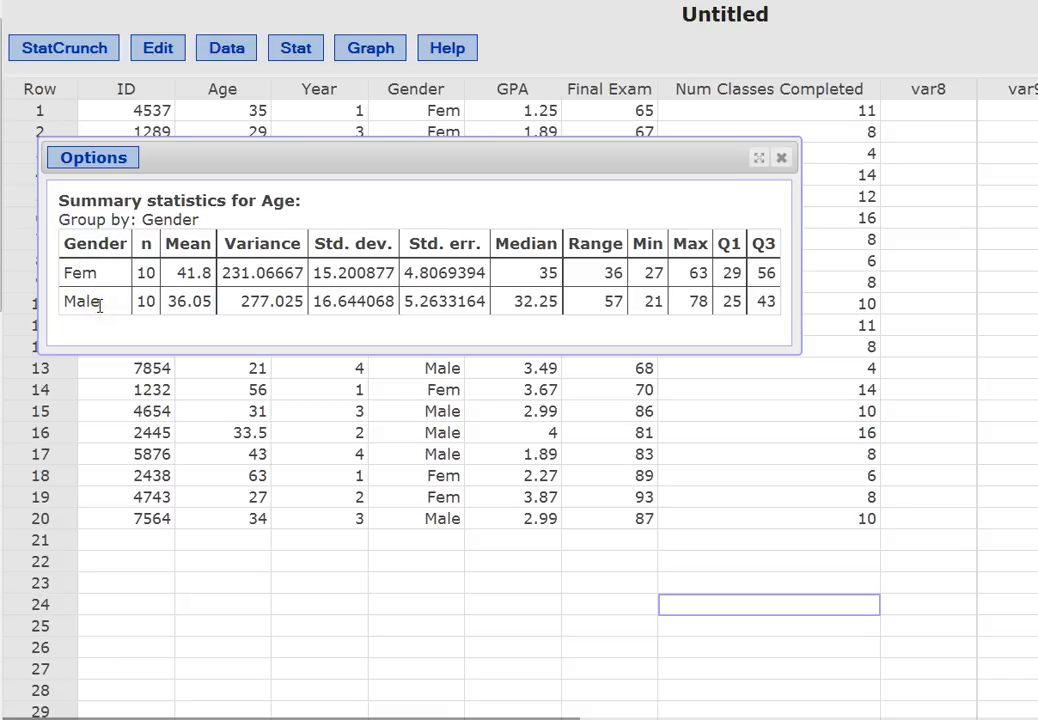
mouse_move(783, 158)
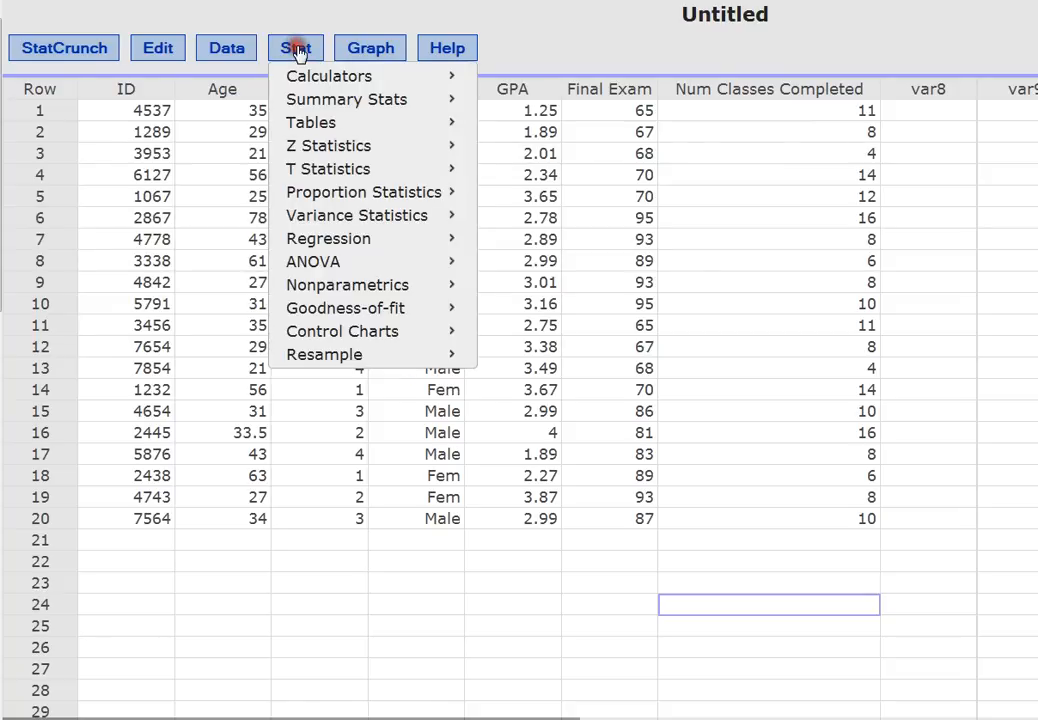
Reopen the Summary Stats Columns setup, still Age grouped by Gender.
click(345, 99)
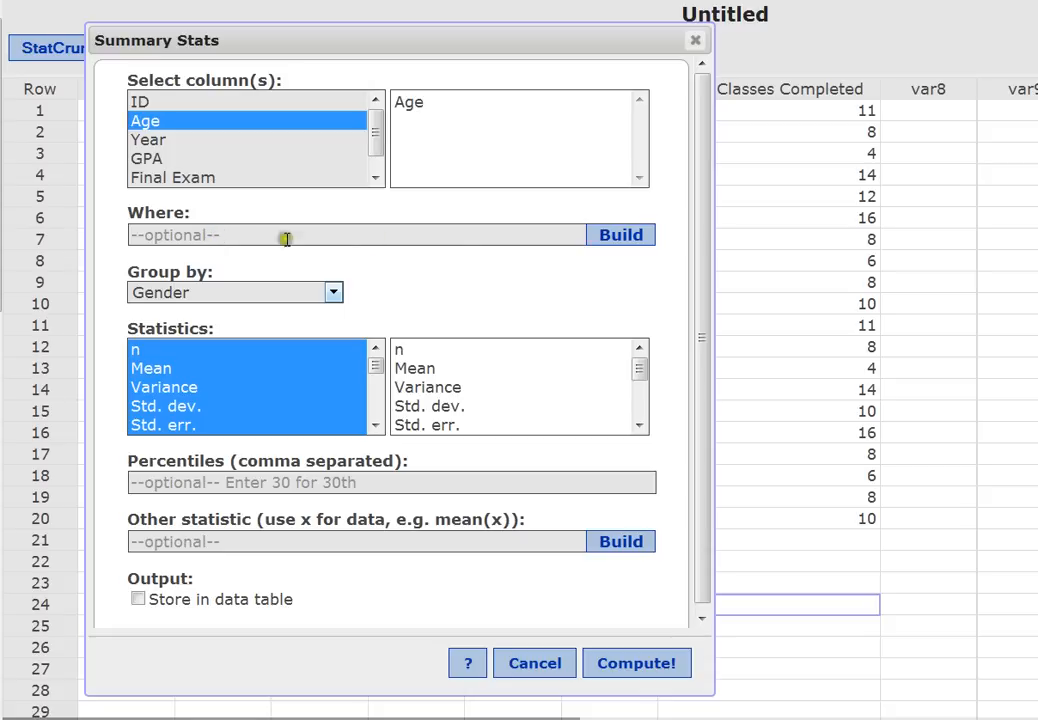
mouse_move(392, 290)
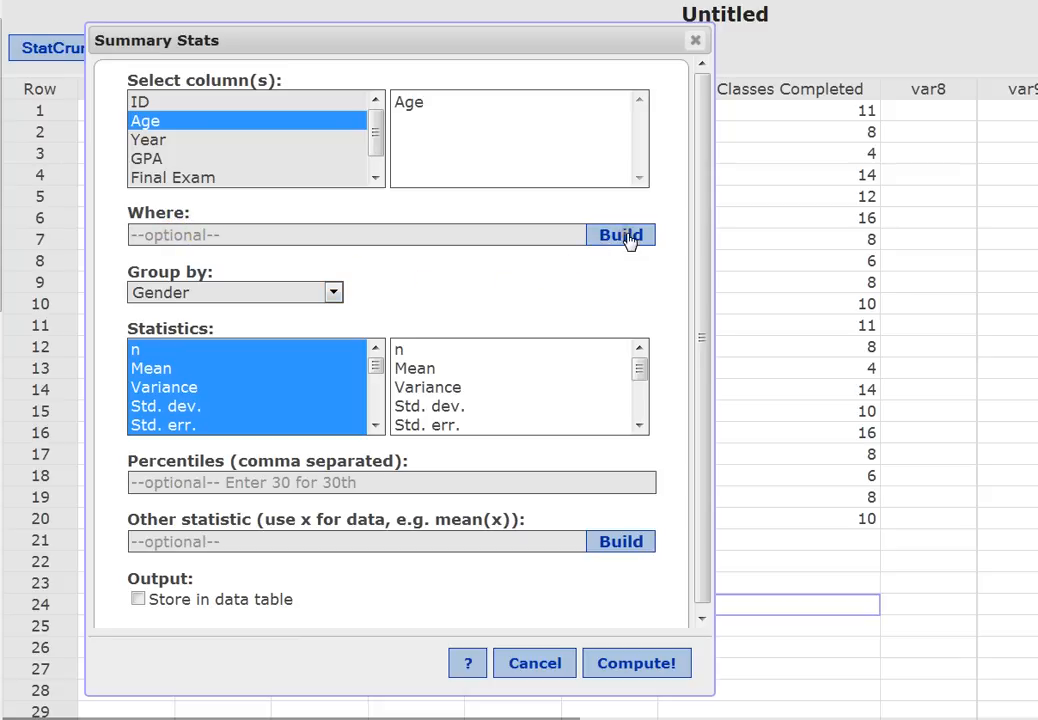
Build the row condition GPA > 2.56 in the expression builder.
click(620, 234)
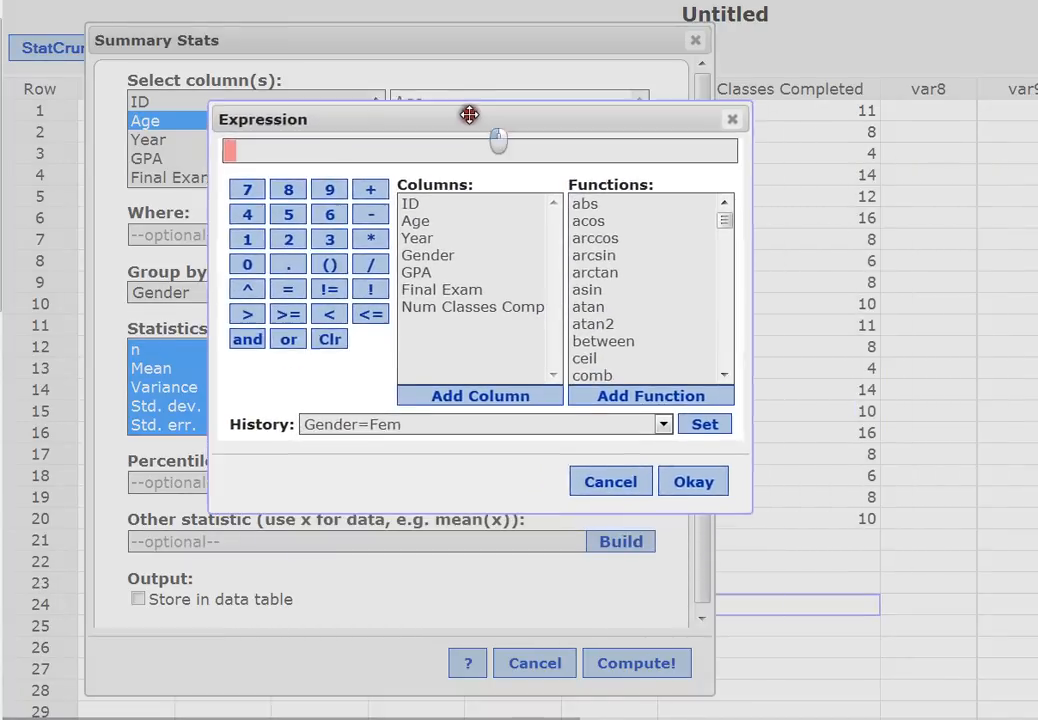
drag(470, 118, 440, 98)
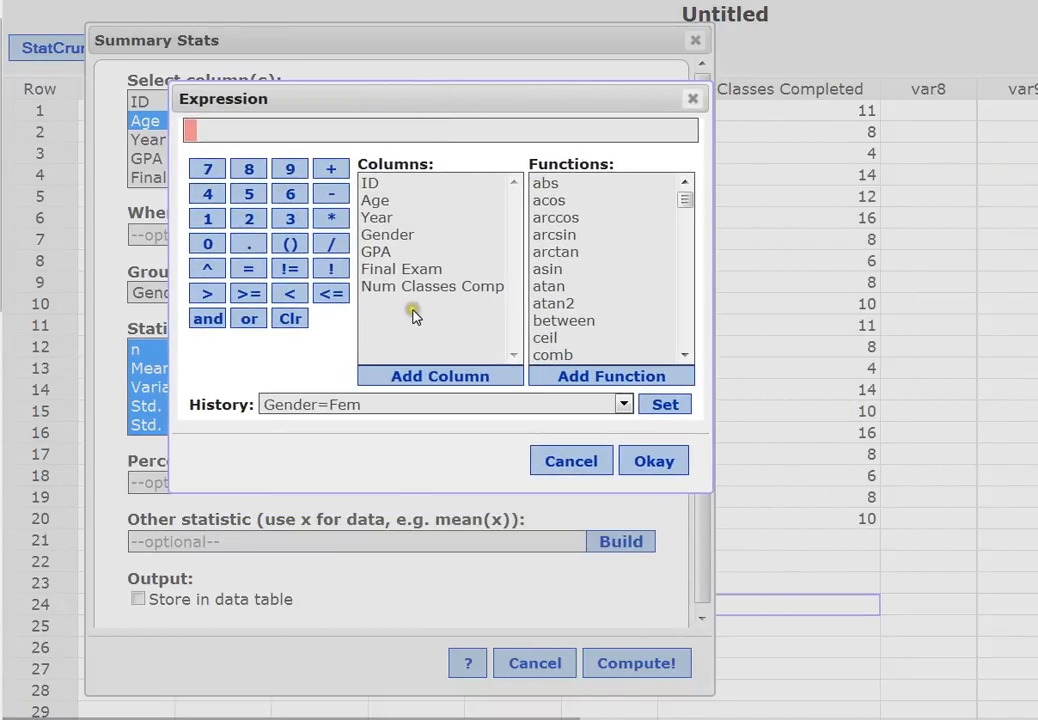
mouse_move(385, 255)
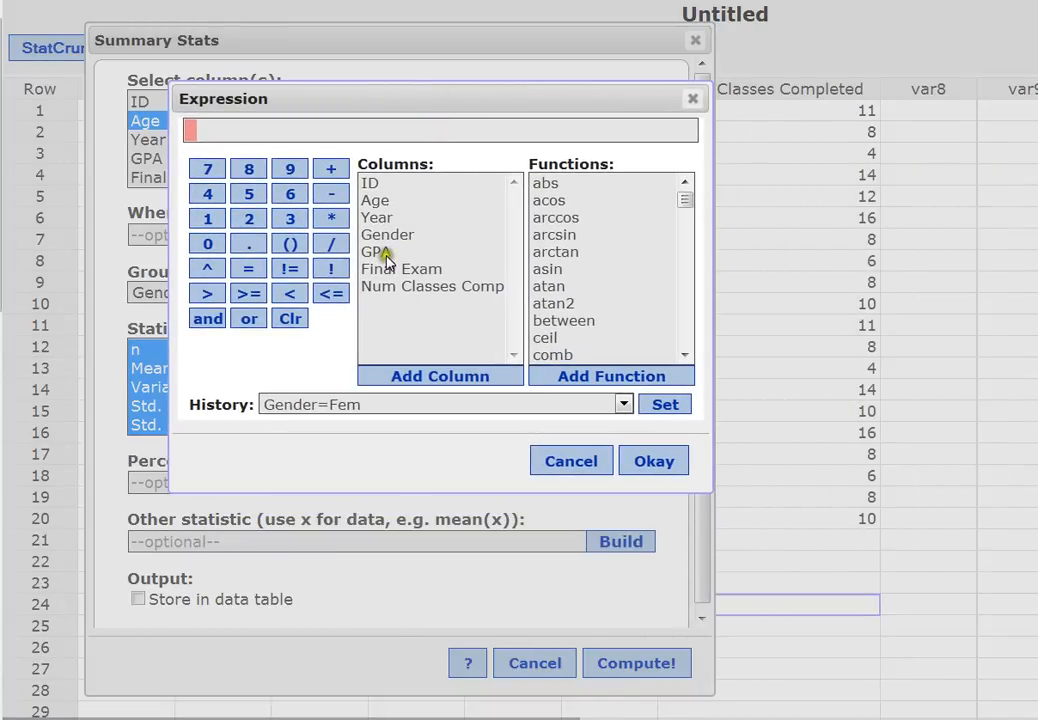
click(375, 251)
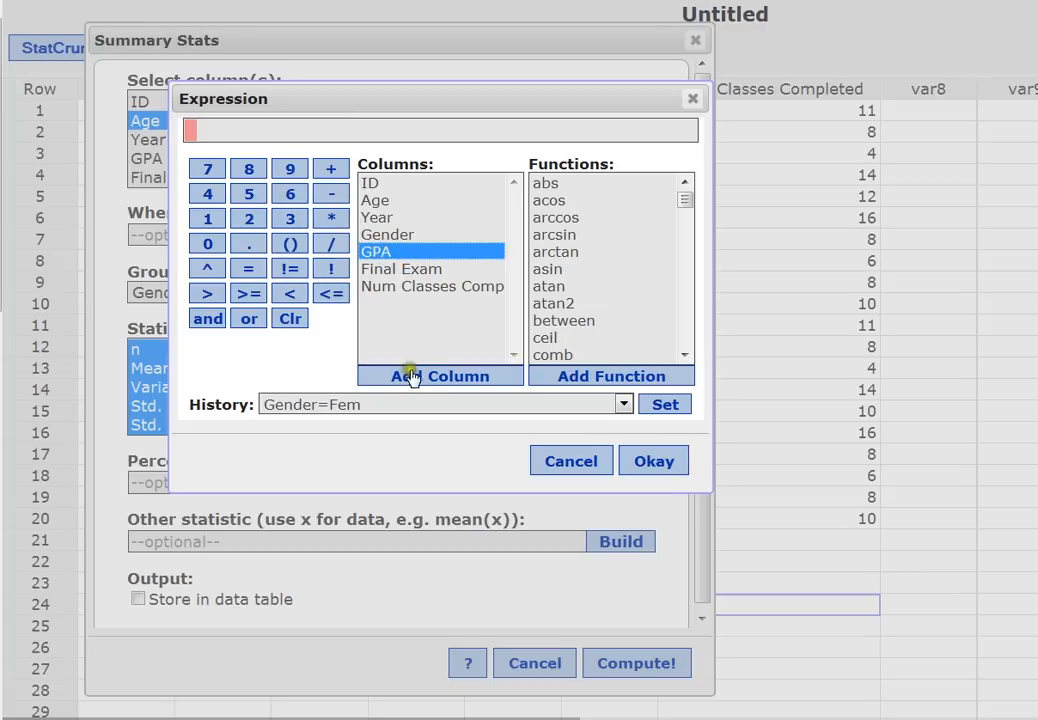
mouse_move(435, 390)
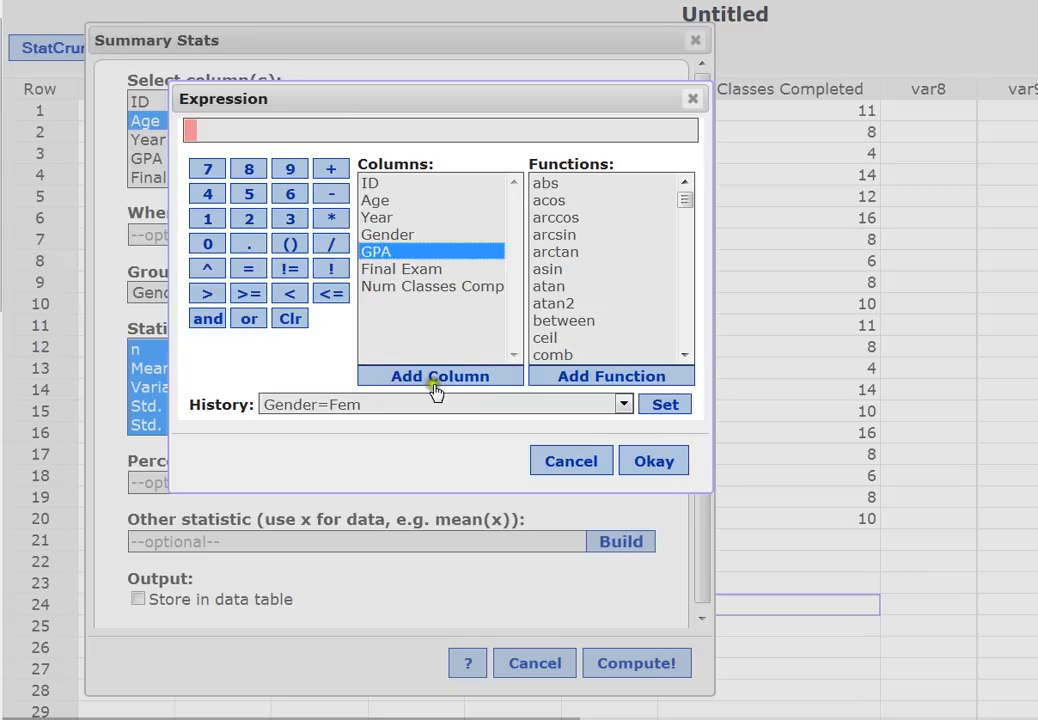
click(440, 376)
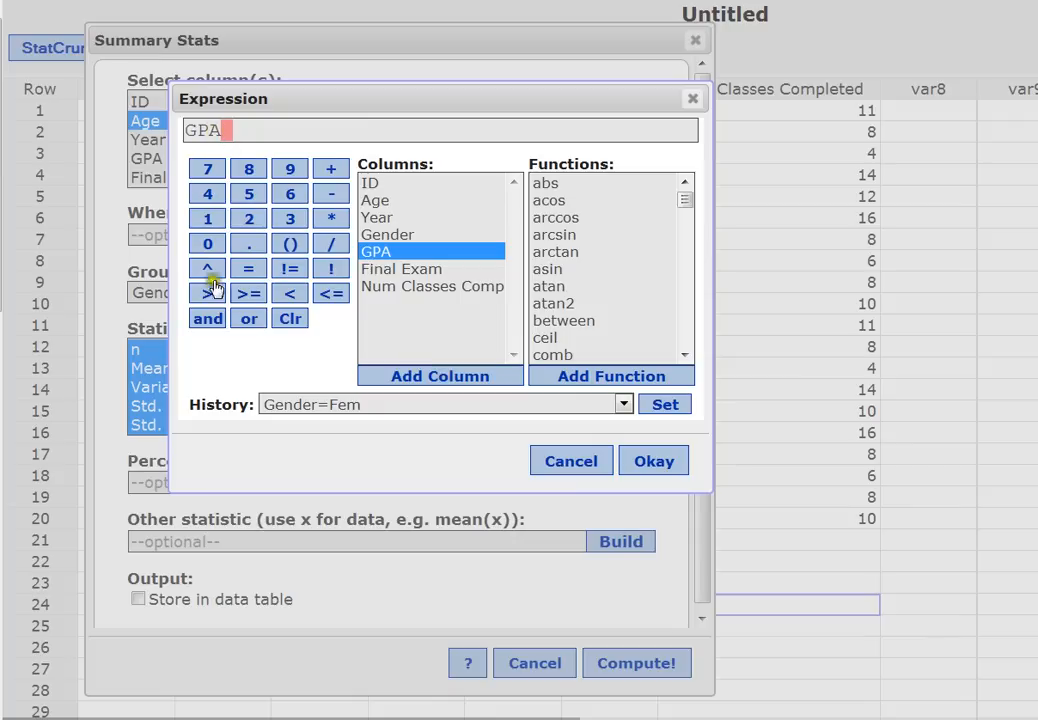
click(208, 293)
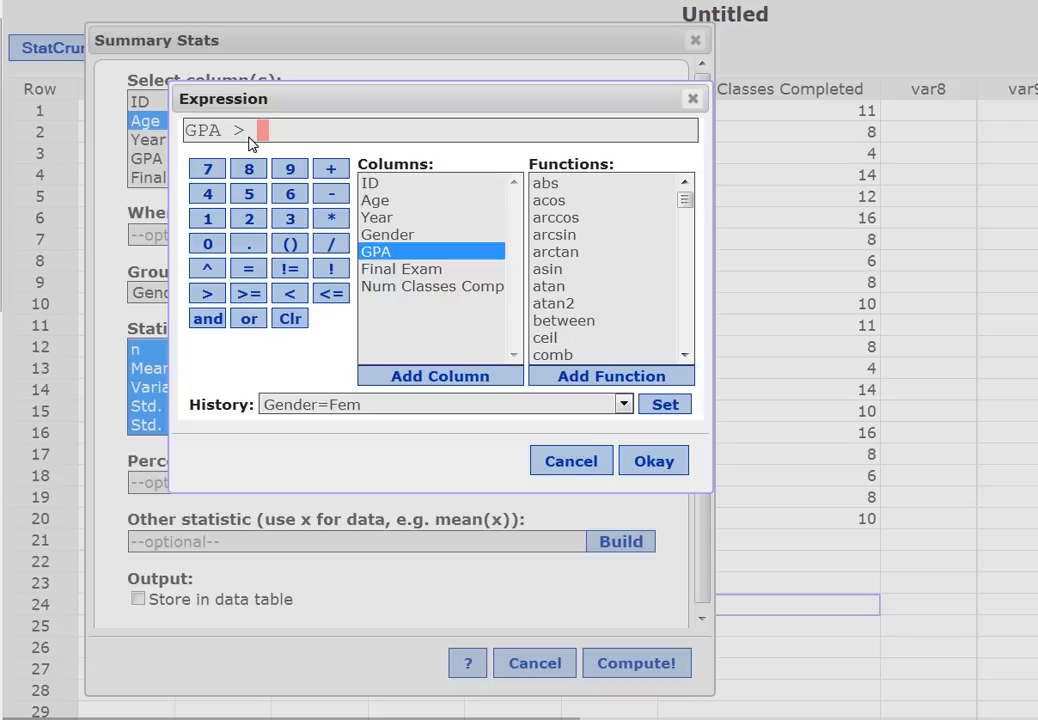
mouse_move(248, 218)
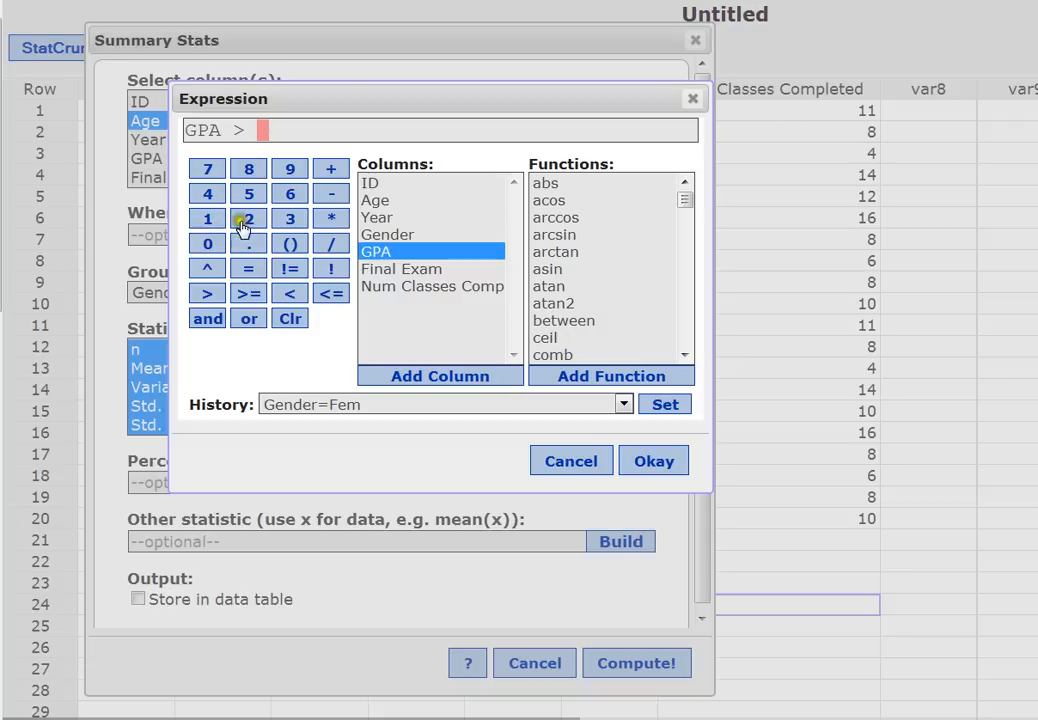
click(248, 243)
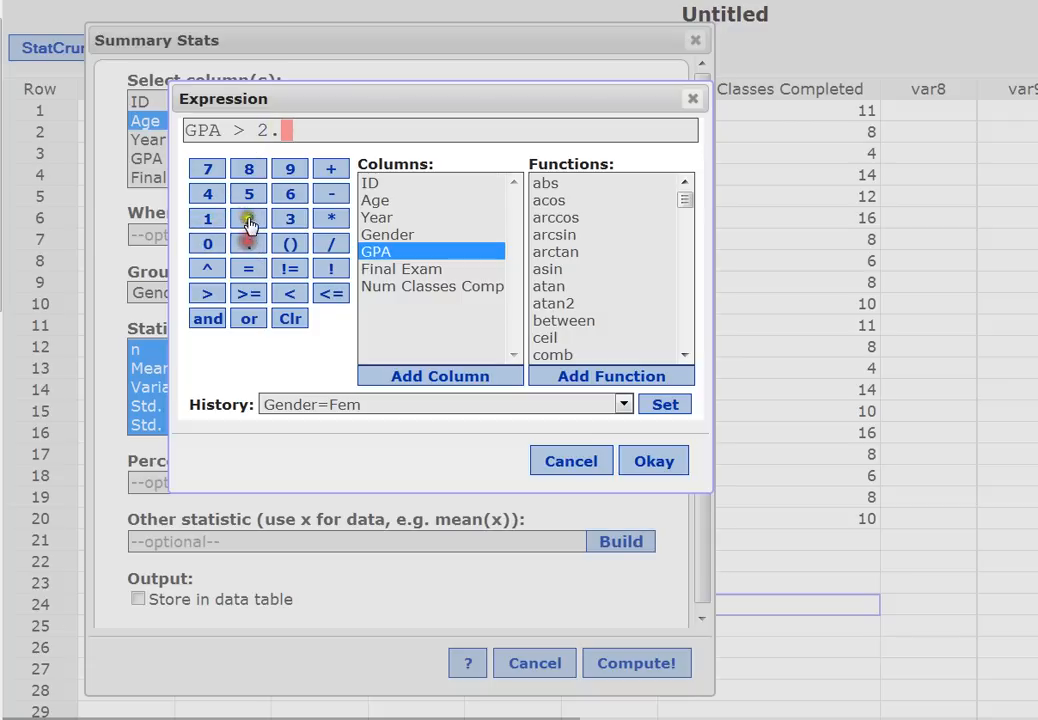
click(289, 194)
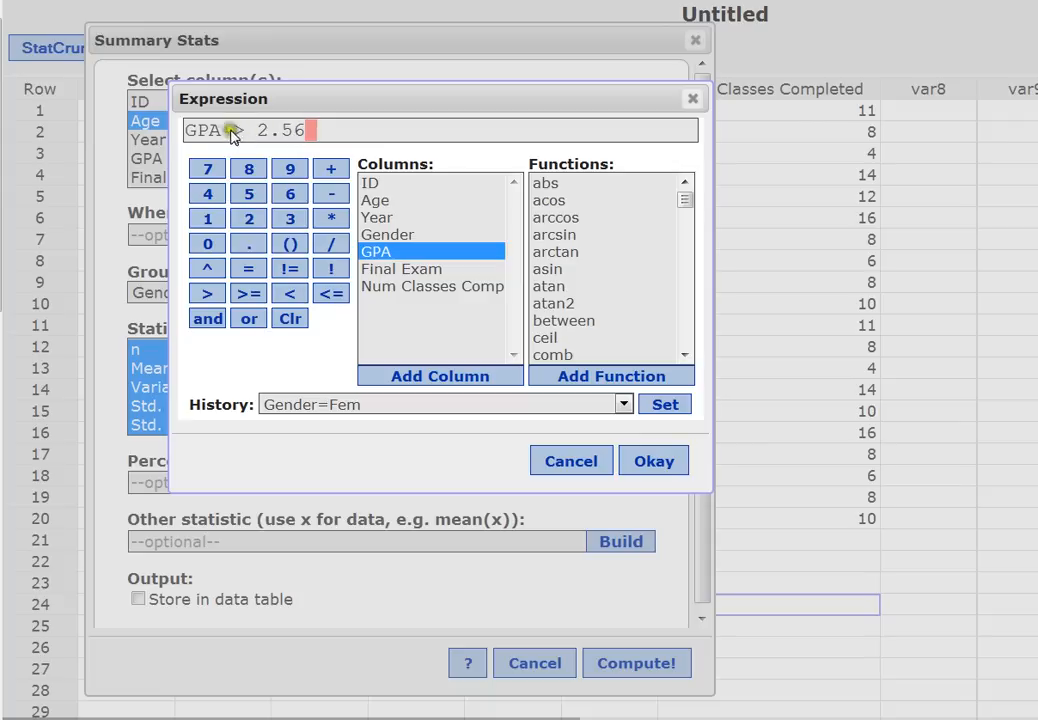
click(207, 292)
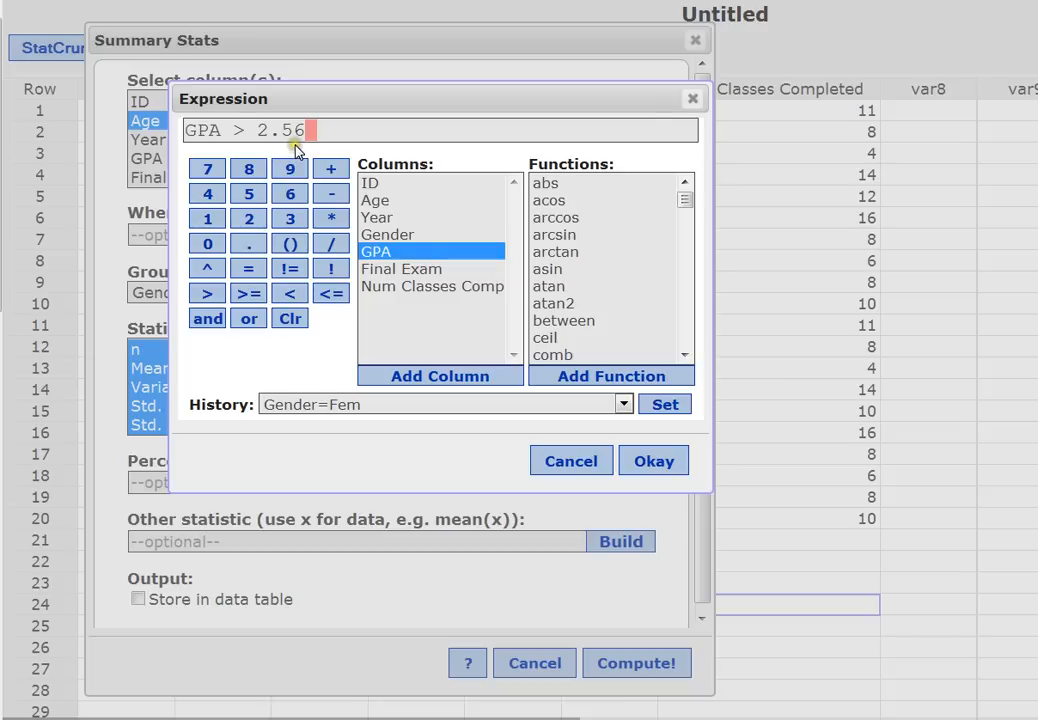
mouse_move(310, 400)
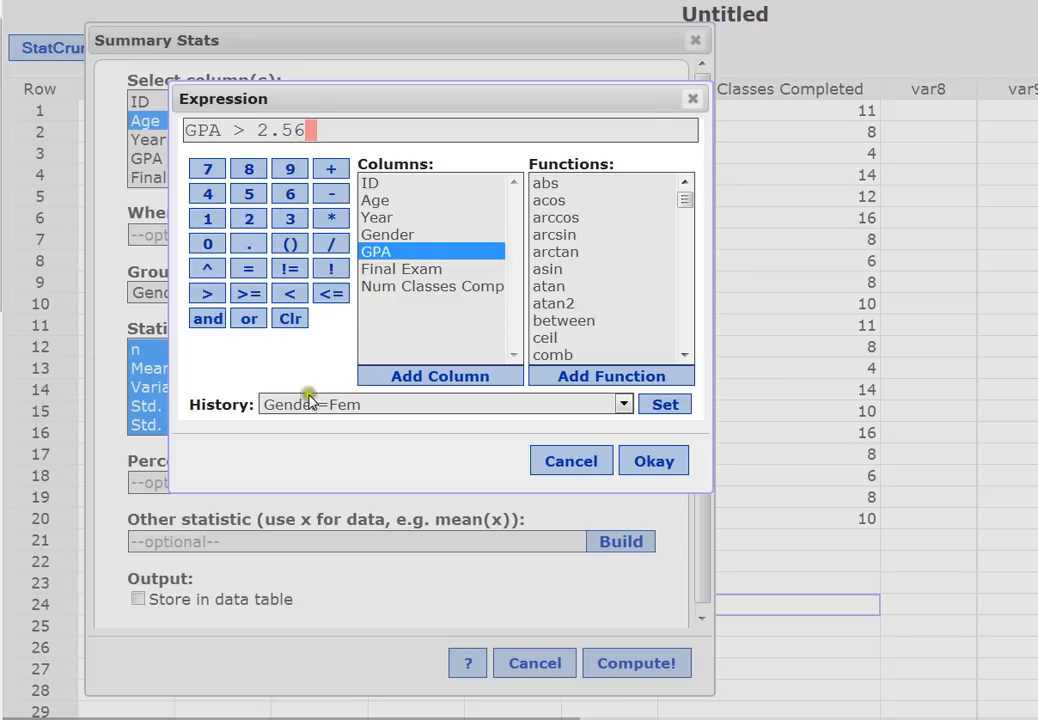
mouse_move(343, 423)
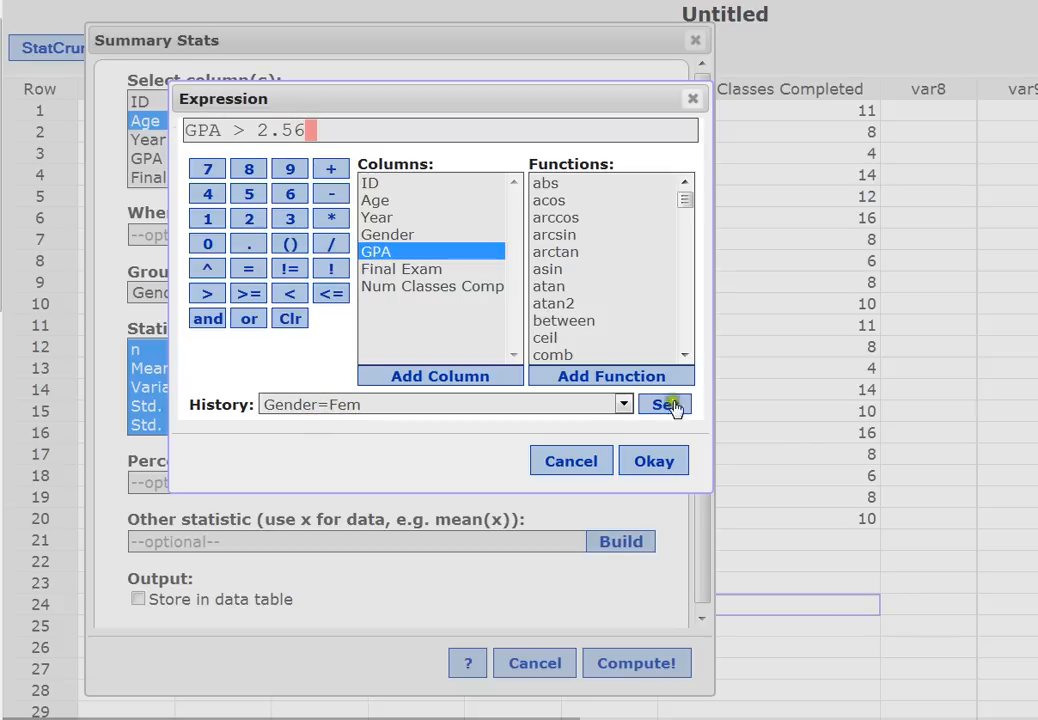
Apply GPA > 2.56 as the Where filter for the grouped Age summary.
click(653, 460)
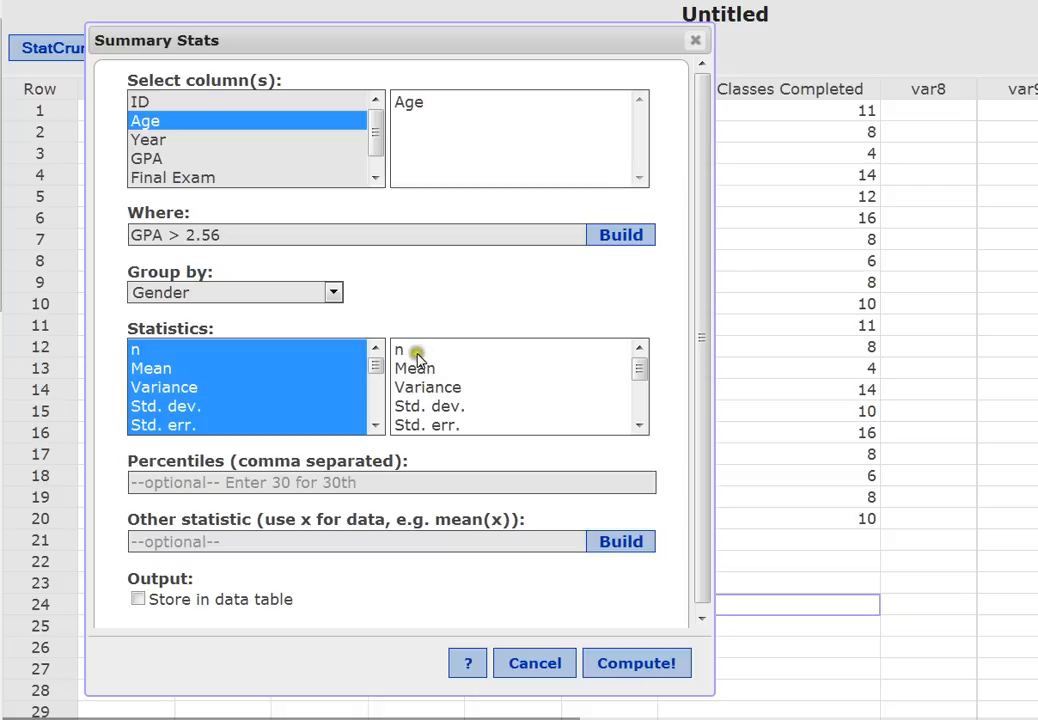
mouse_move(460, 405)
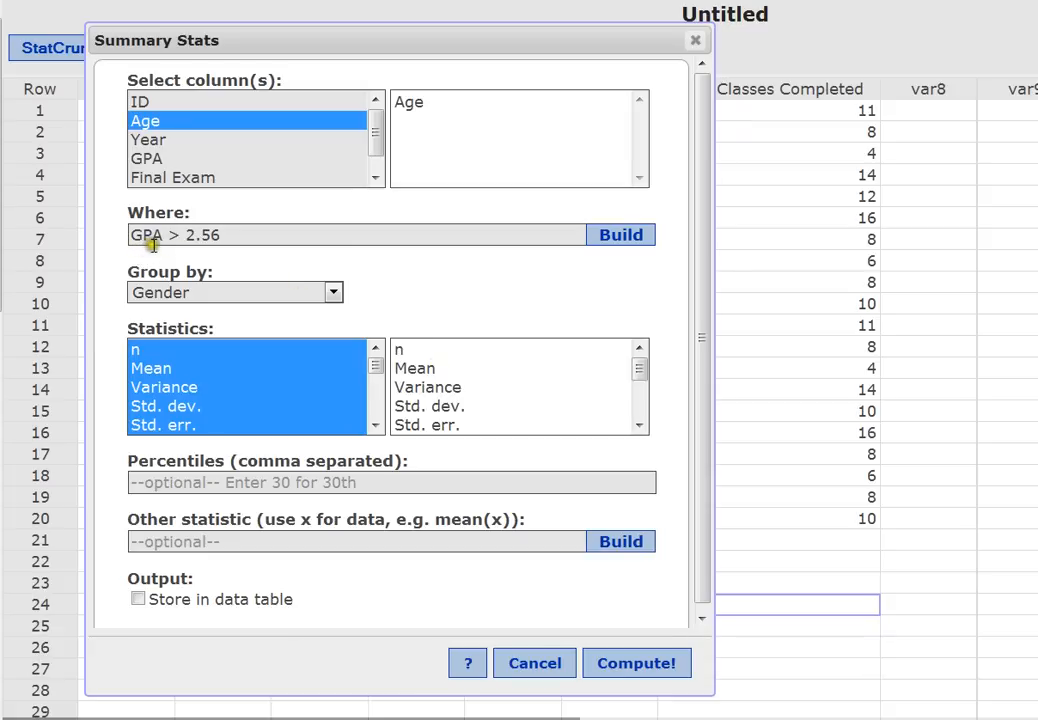
mouse_move(221, 257)
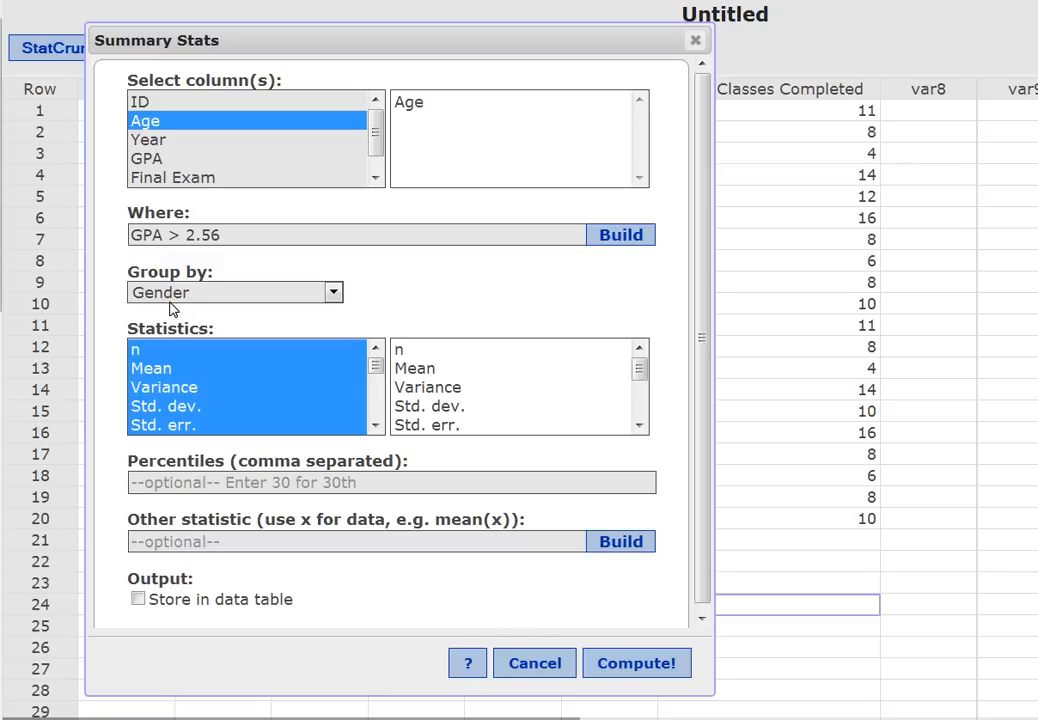
scroll(down, 3)
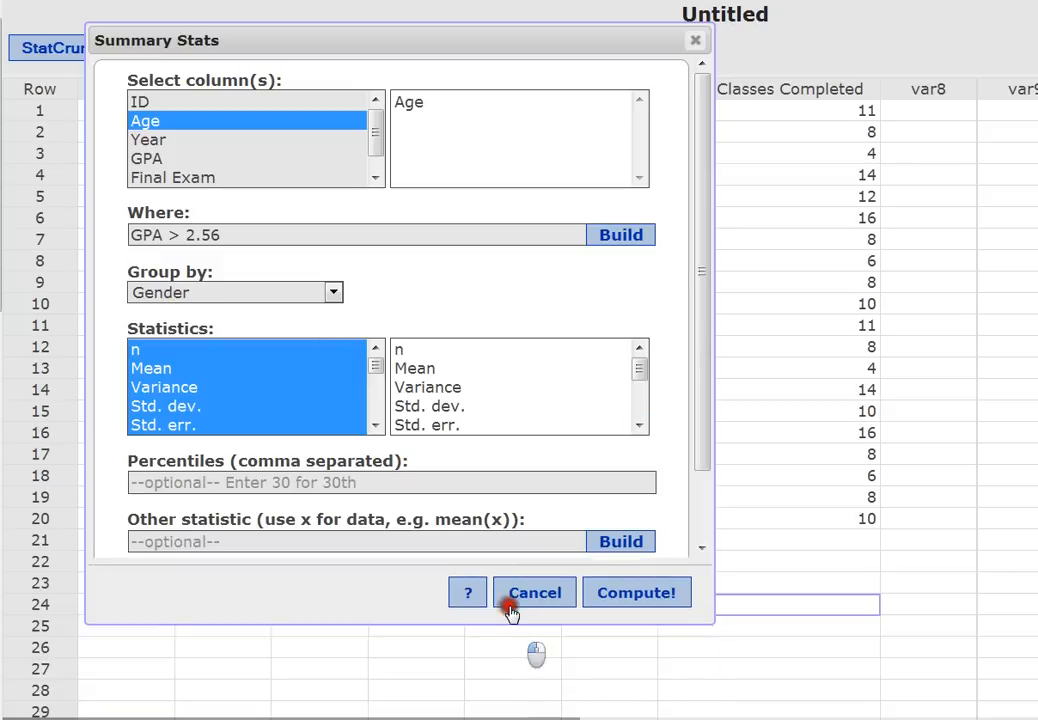
Compute the filtered Age summary by Gender (Fem n 6, Male n 8), then close the results.
click(636, 592)
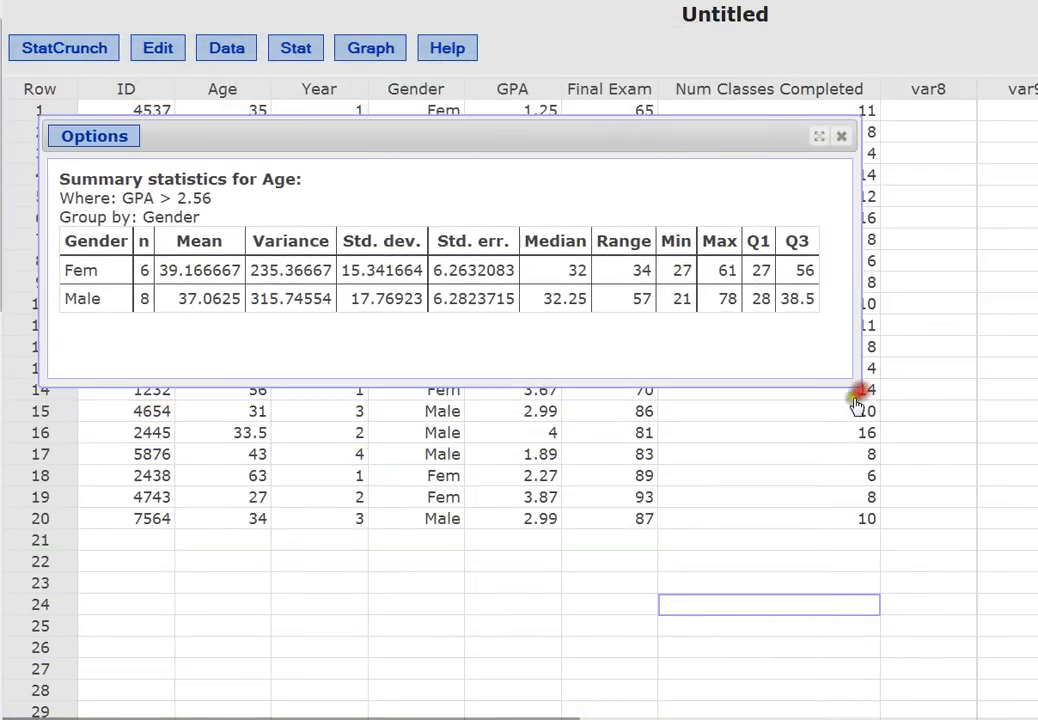
mouse_move(163, 180)
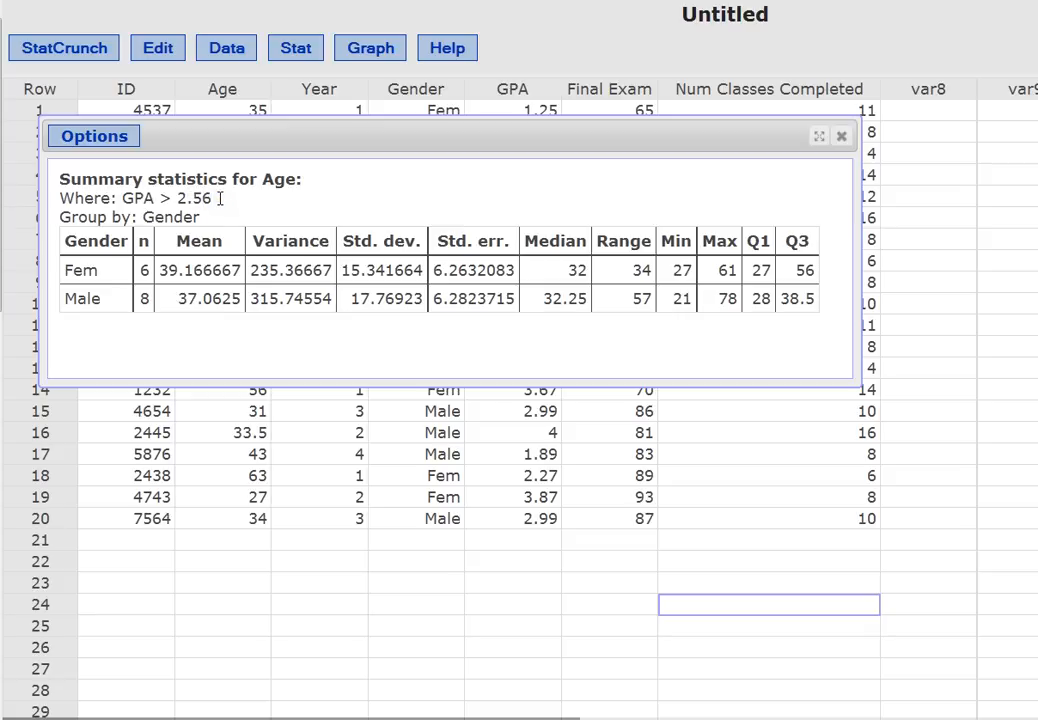
mouse_move(163, 207)
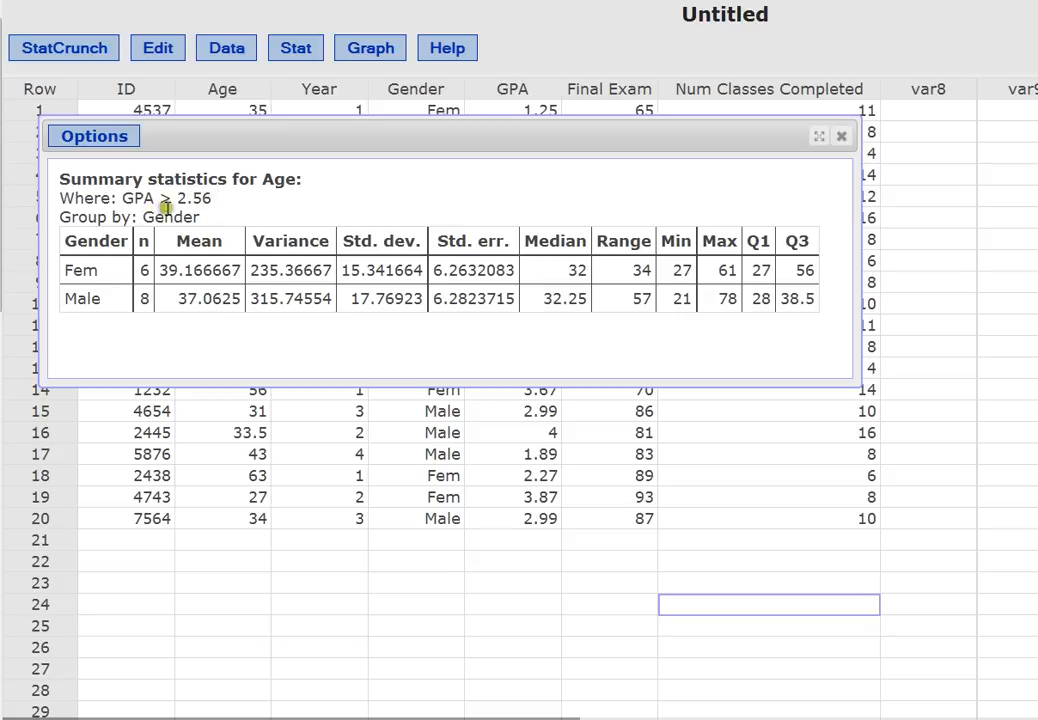
mouse_move(98, 308)
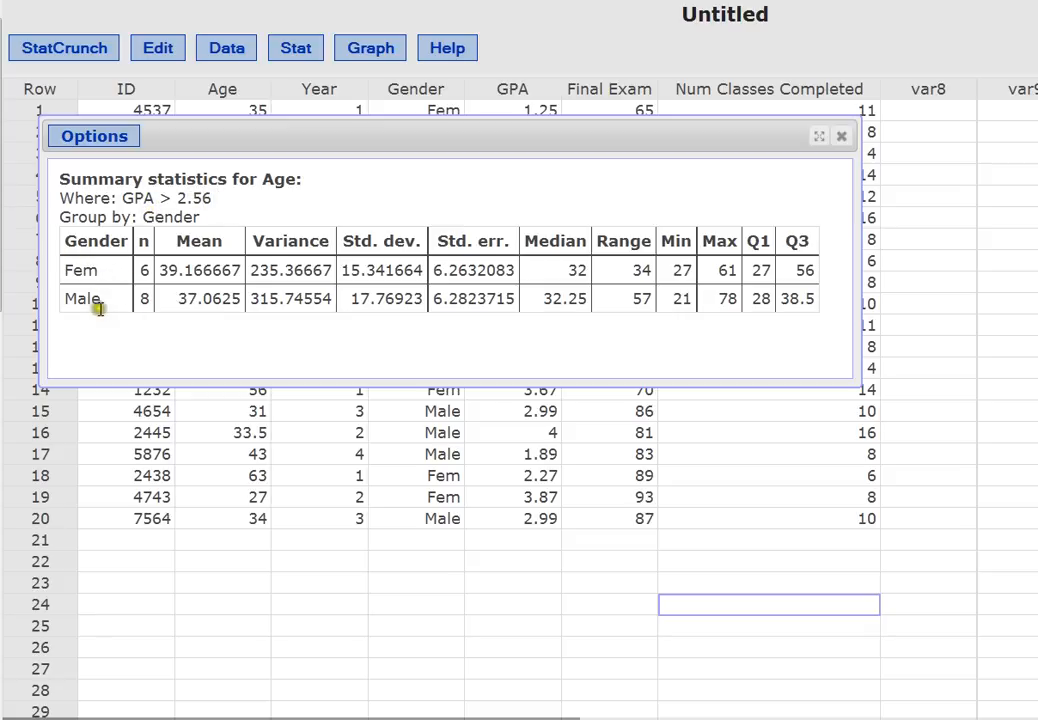
mouse_move(148, 240)
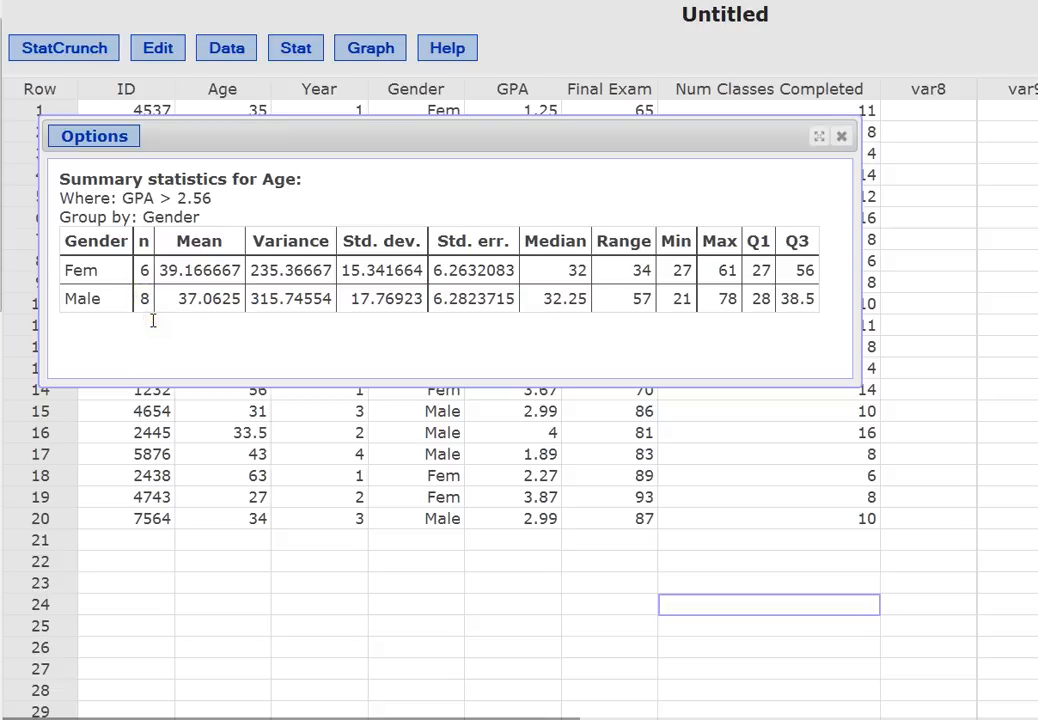
mouse_move(224, 199)
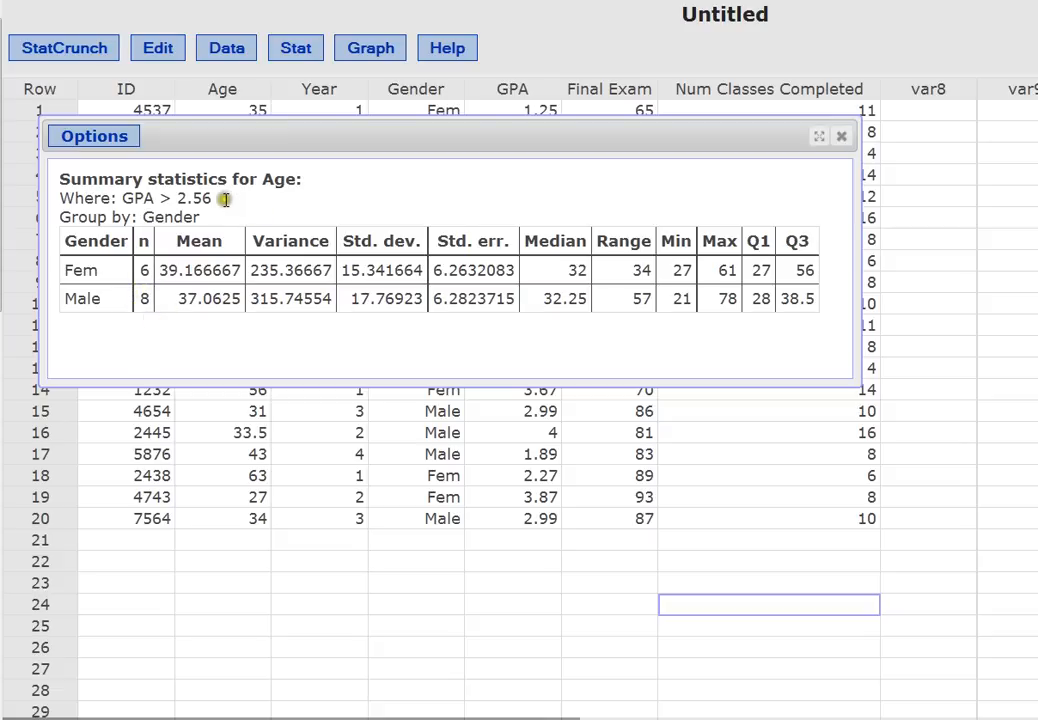
mouse_move(160, 298)
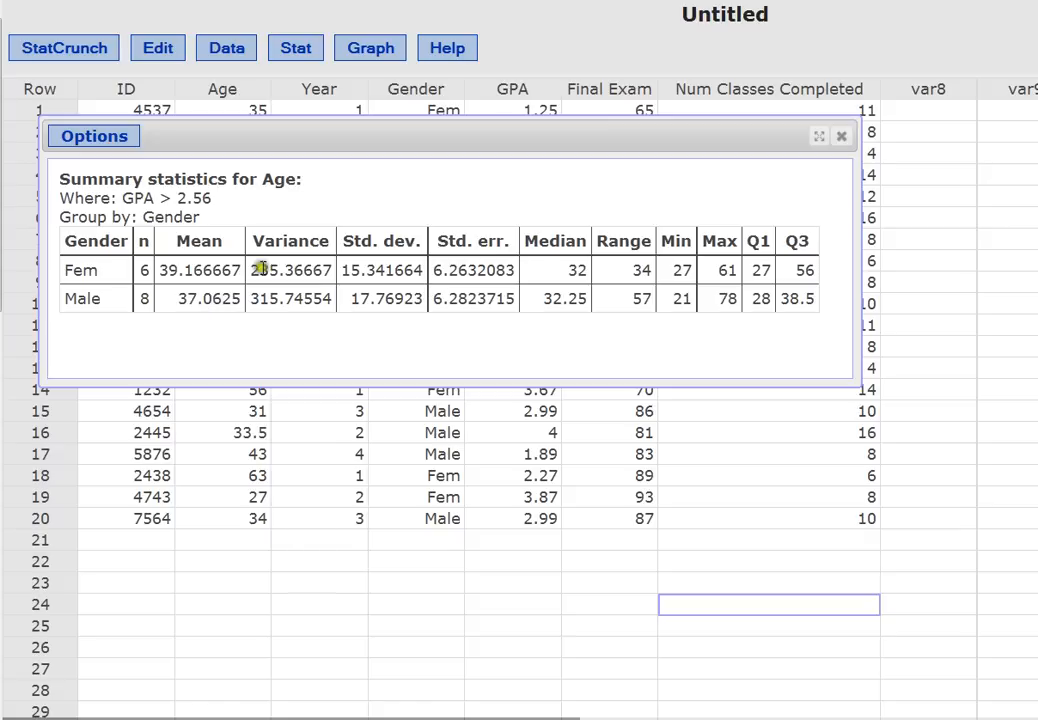
mouse_move(713, 206)
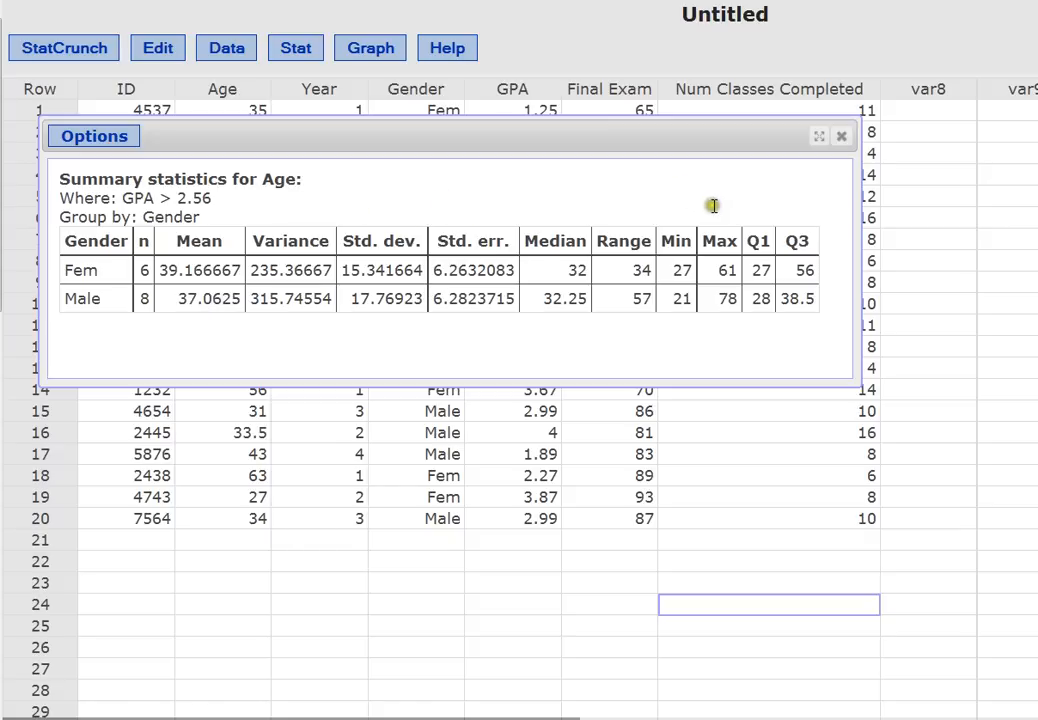
mouse_move(715, 206)
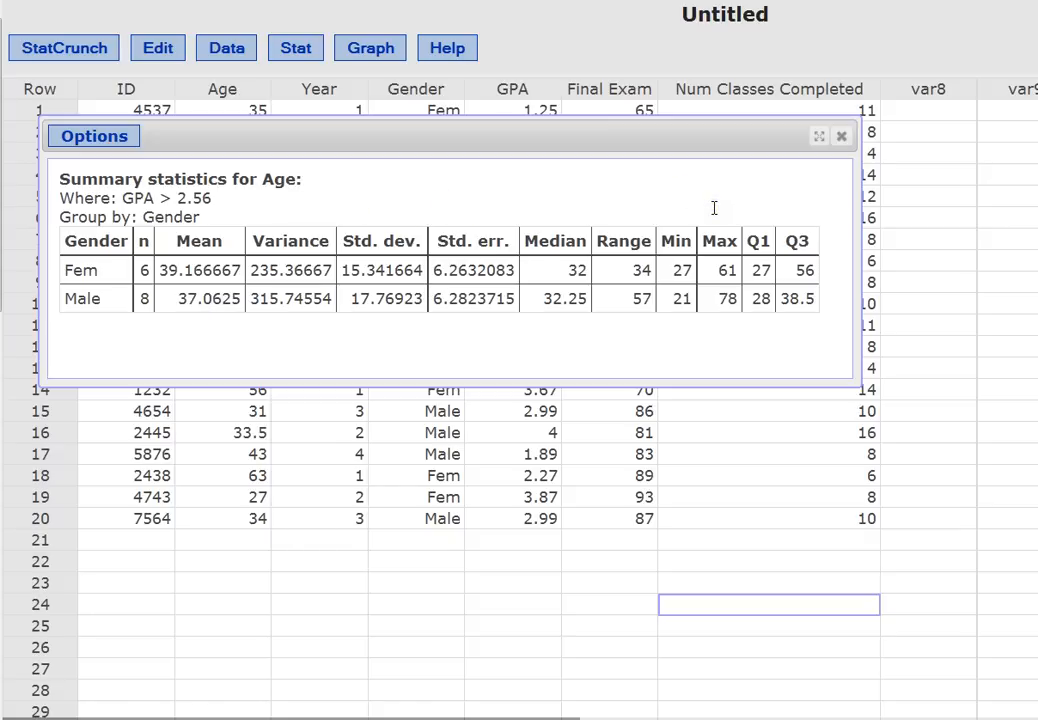
mouse_move(97, 313)
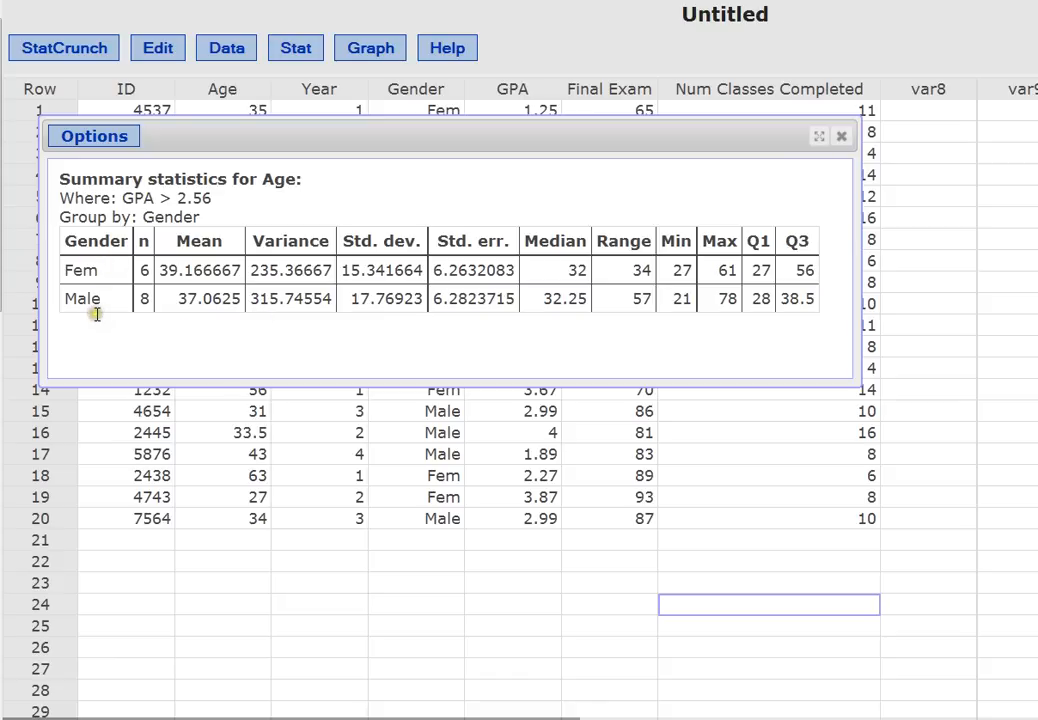
mouse_move(120, 305)
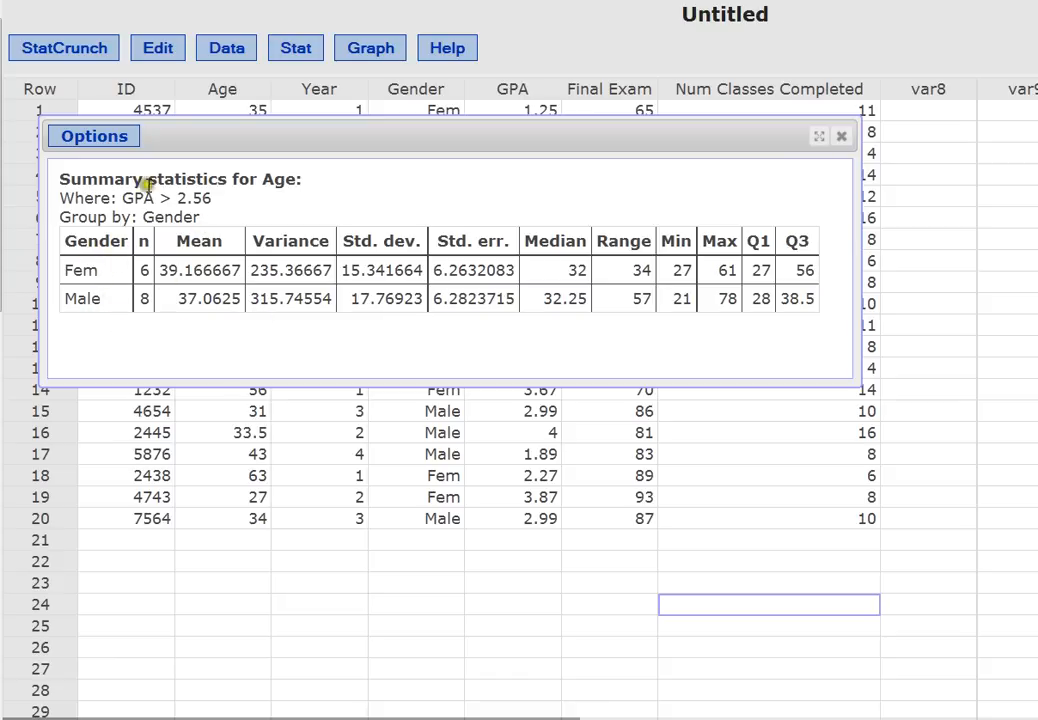
mouse_move(232, 205)
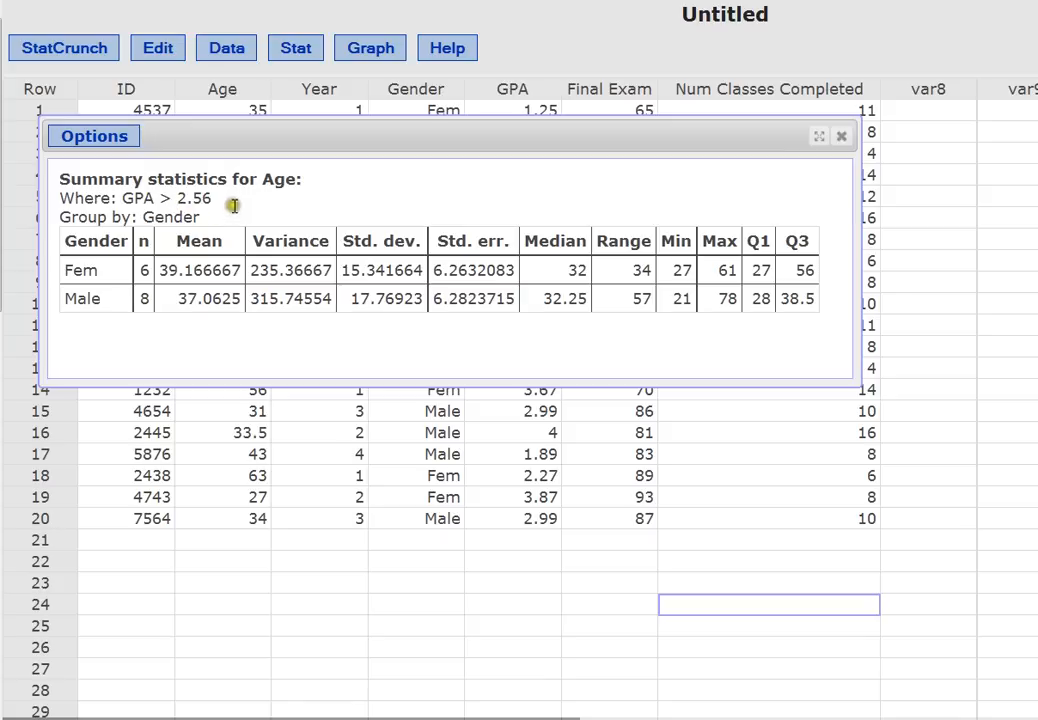
mouse_move(787, 190)
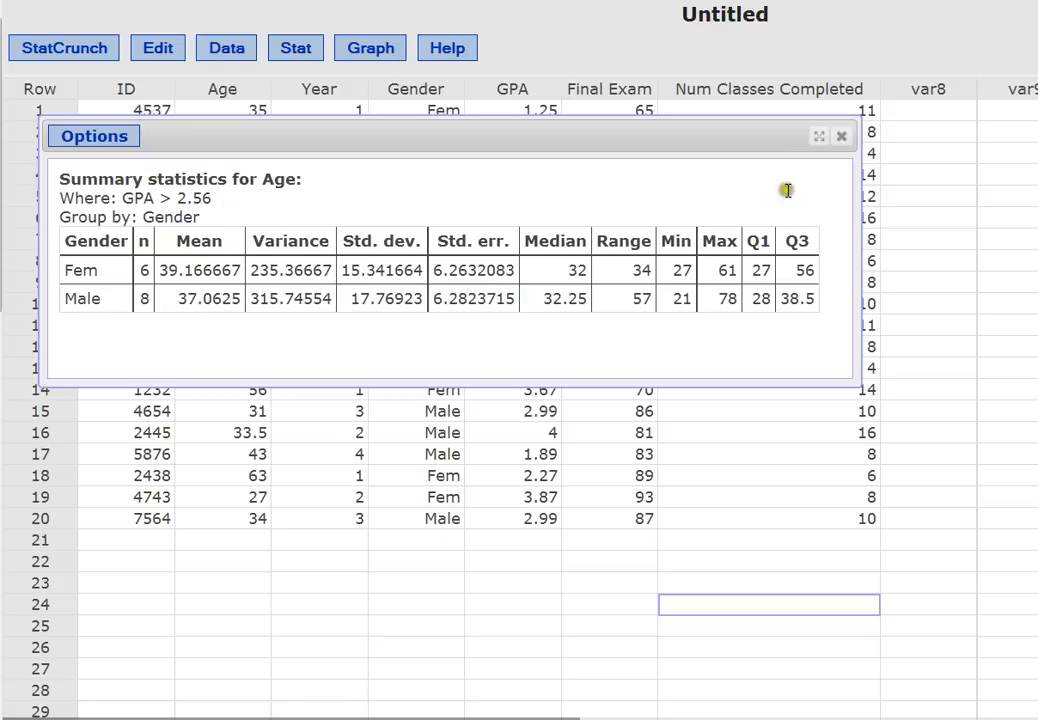
click(840, 135)
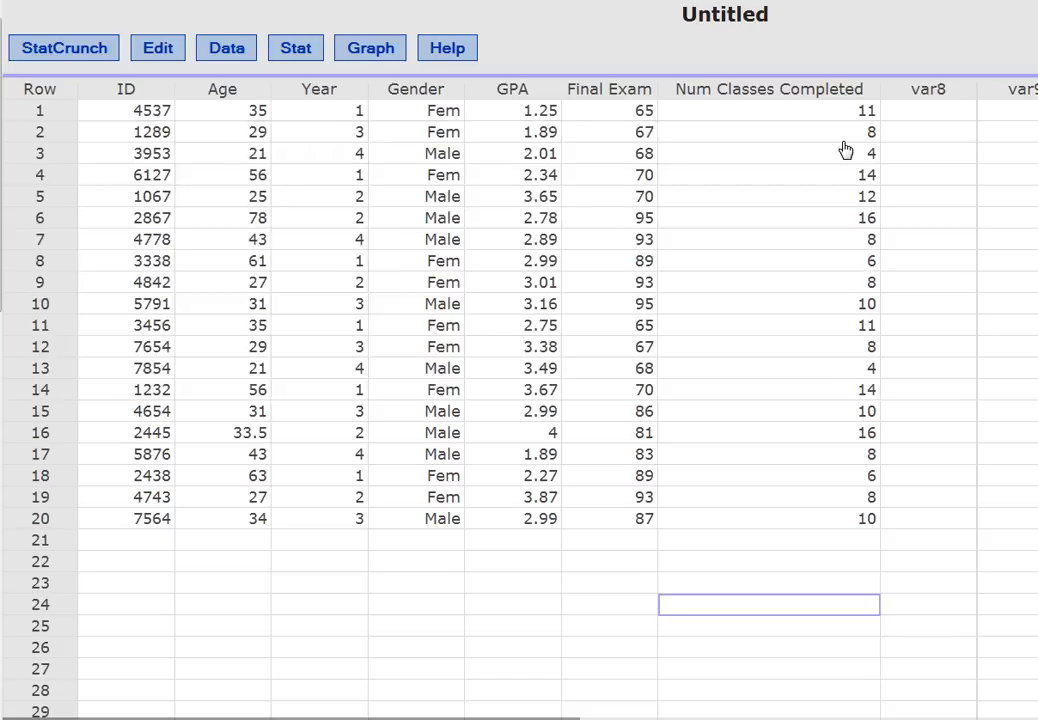
Run a Final Exam summary with Where 'gender = female', which returns a no-rows error.
click(295, 47)
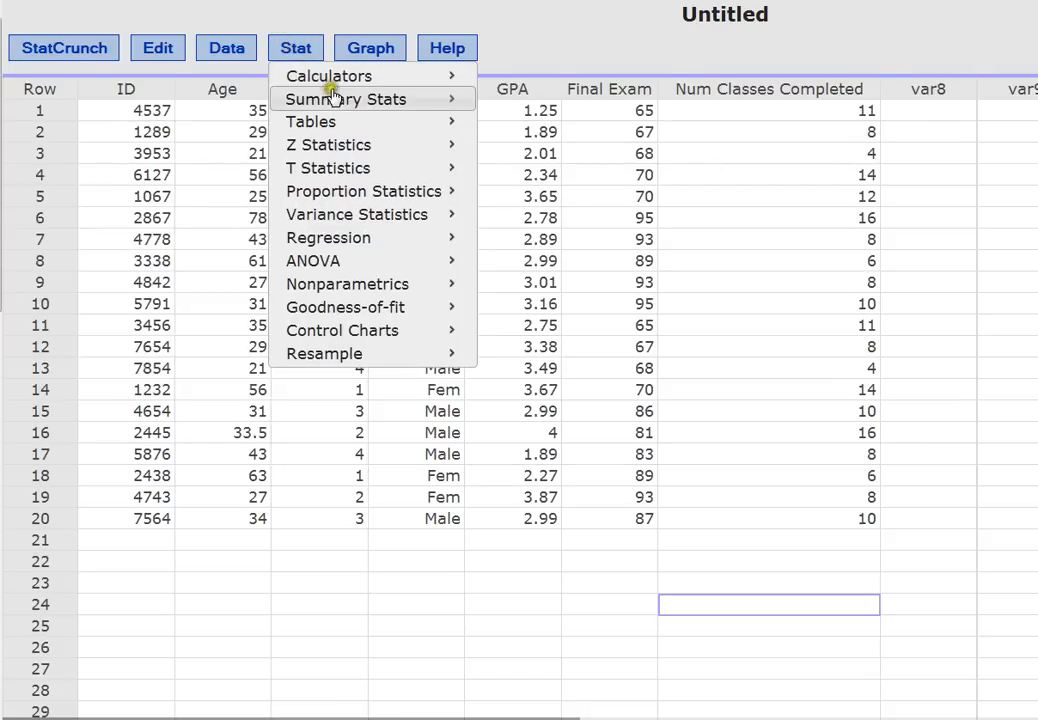
click(344, 99)
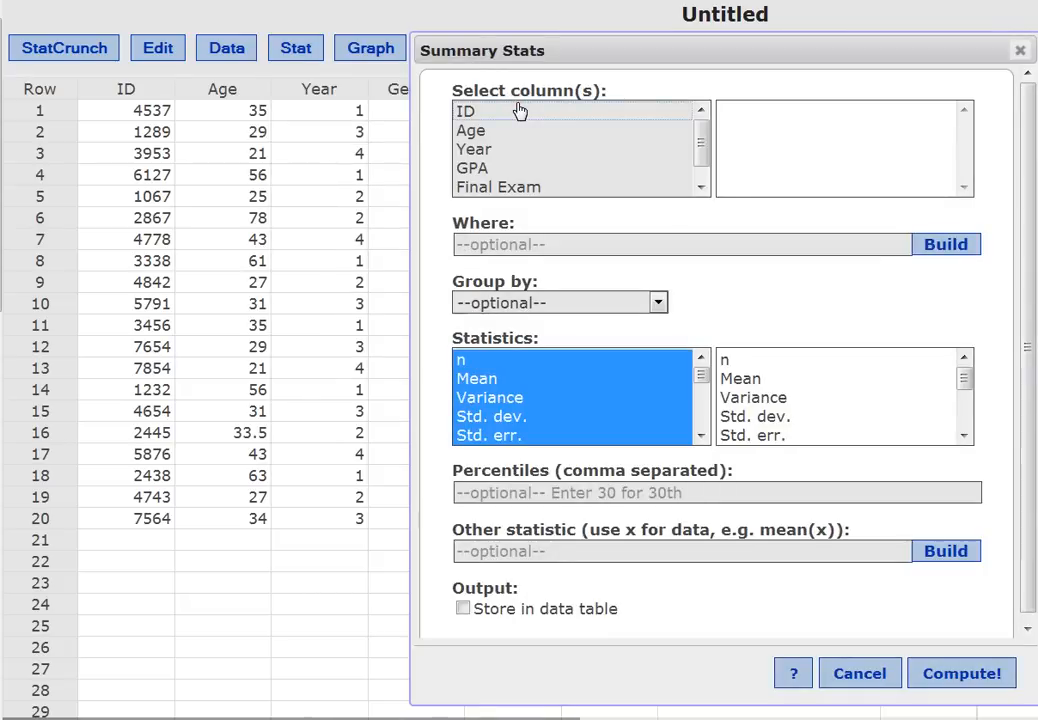
drag(483, 50, 328, 27)
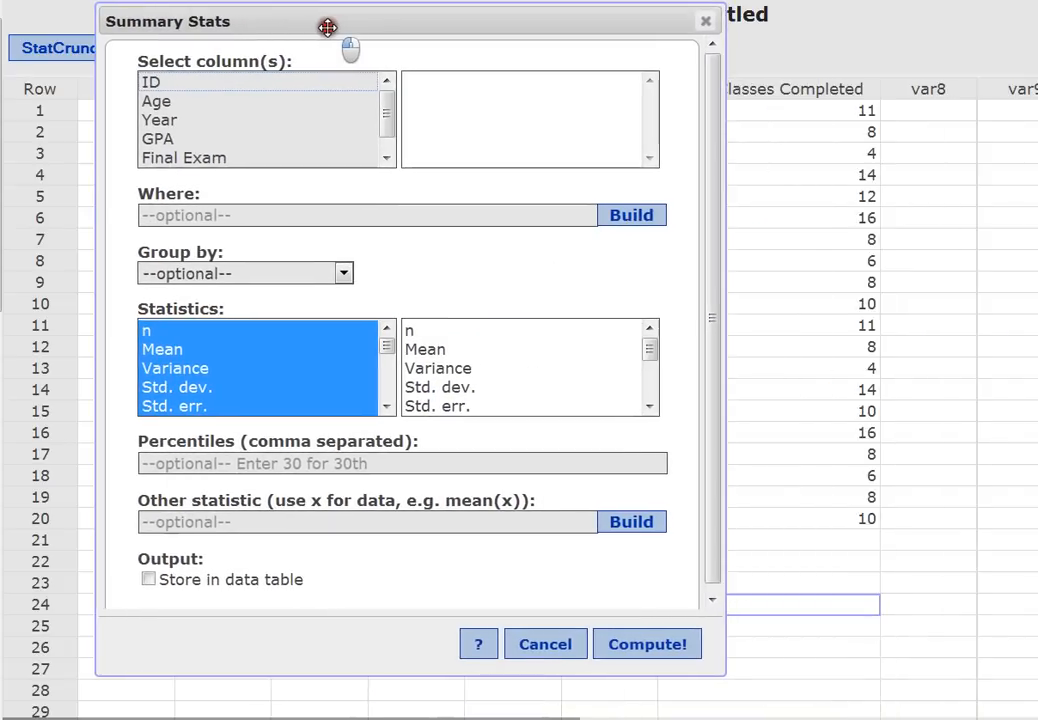
mouse_move(270, 268)
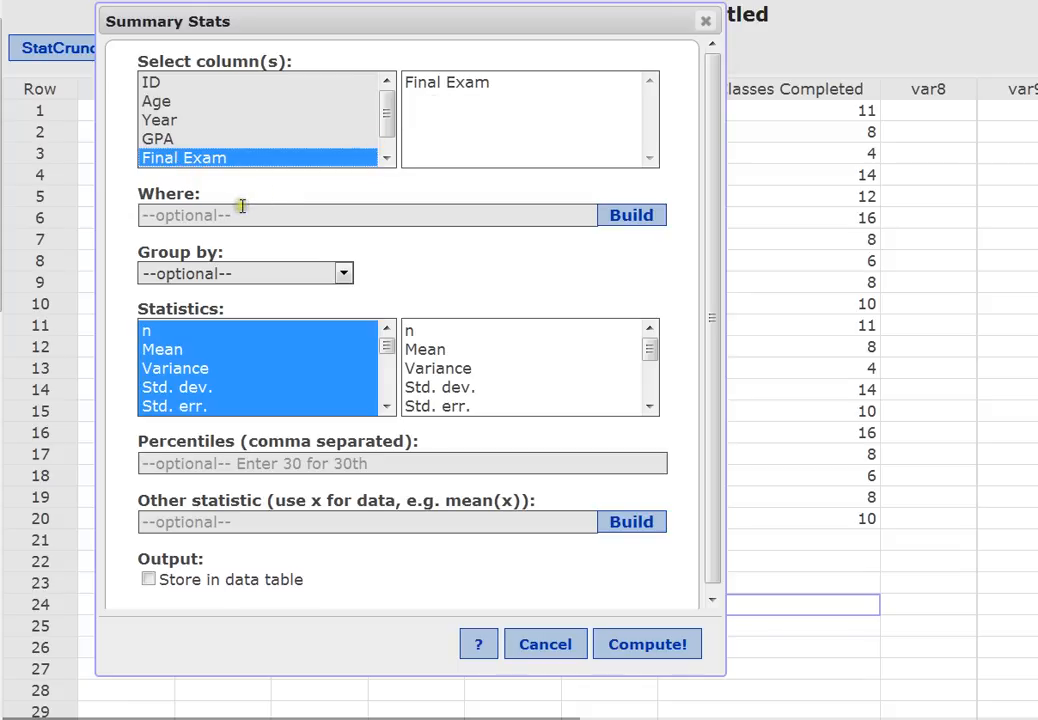
text(g)
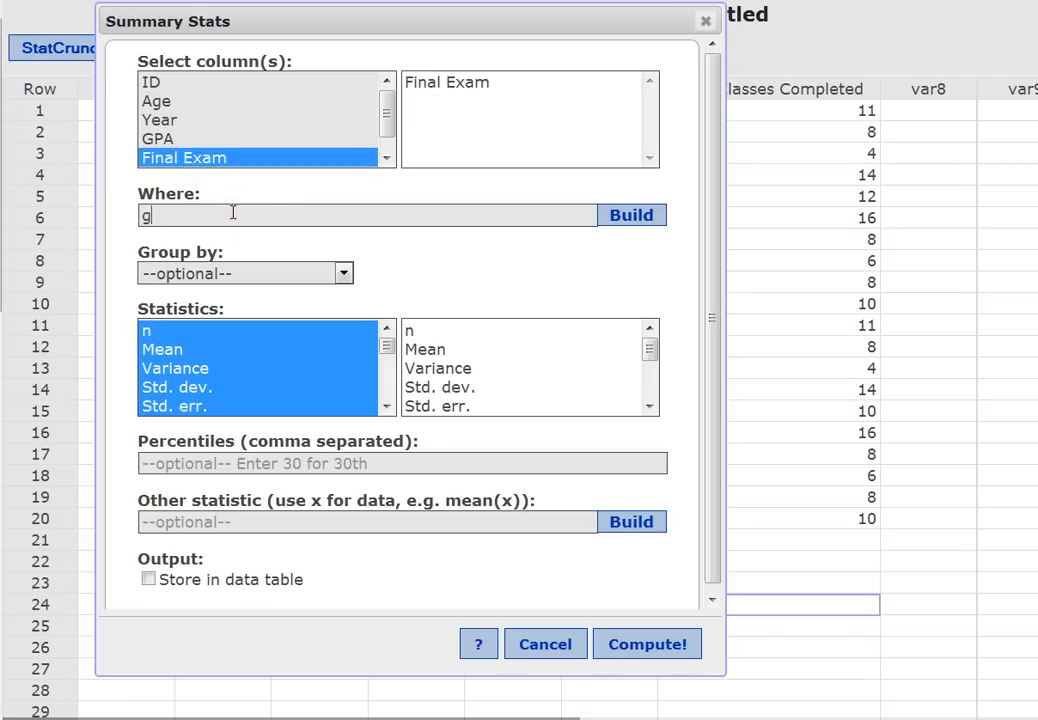
text(ender)
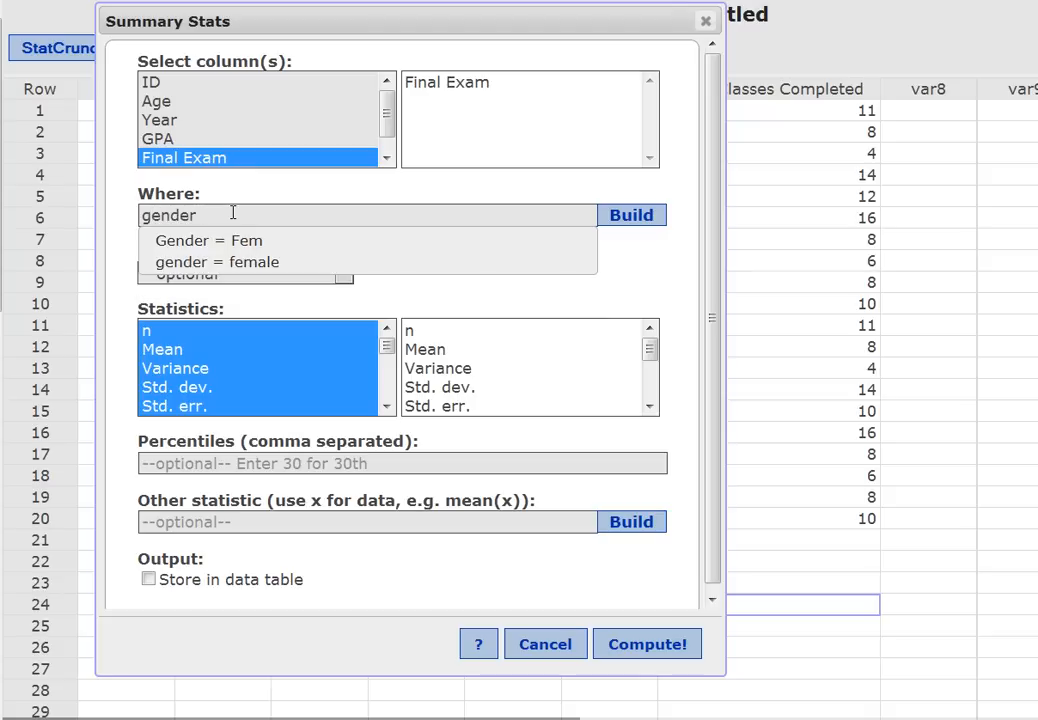
text(= fe)
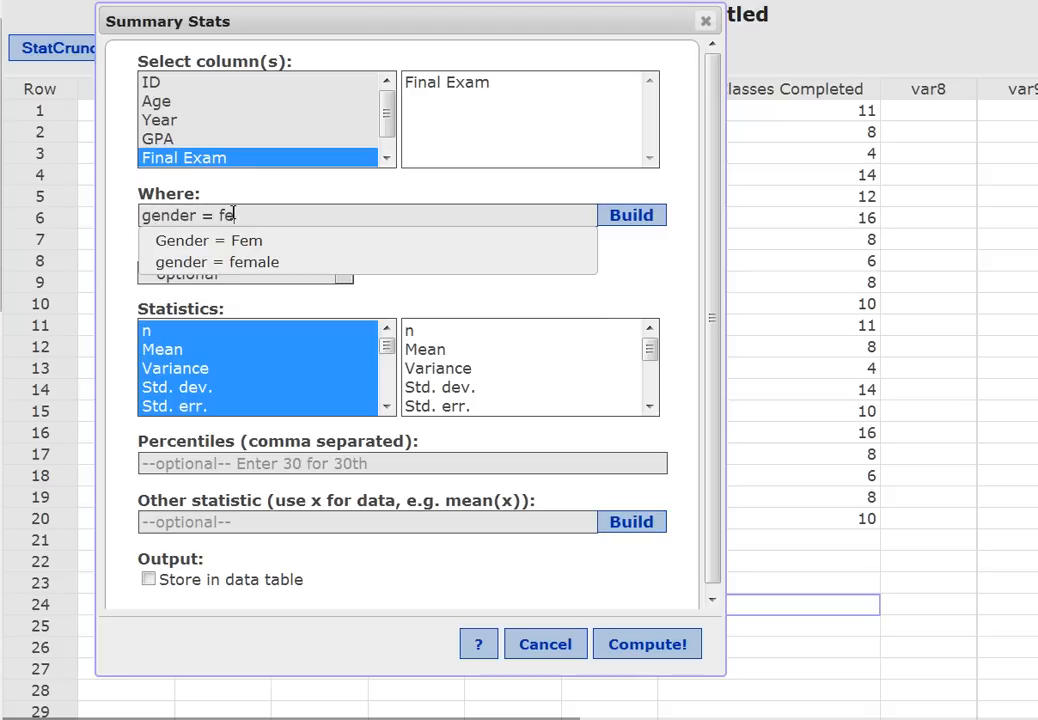
click(216, 240)
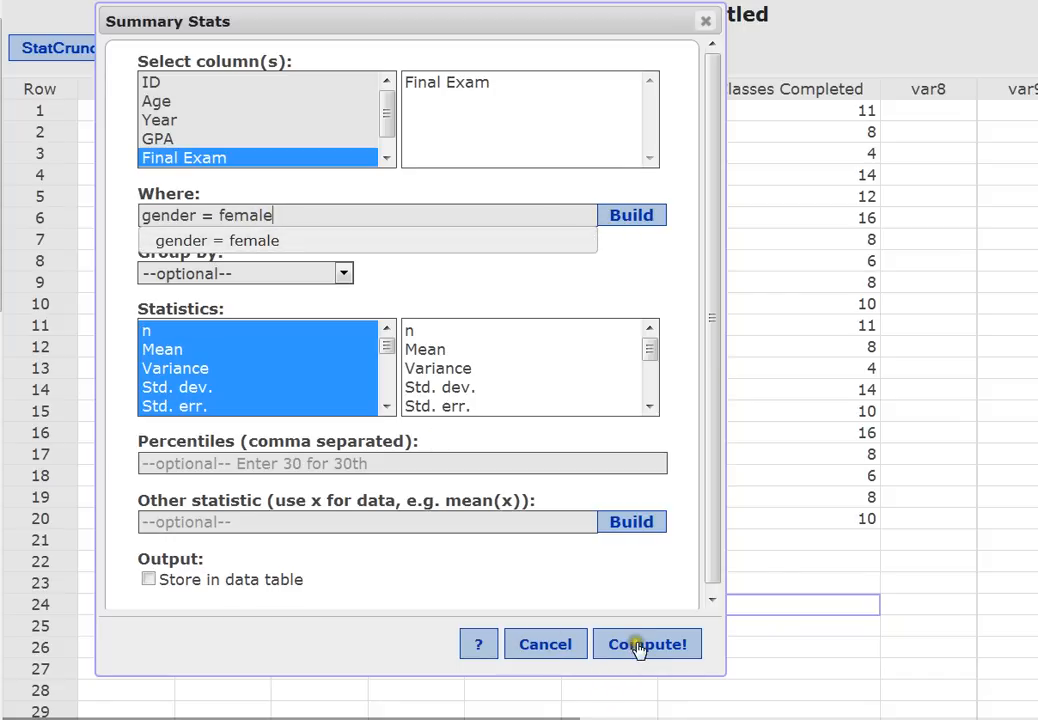
click(646, 643)
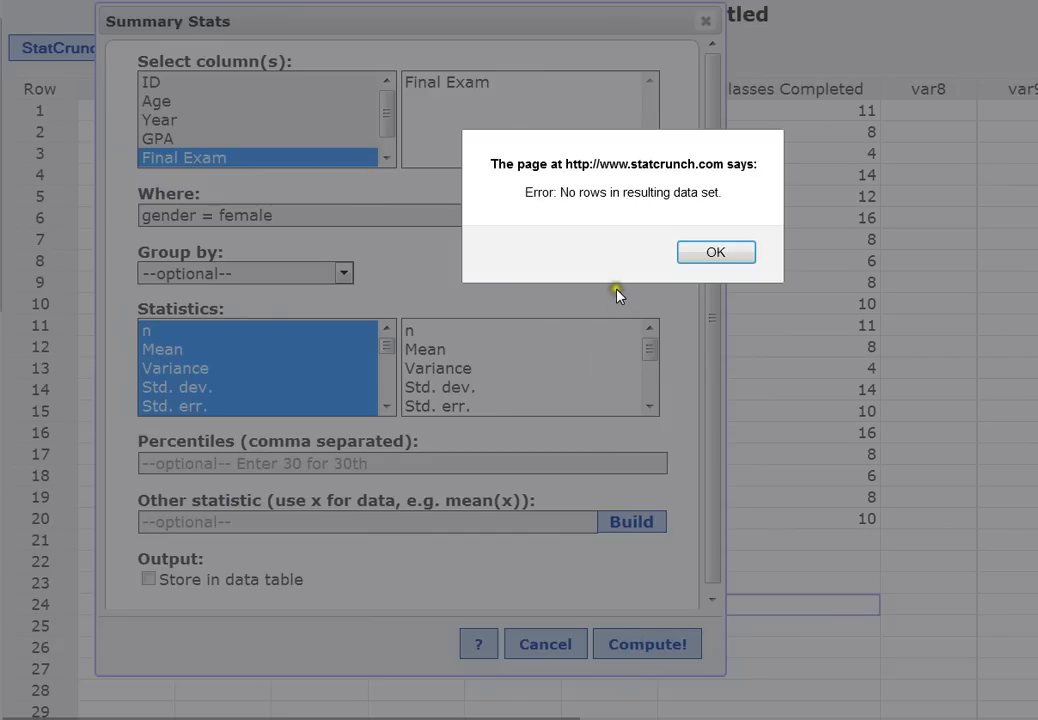
mouse_move(583, 207)
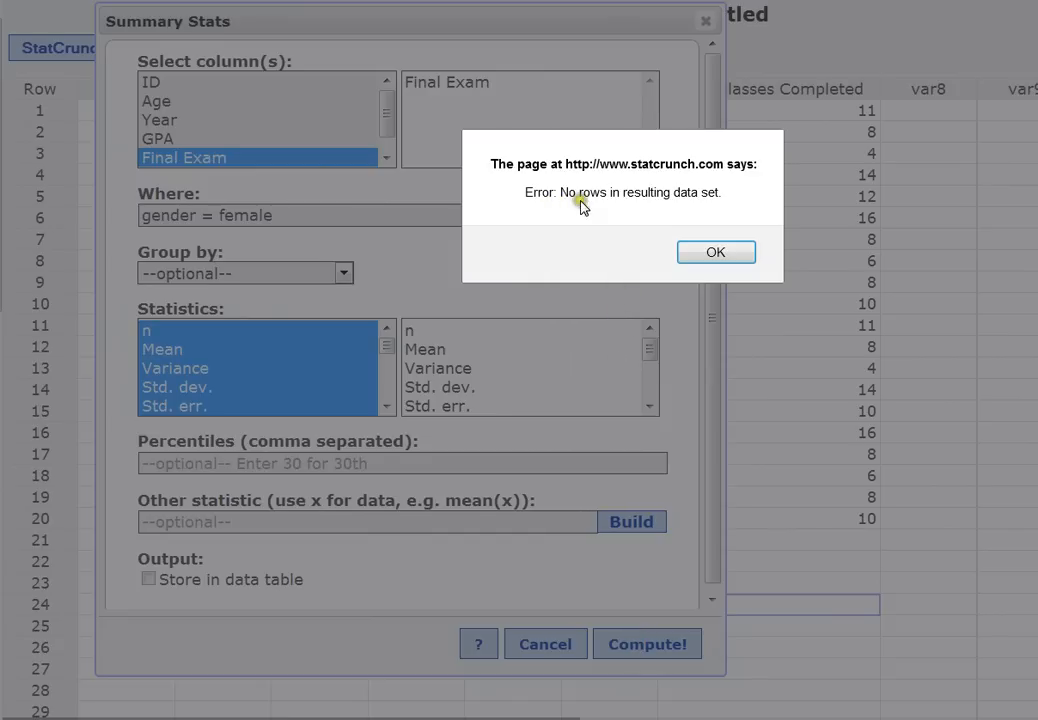
mouse_move(710, 200)
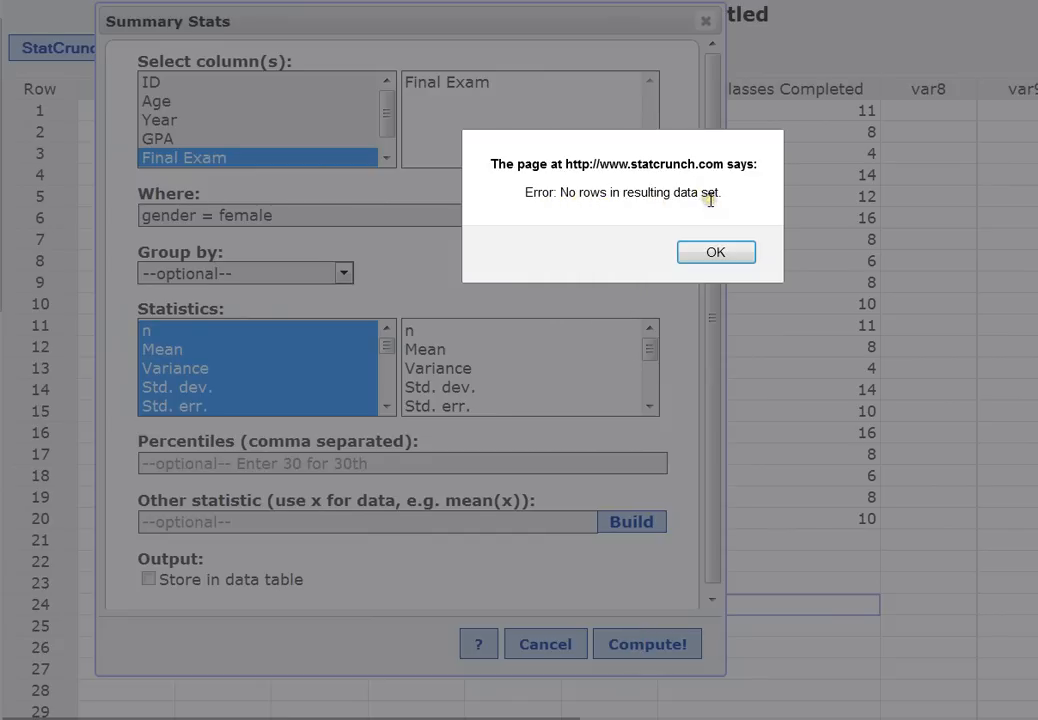
mouse_move(622, 216)
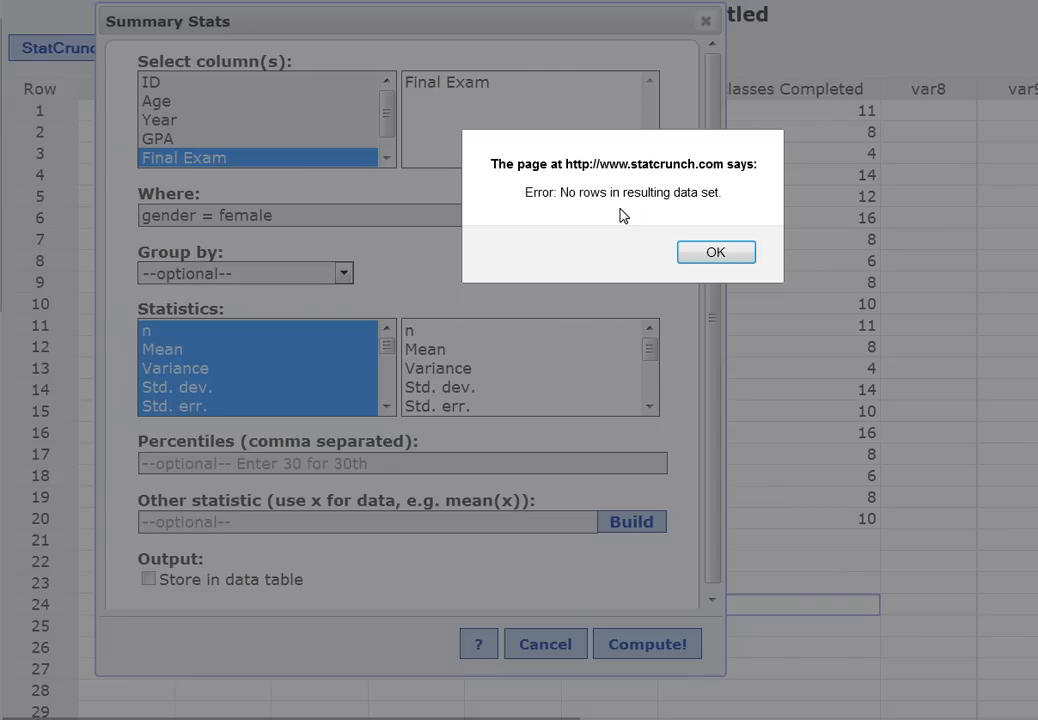
mouse_move(583, 220)
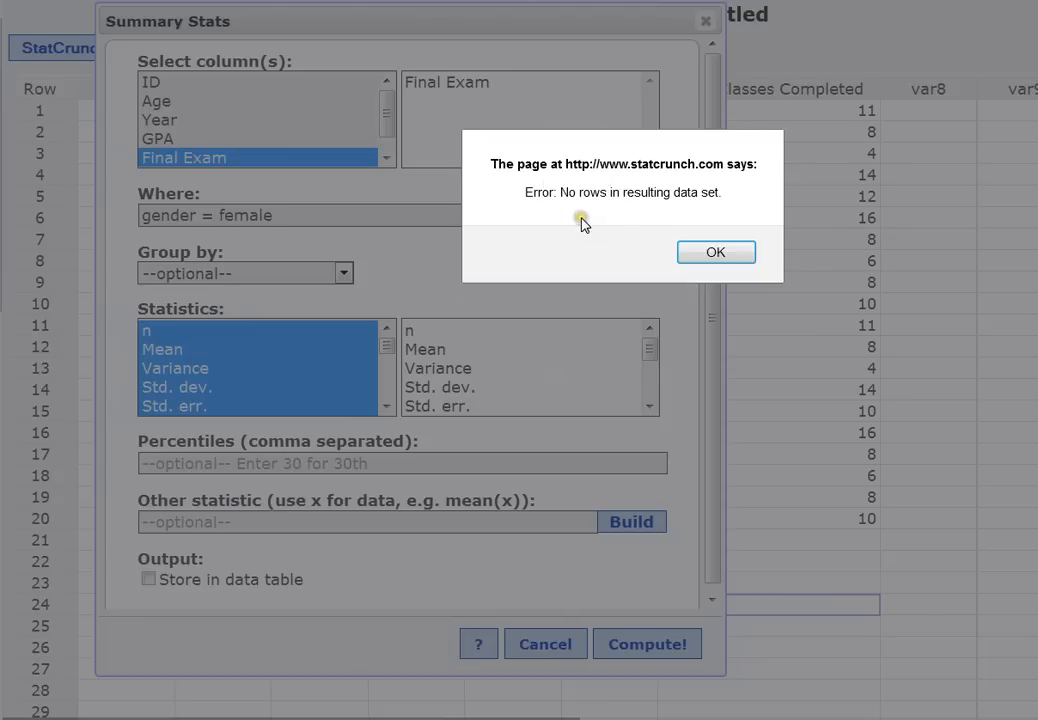
mouse_move(582, 220)
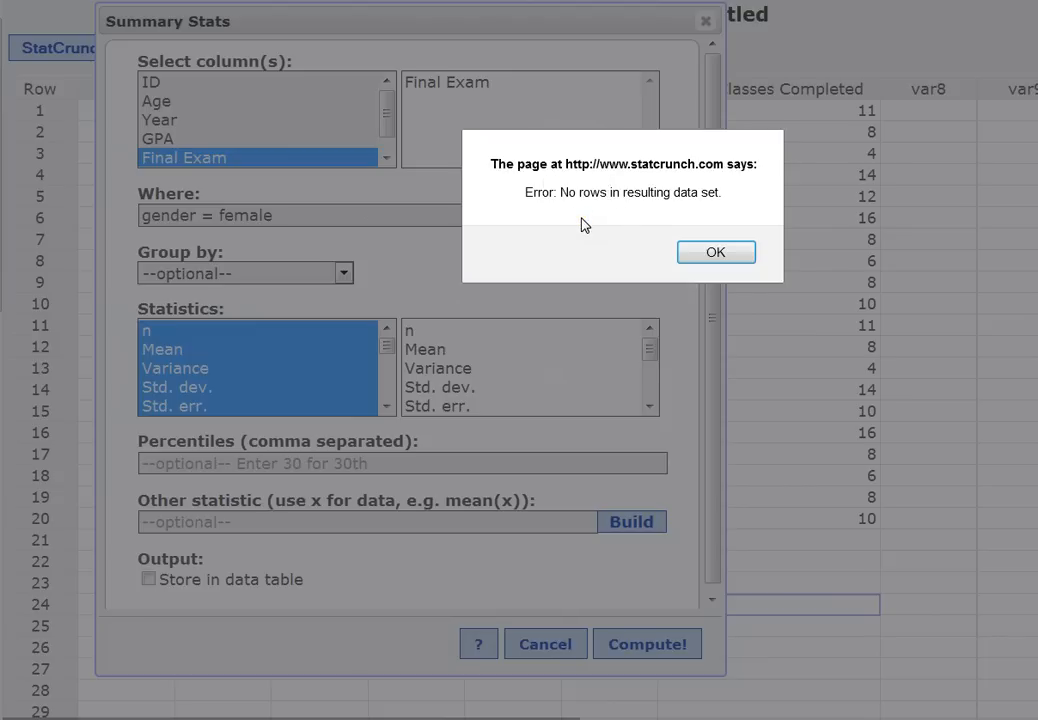
Dismiss the no-rows error alert to return to the Summary Stats setup for Final Exam.
click(715, 252)
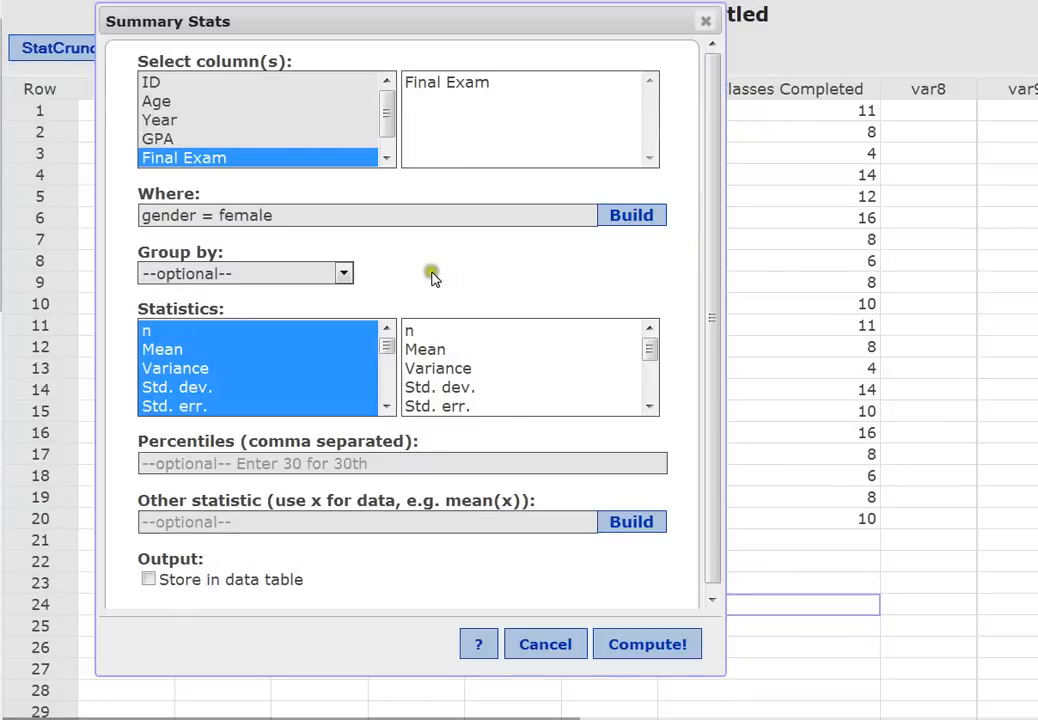
mouse_move(333, 50)
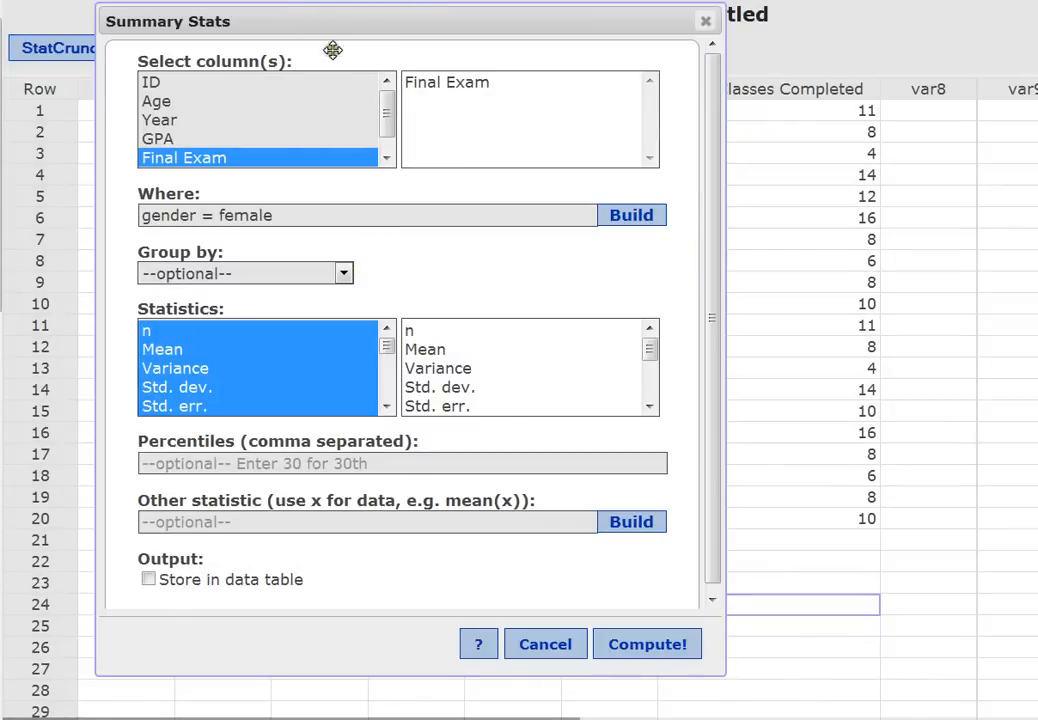
Move the Summary Stats dialog aside so the Gender column's Fem and Male values stay visible.
drag(332, 50, 871, 45)
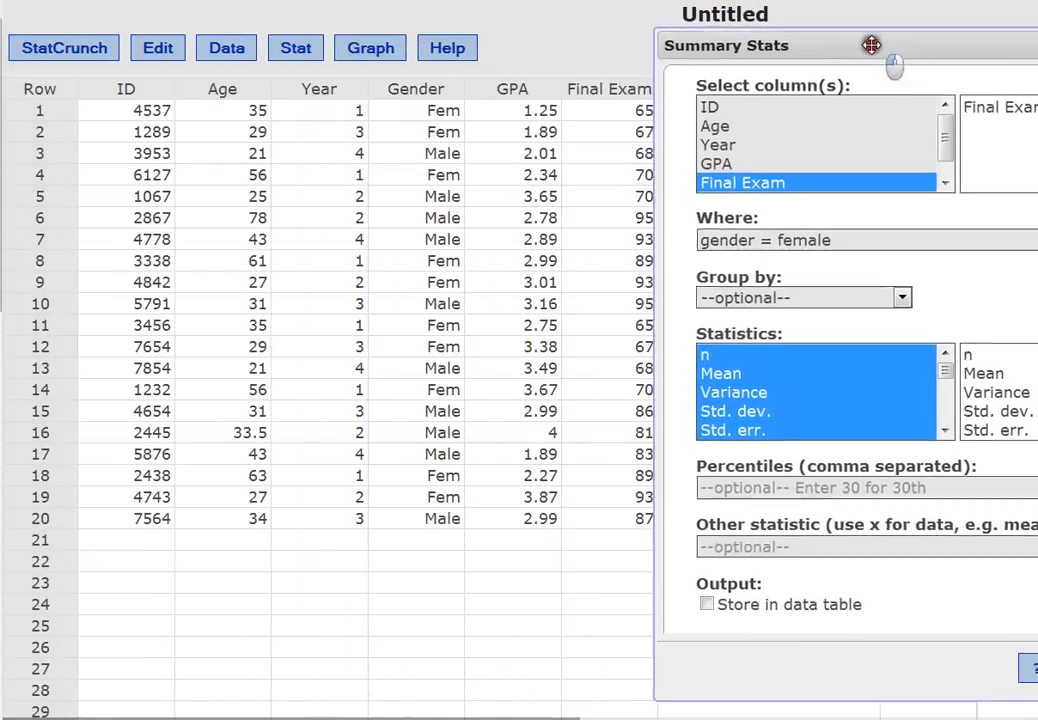
drag(871, 45, 820, 22)
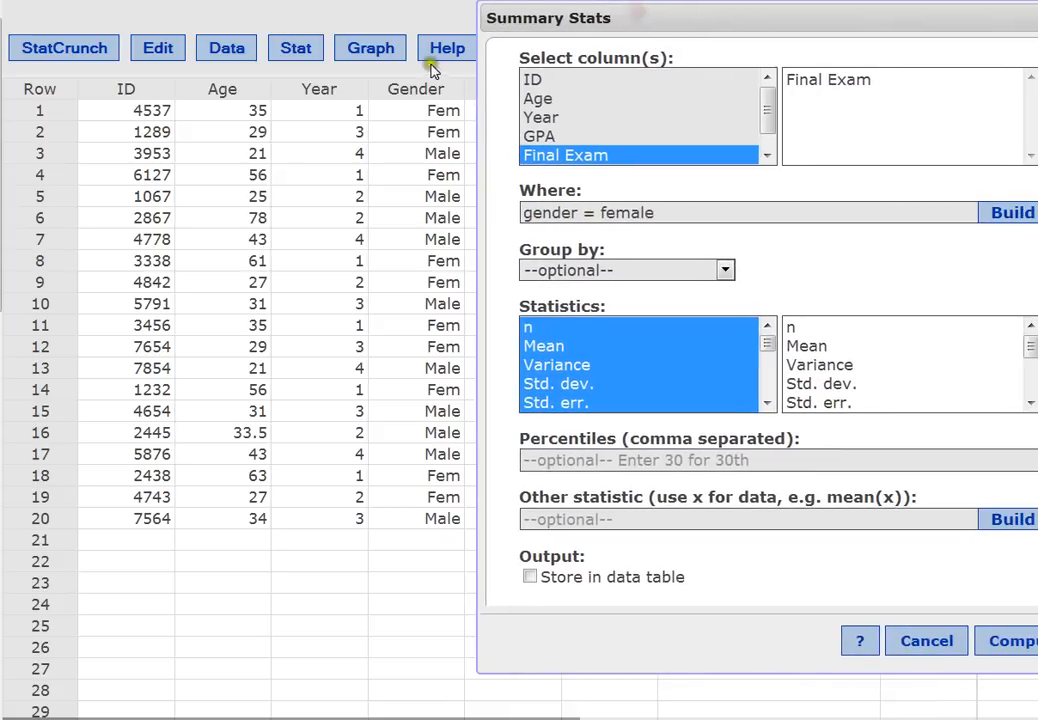
mouse_move(390, 108)
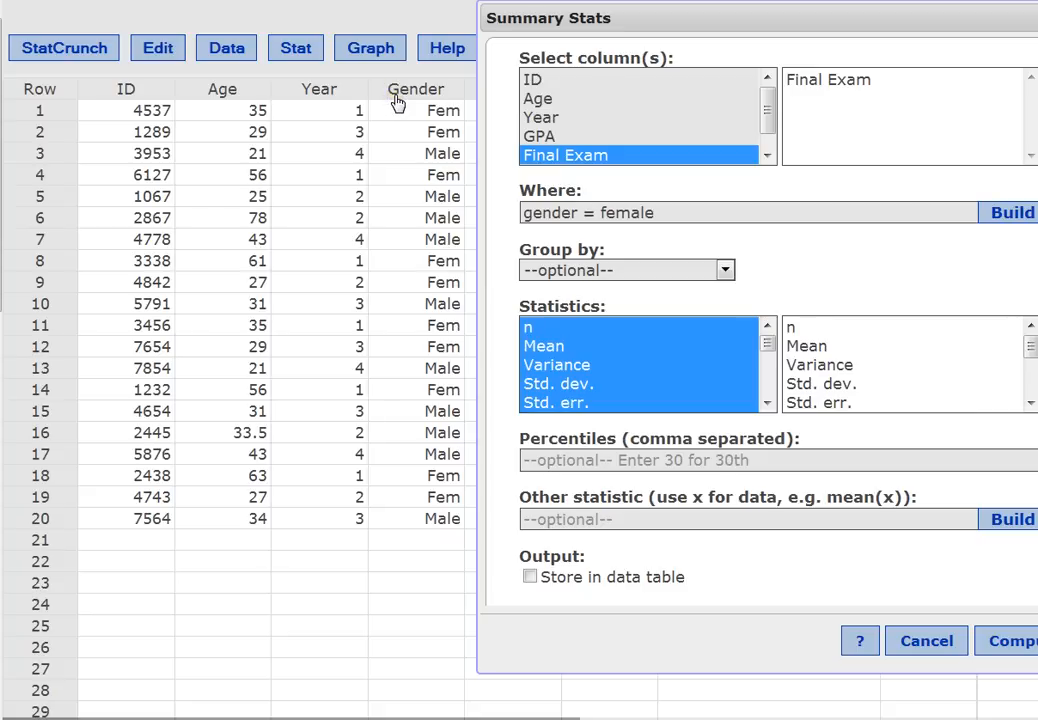
mouse_move(413, 120)
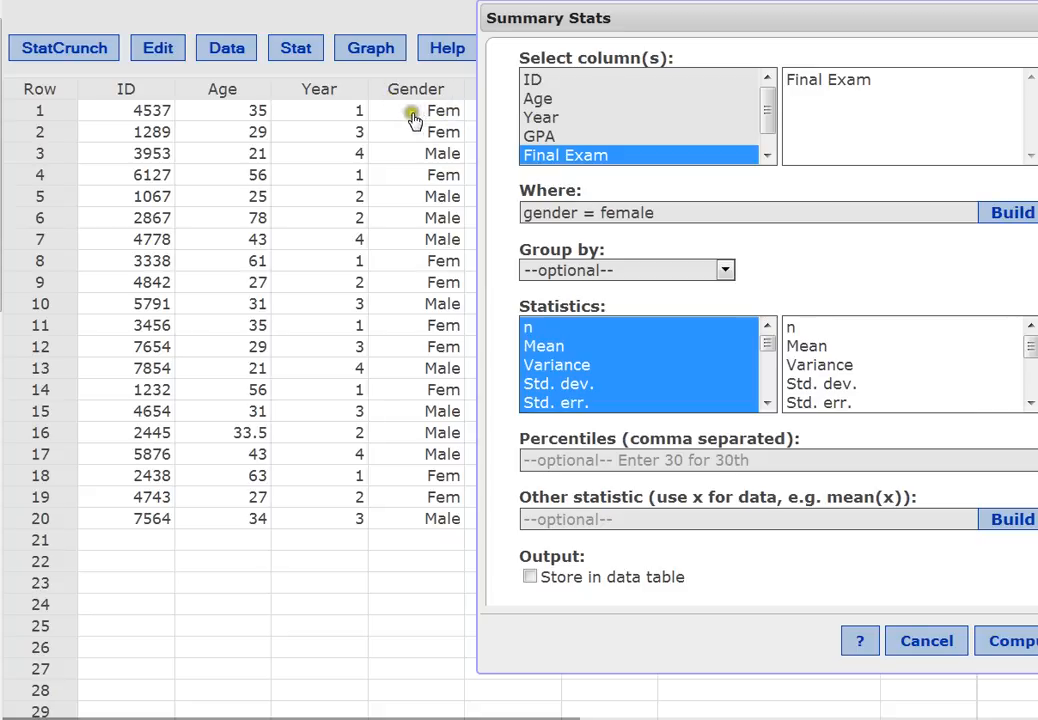
mouse_move(438, 127)
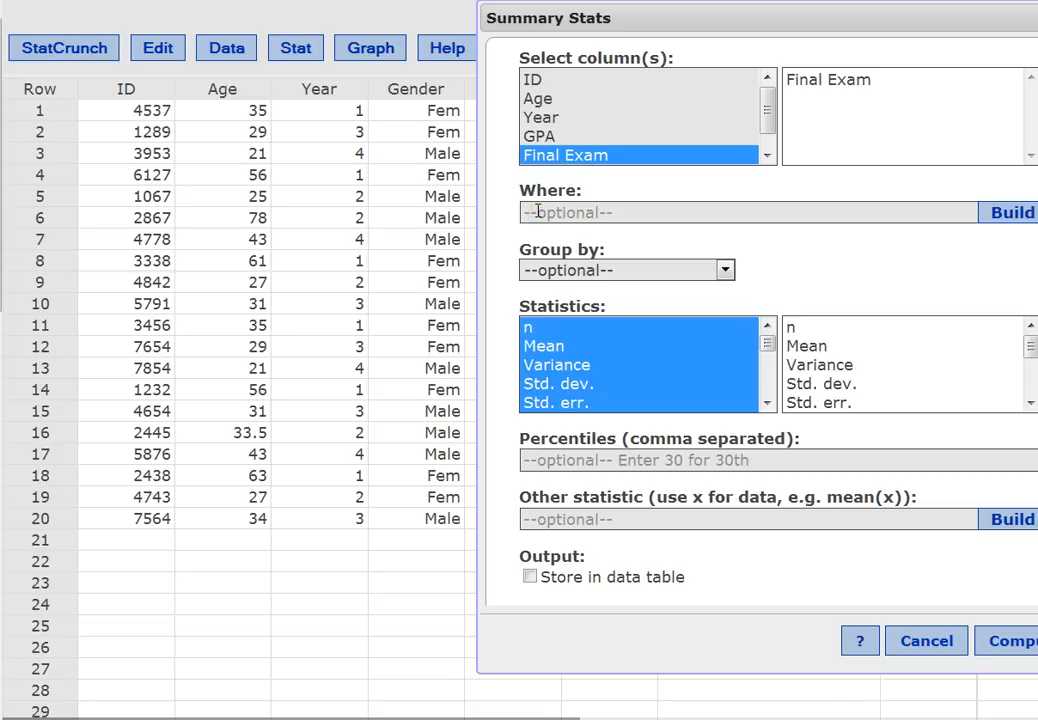
Enter the Where condition Gender=Fem and compute Final Exam summary statistics (n 10, mean 76.8).
text(Gender=Fem)
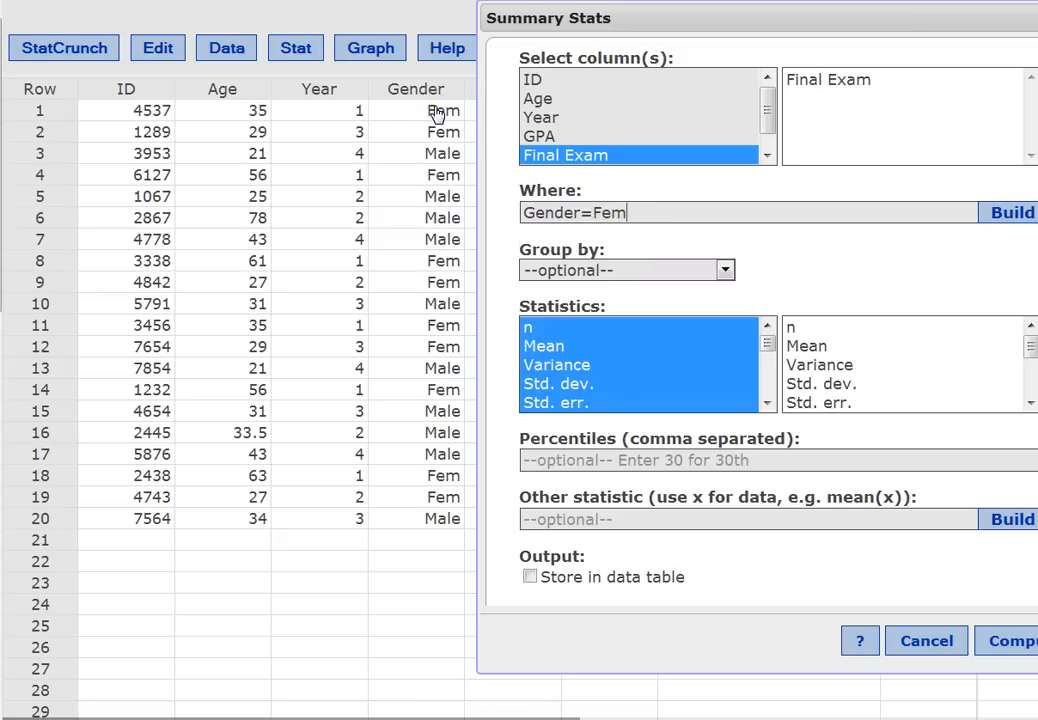
mouse_move(825, 85)
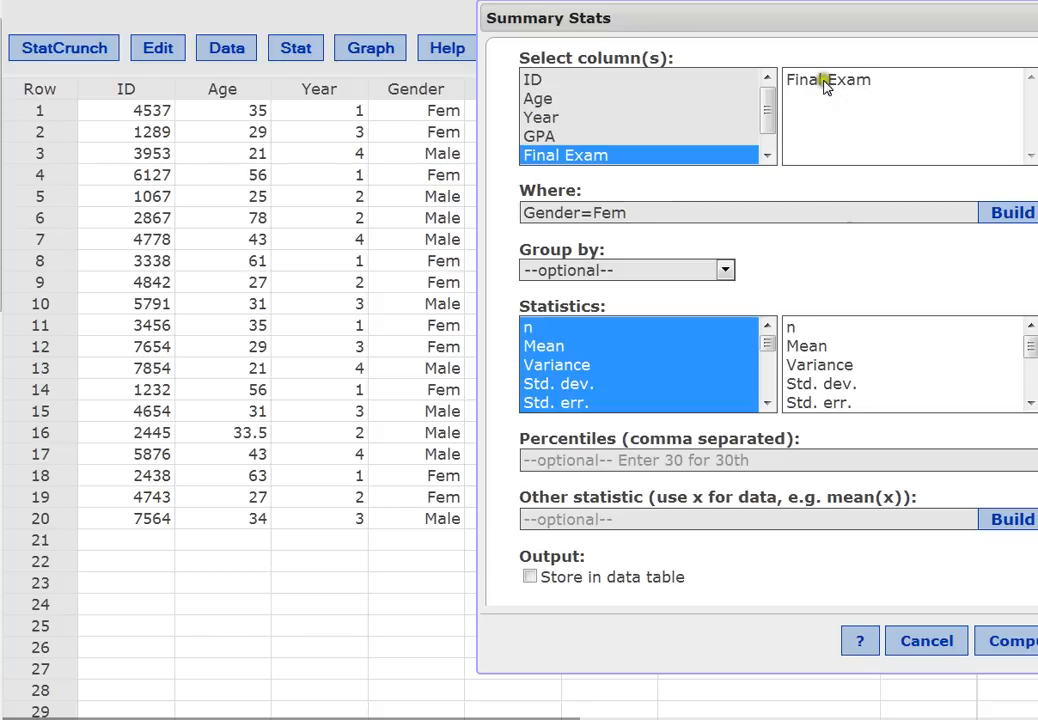
mouse_move(540, 205)
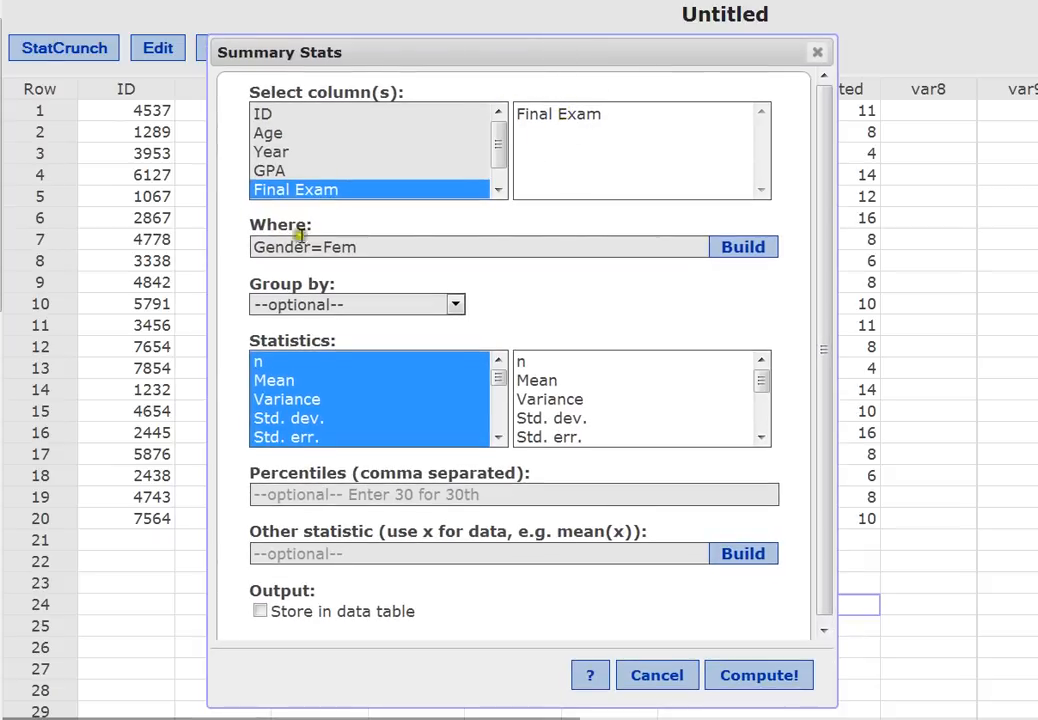
mouse_move(758, 674)
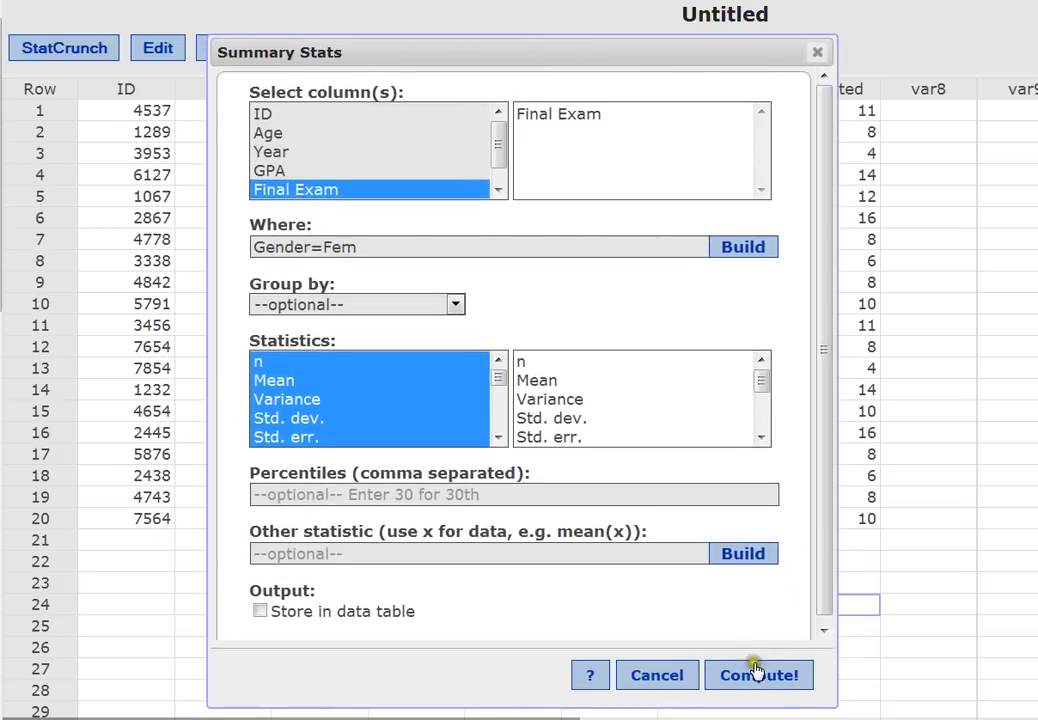
click(758, 675)
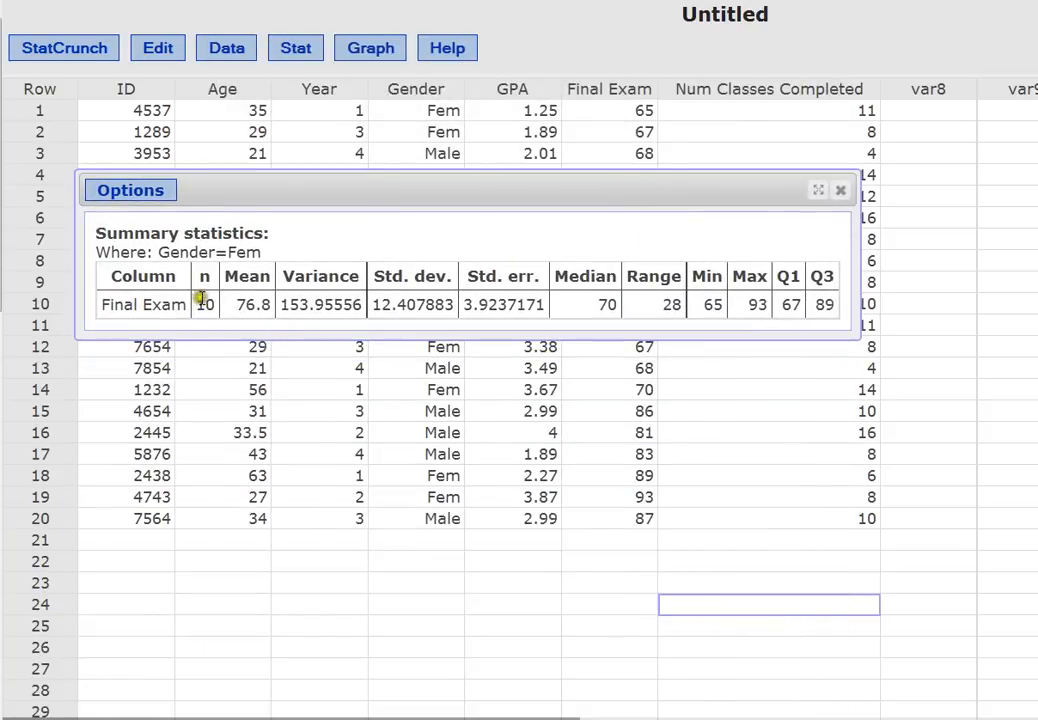
mouse_move(162, 307)
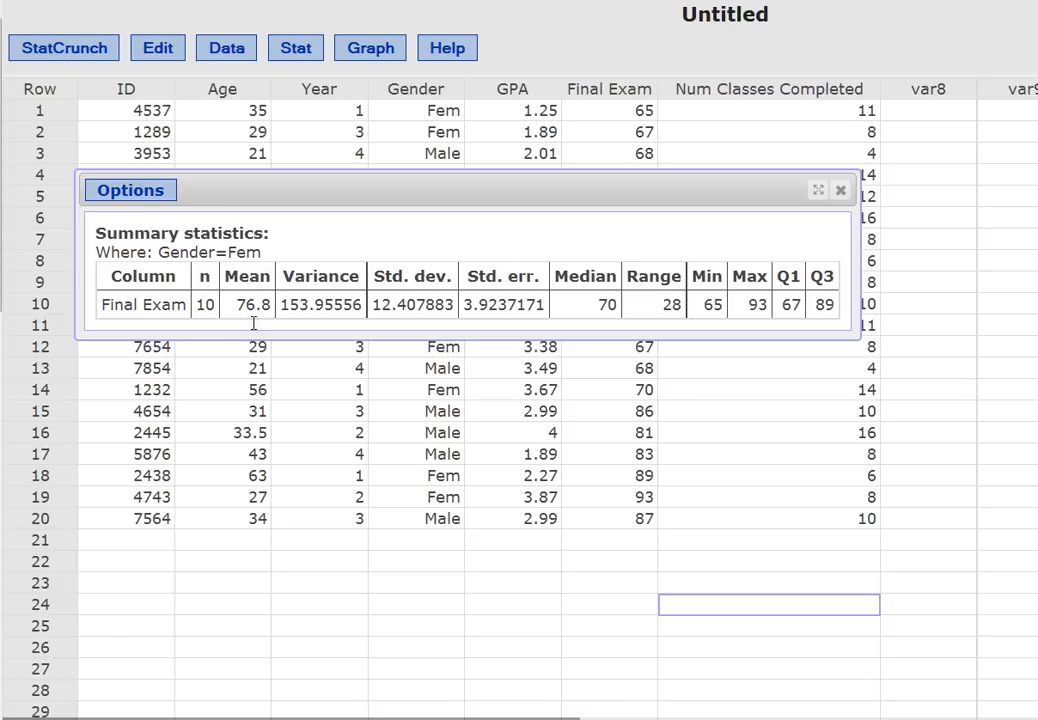
mouse_move(580, 320)
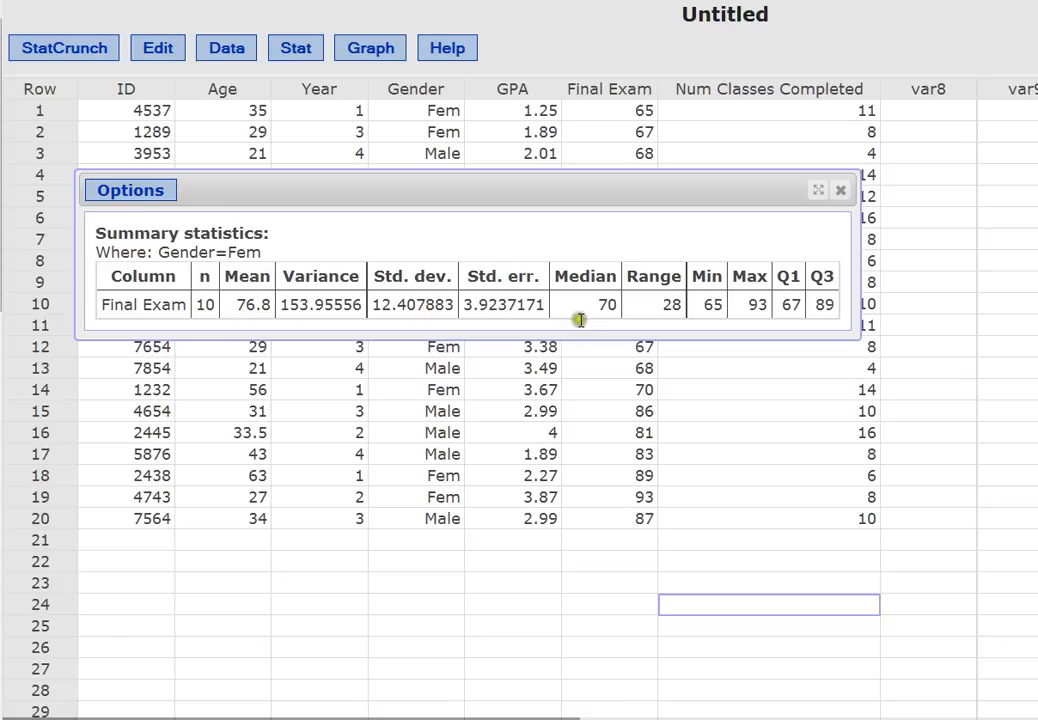
mouse_move(743, 305)
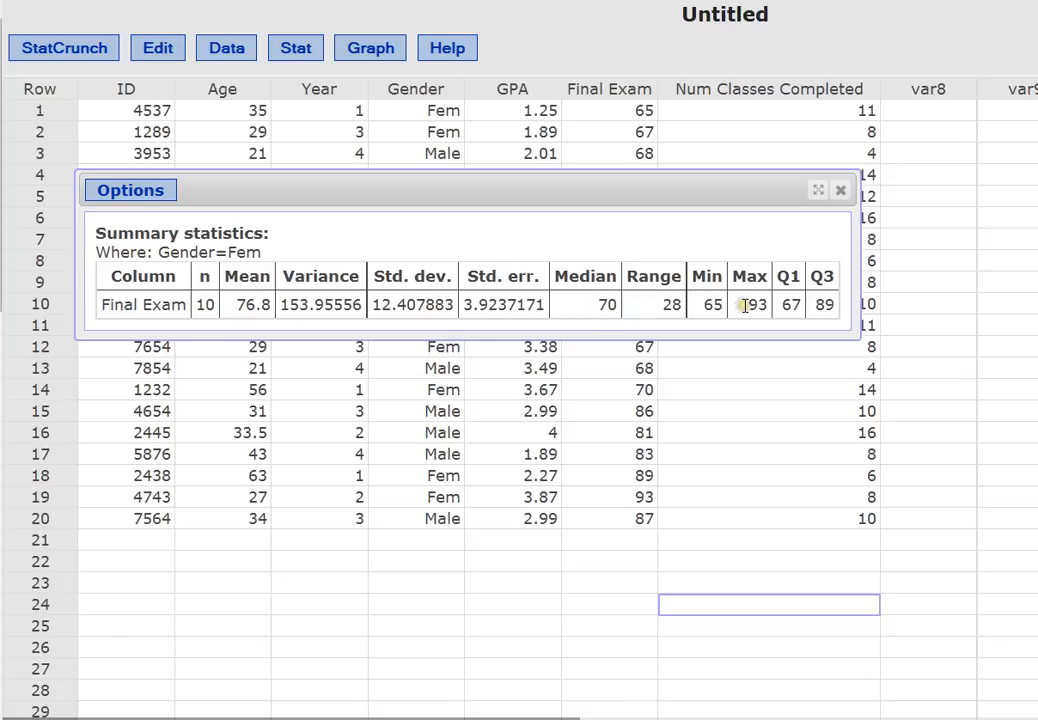